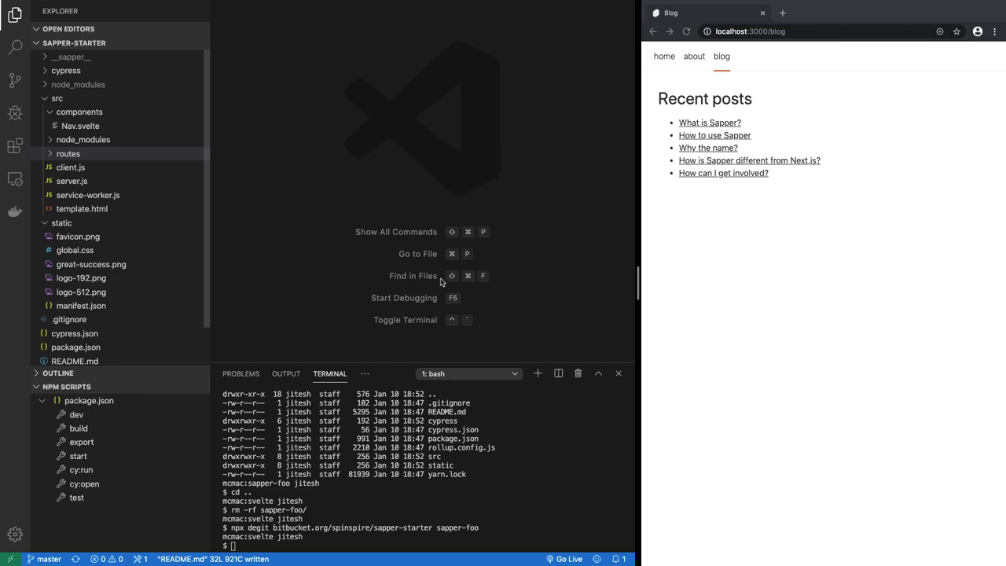
pyautogui.moveTo(365, 233)
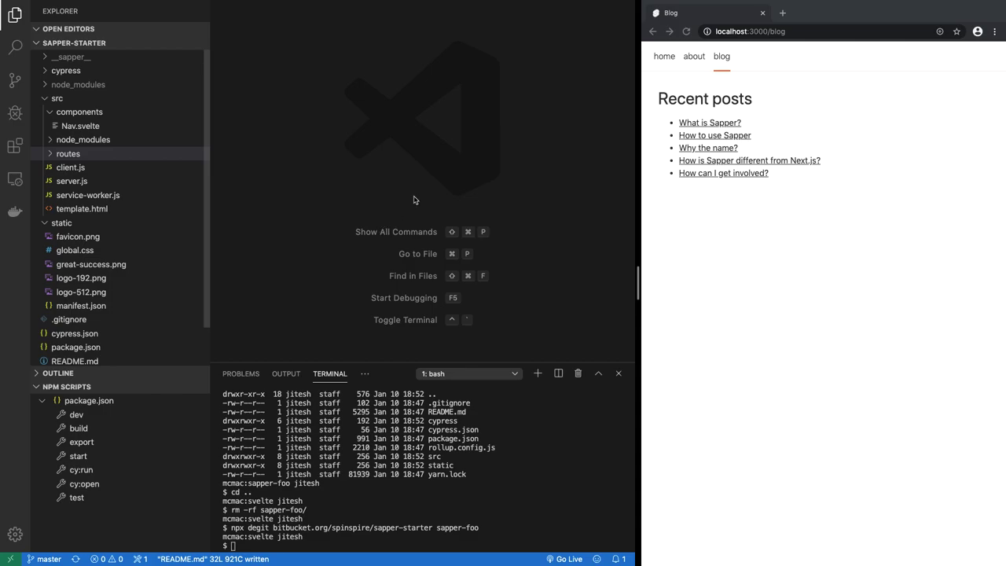
pyautogui.moveTo(418, 184)
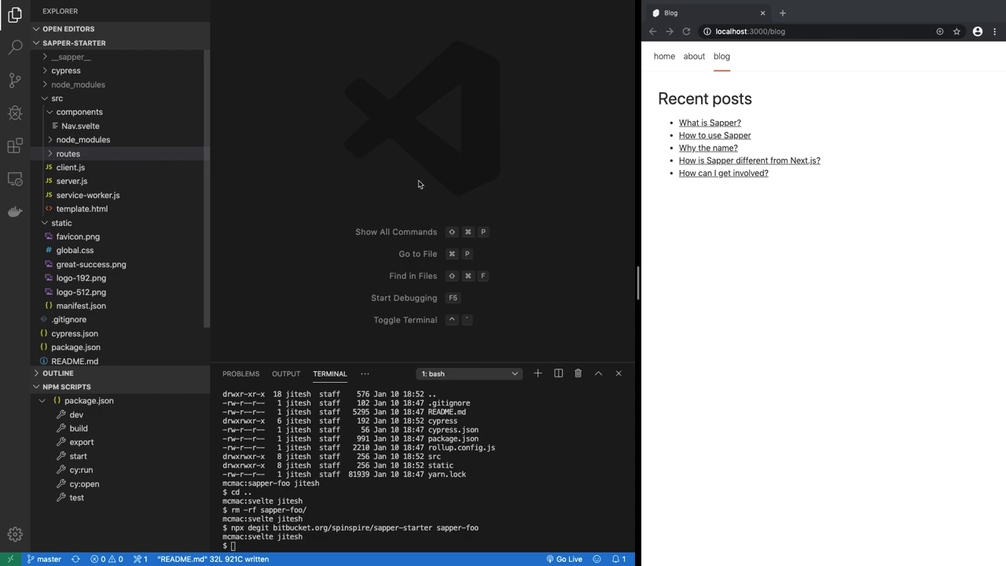
pyautogui.moveTo(404, 231)
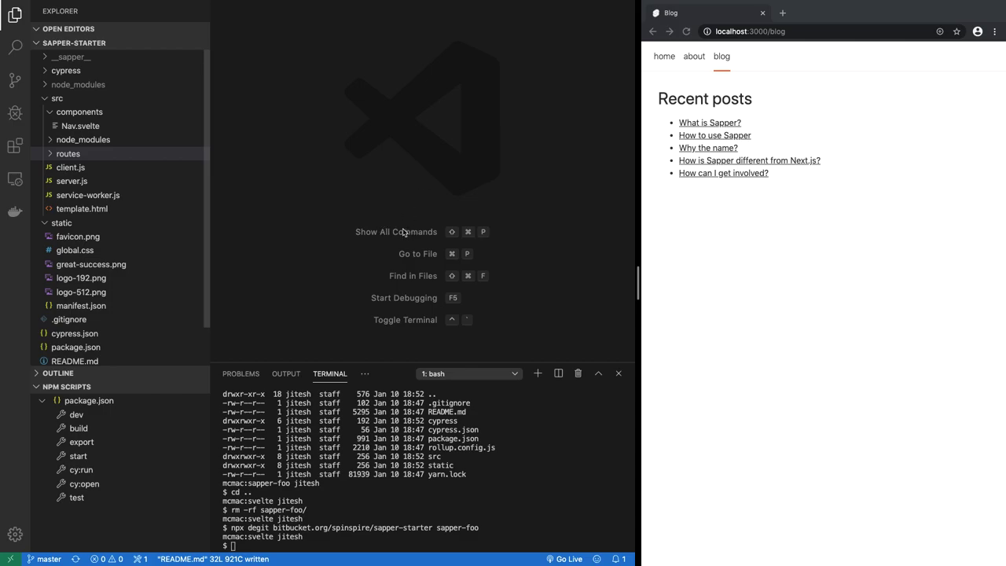
pyautogui.moveTo(450, 160)
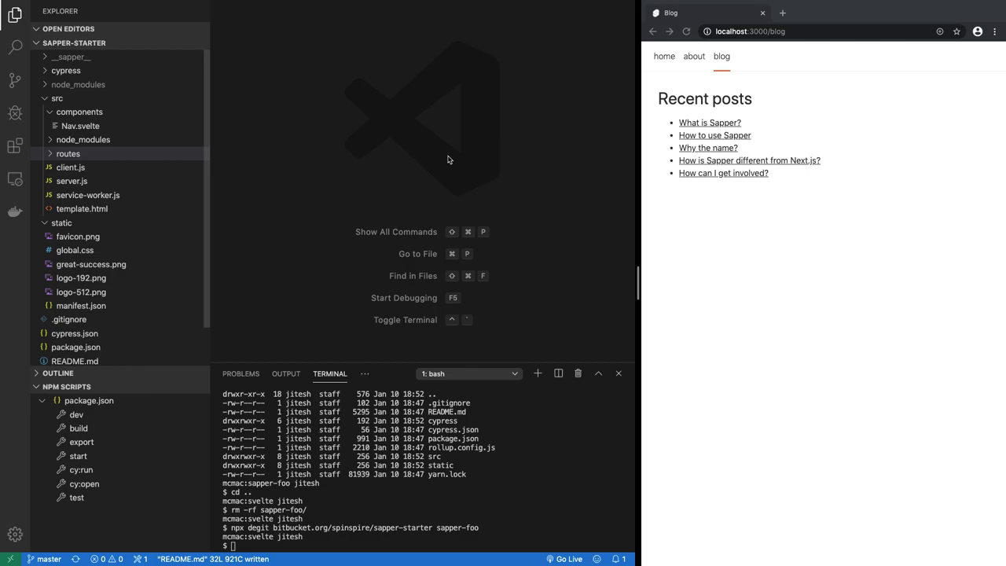
pyautogui.moveTo(448, 157)
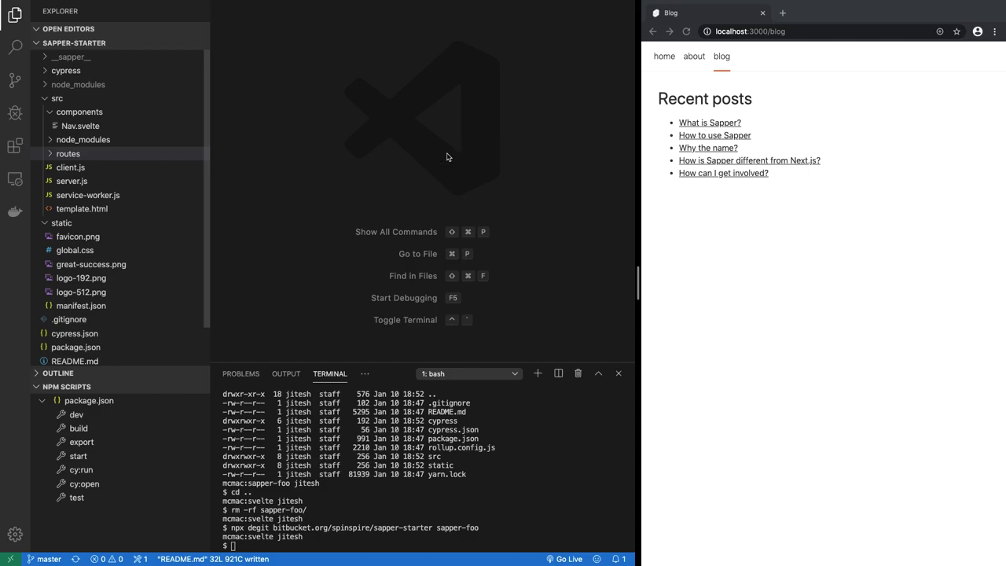
pyautogui.moveTo(452, 182)
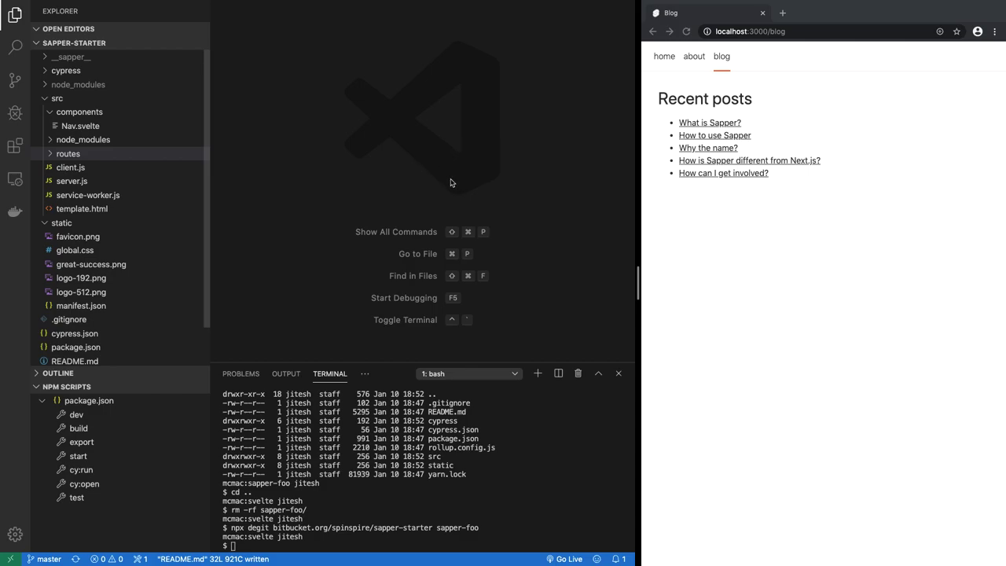
pyautogui.moveTo(484, 160)
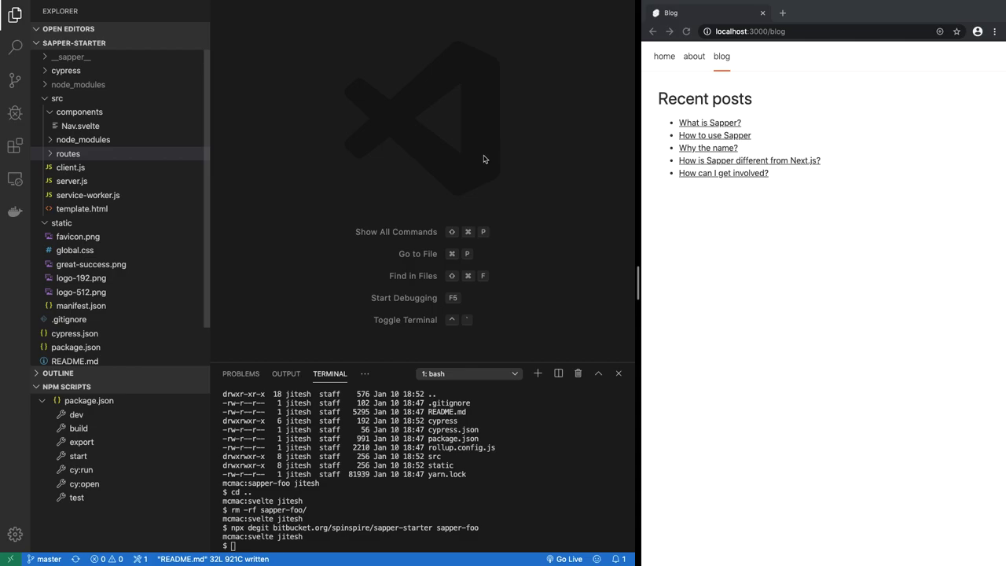
pyautogui.moveTo(424, 154)
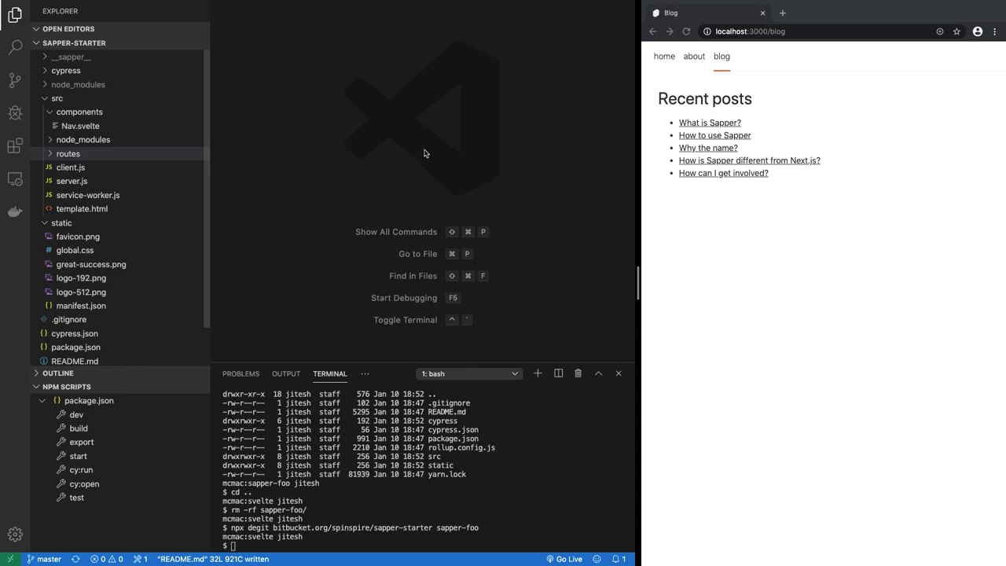
pyautogui.moveTo(549, 412)
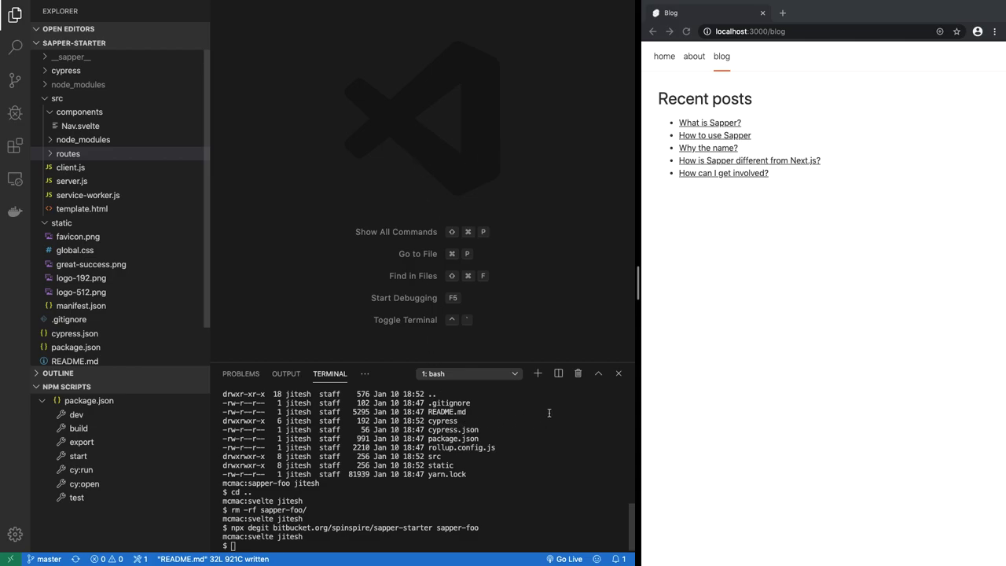
pyautogui.moveTo(563, 475)
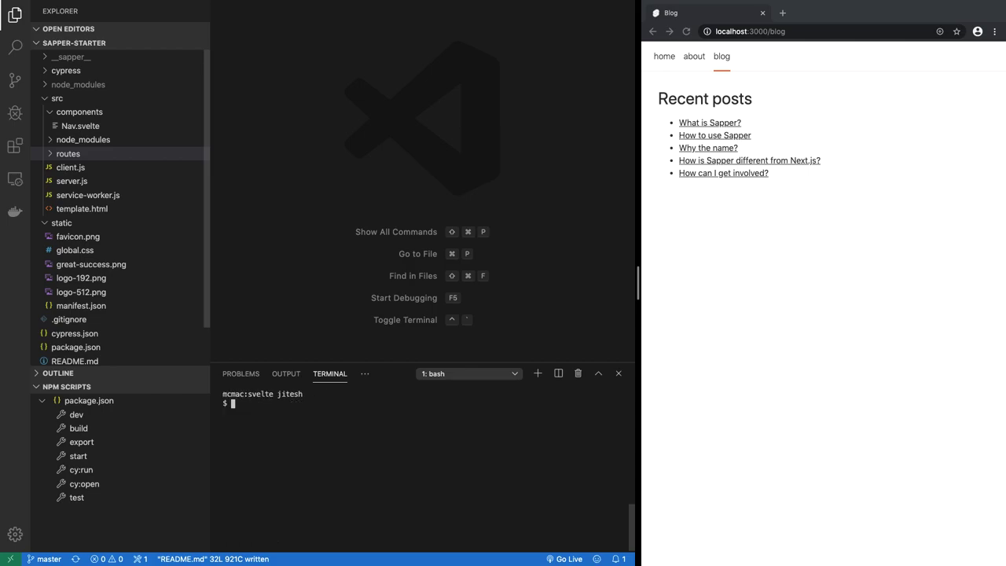
# From the terminal, change into sapper-starter/ and run yarn add mongodb
pyautogui.write('pwd')
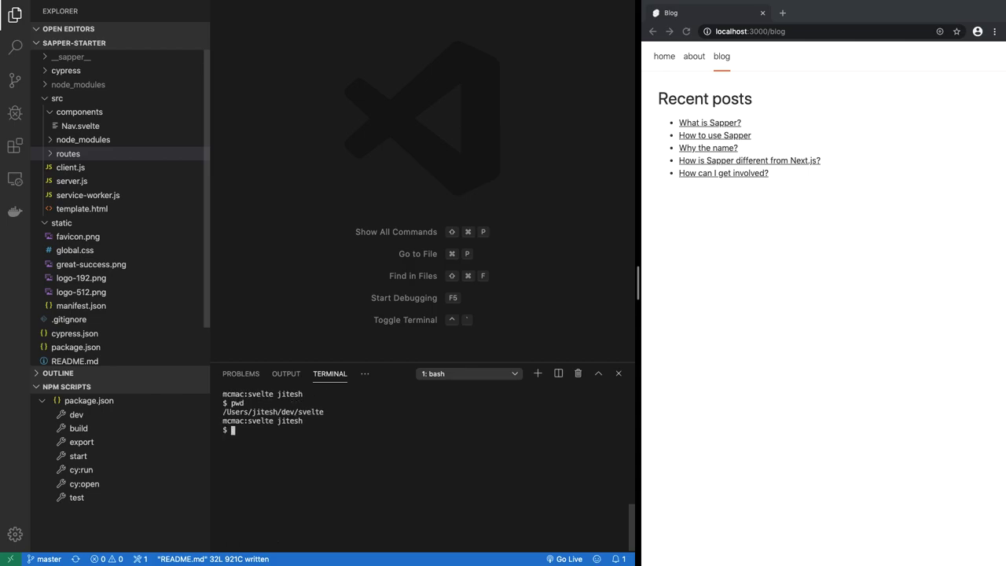
pyautogui.write('cd')
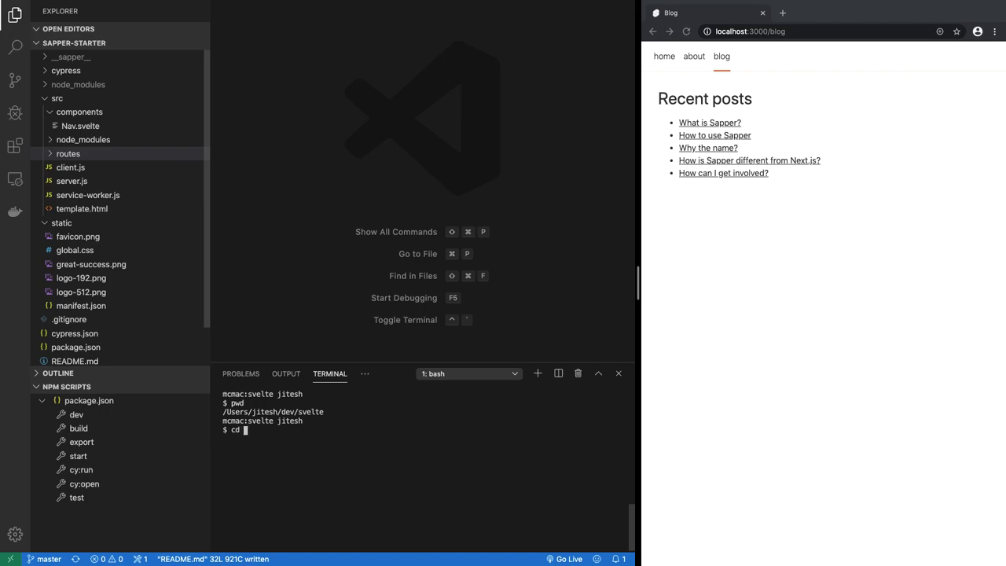
pyautogui.write('sapper-starter/')
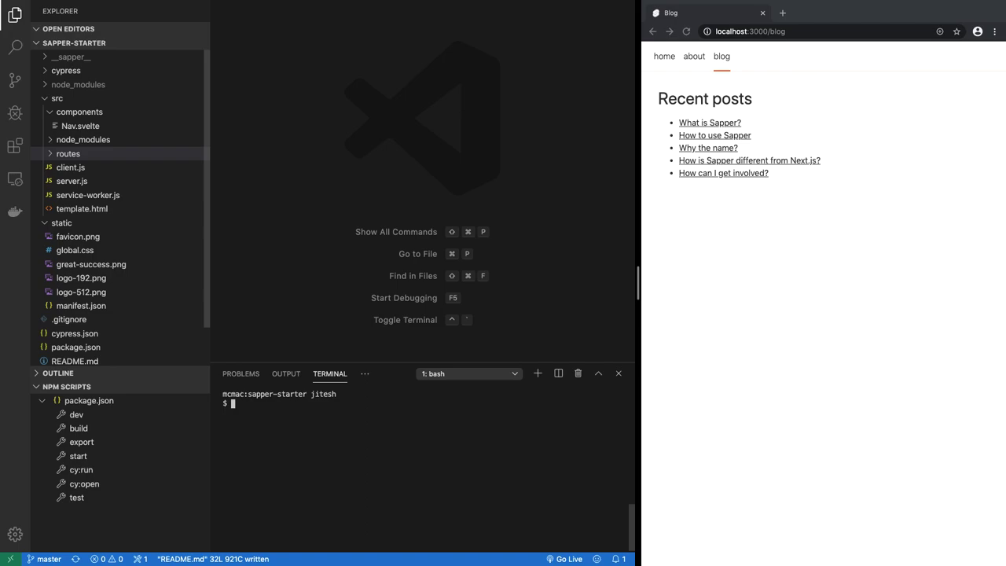
pyautogui.write('y')
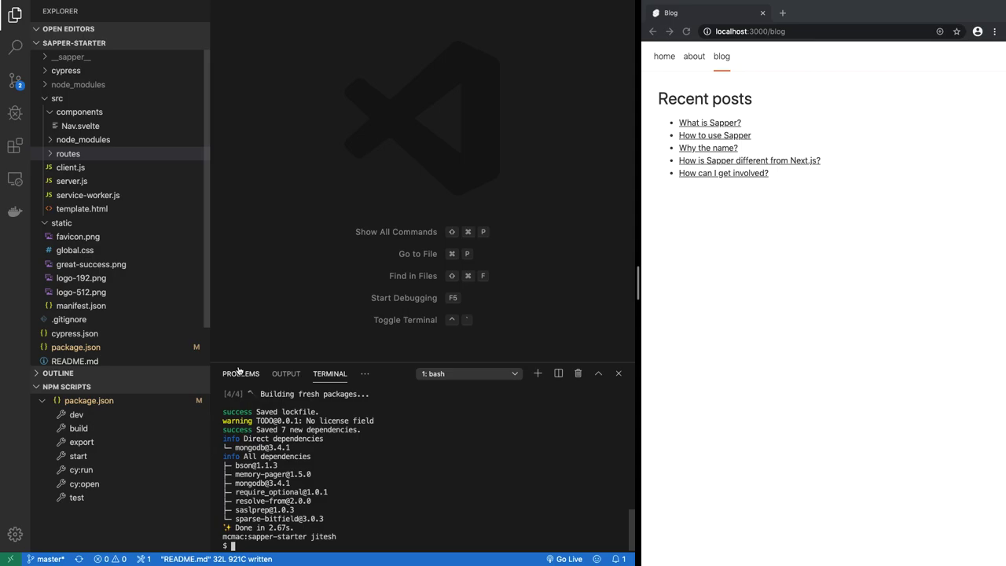
pyautogui.click(70, 166)
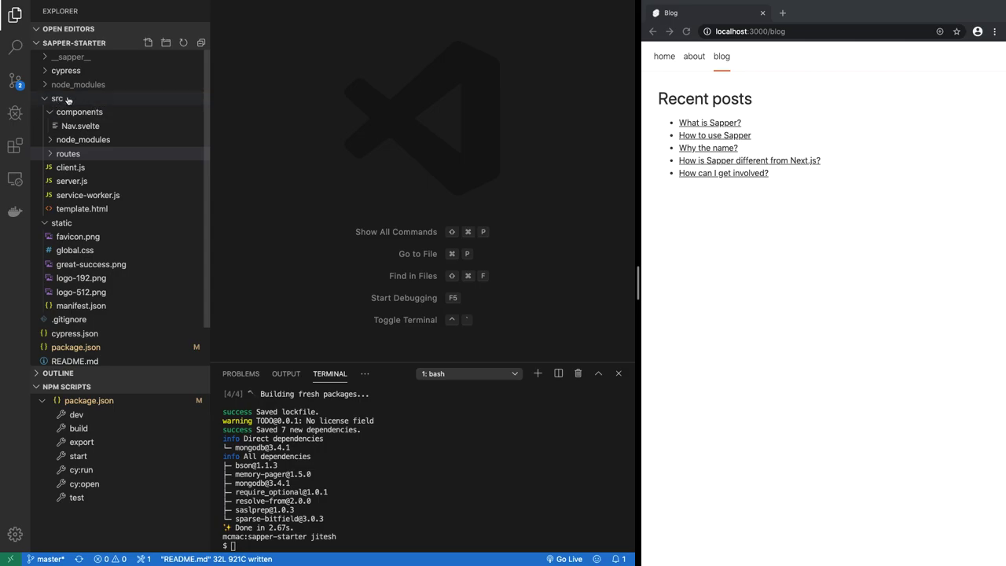
pyautogui.moveTo(56, 99)
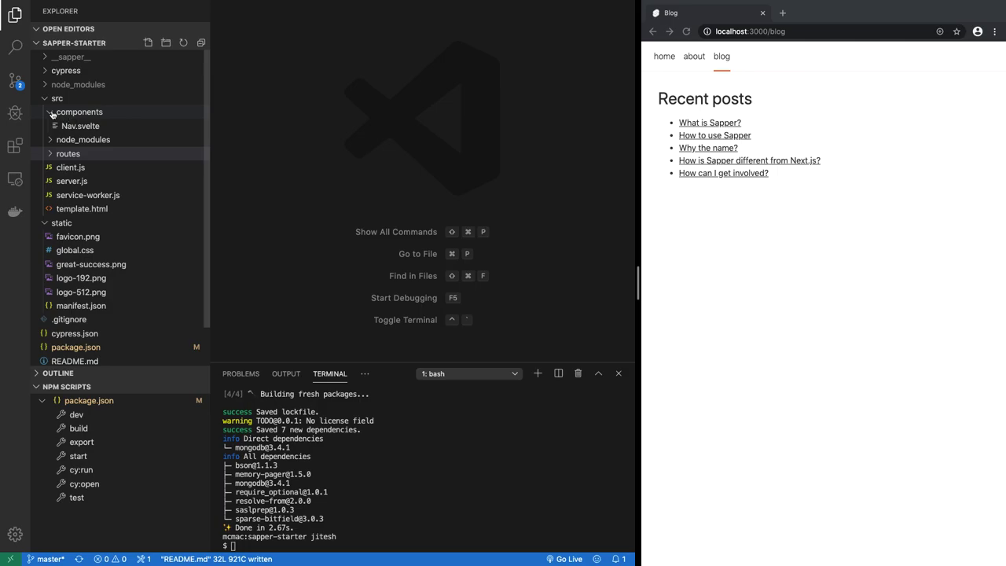
pyautogui.click(83, 126)
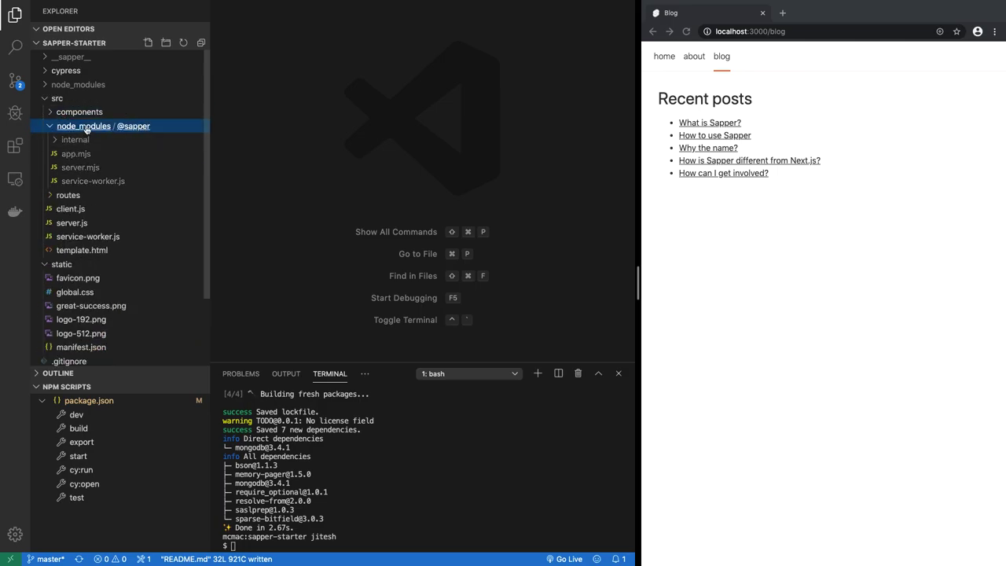
pyautogui.rightClick(102, 126)
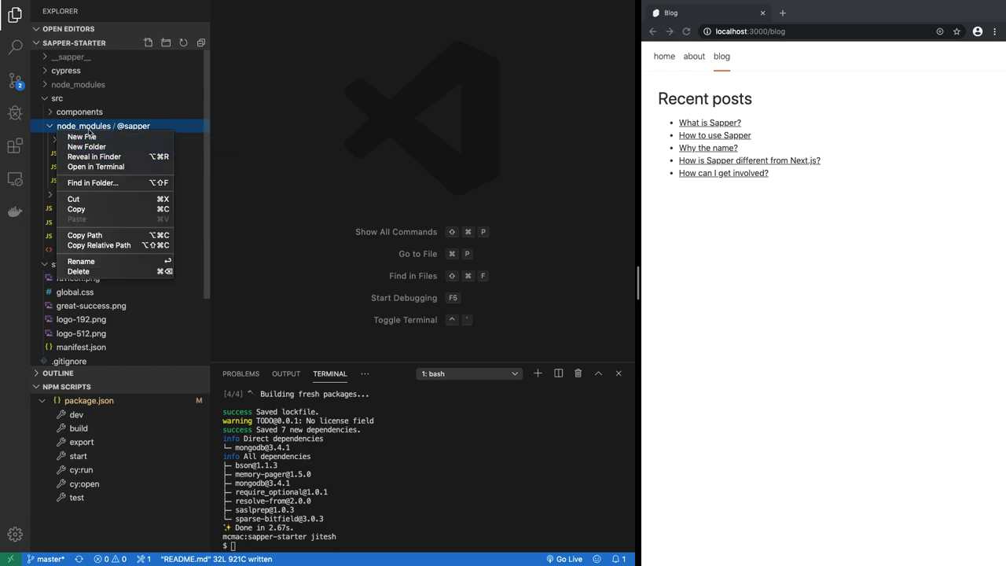
pyautogui.click(82, 135)
pyautogui.write('@')
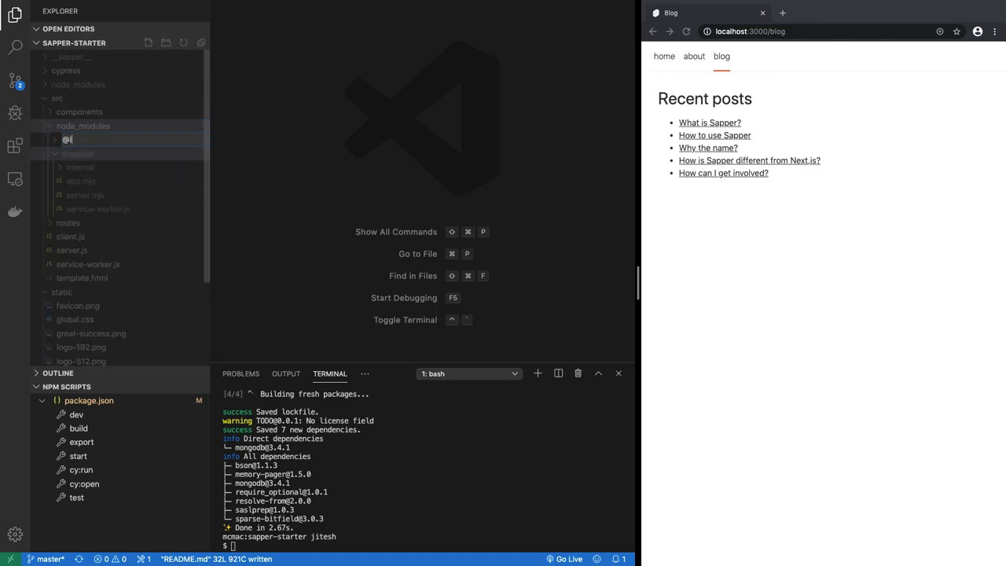
pyautogui.click(69, 139)
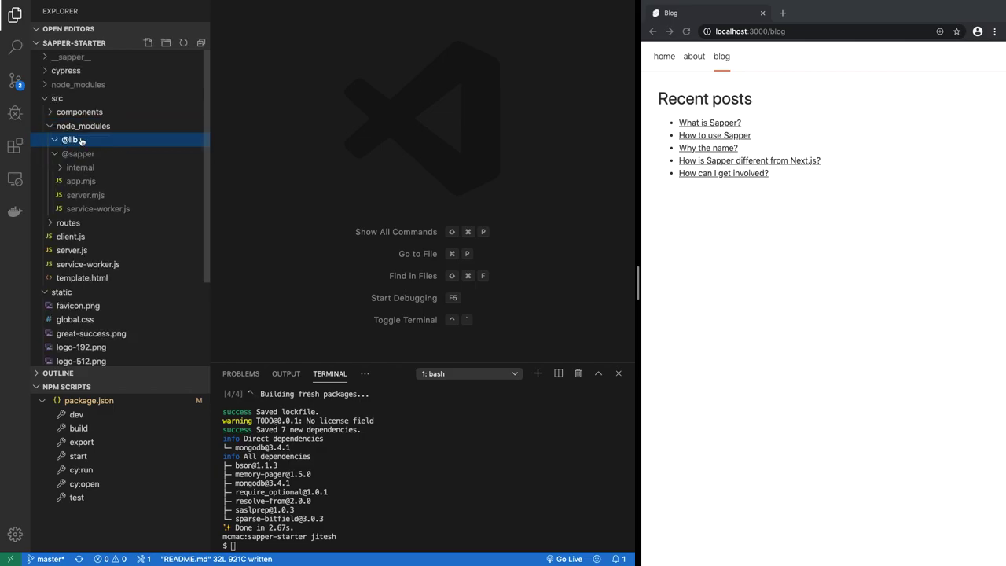
pyautogui.rightClick(69, 139)
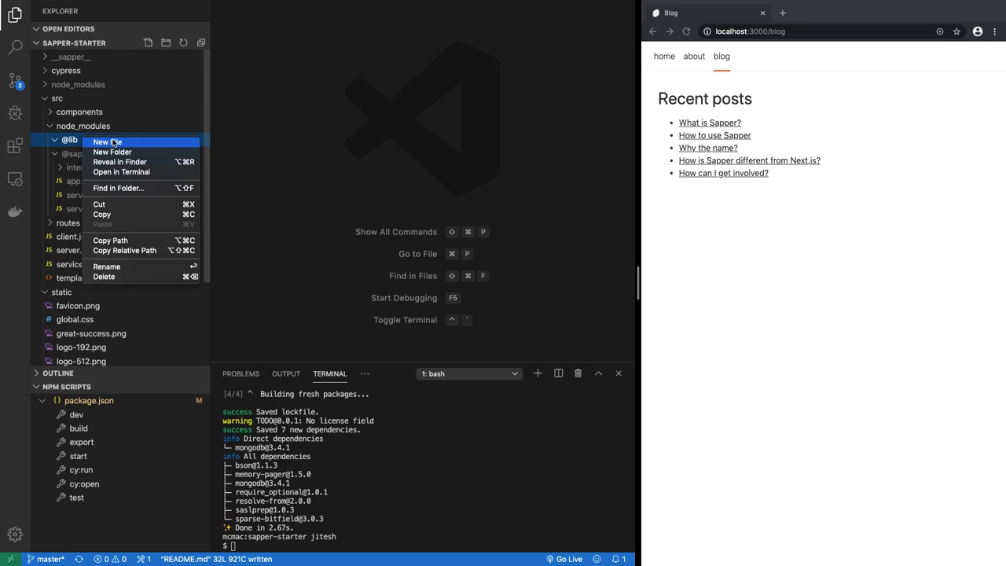
pyautogui.click(107, 141)
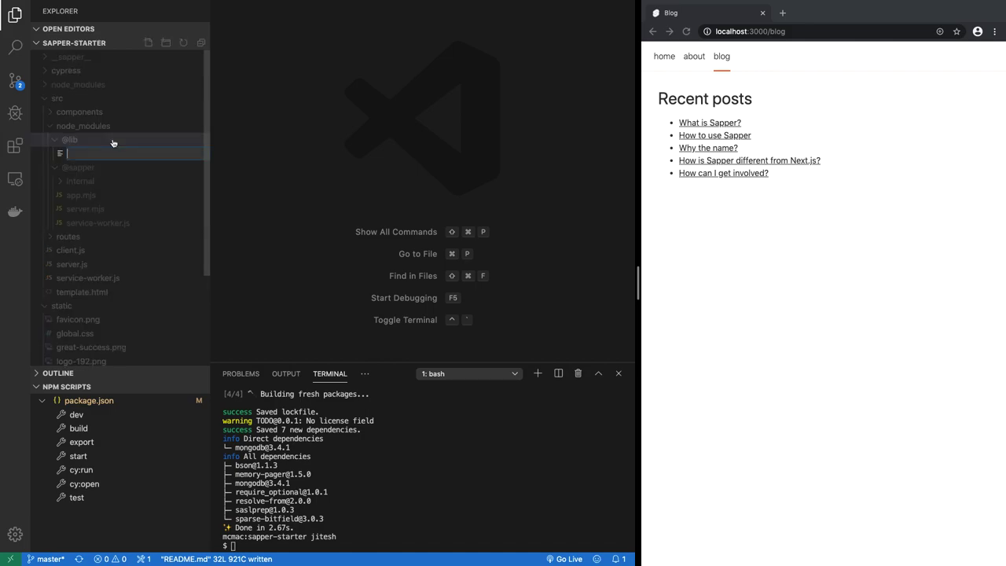
pyautogui.click(70, 138)
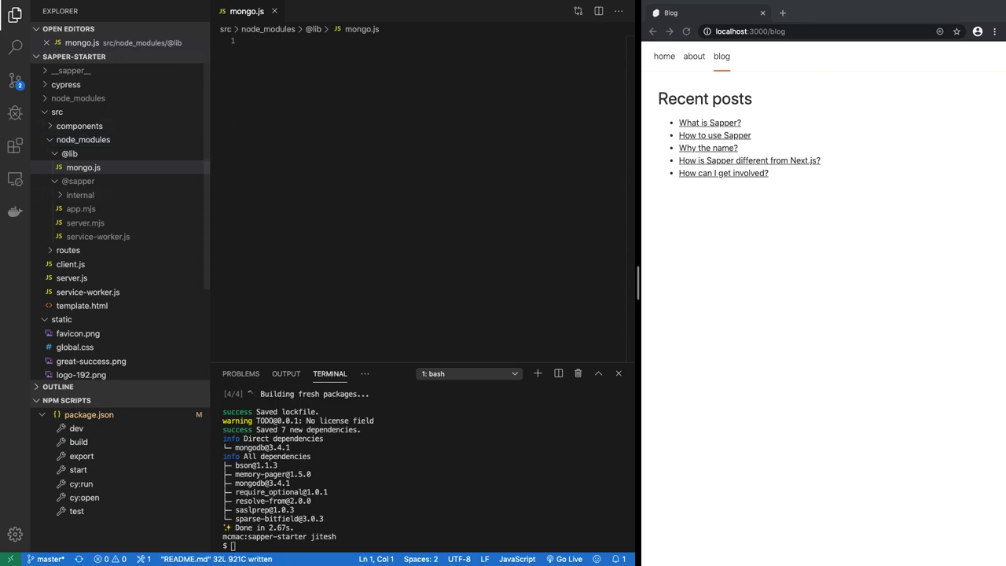
pyautogui.moveTo(302, 75)
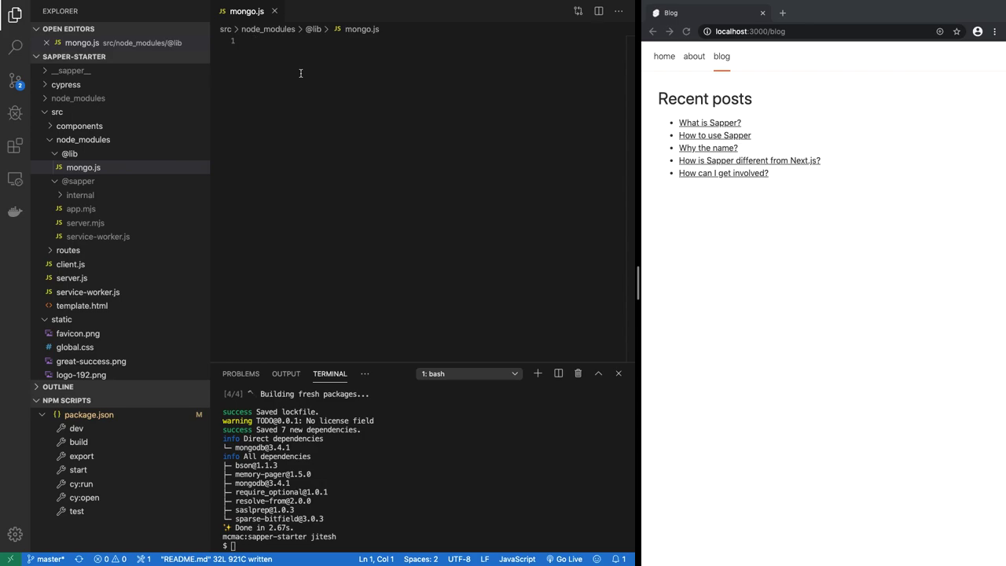
# Write const mongo = require("mongodb"); as the first line of mongo.js, replacing an initial import attempt
pyautogui.write('import')
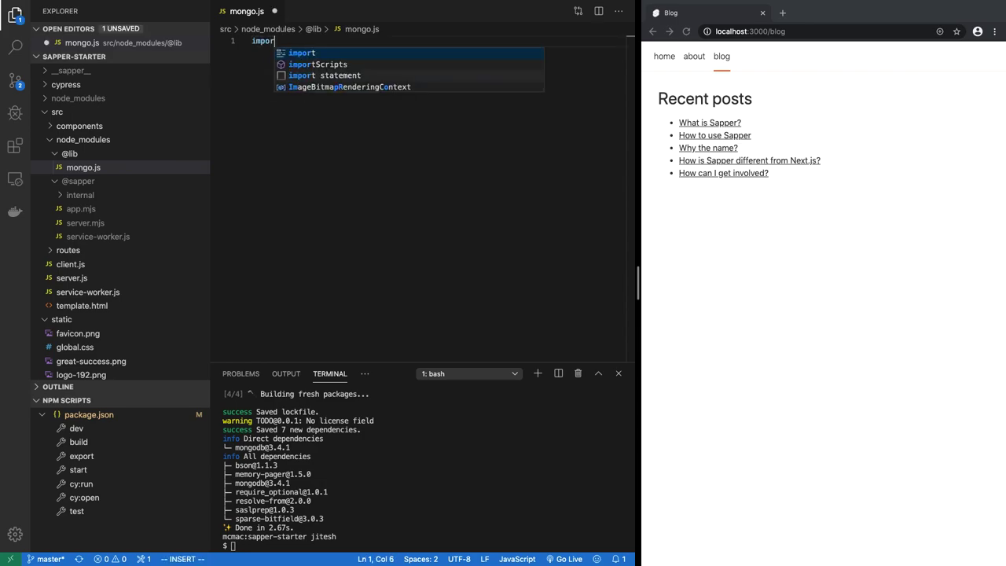
pyautogui.write('mongo')
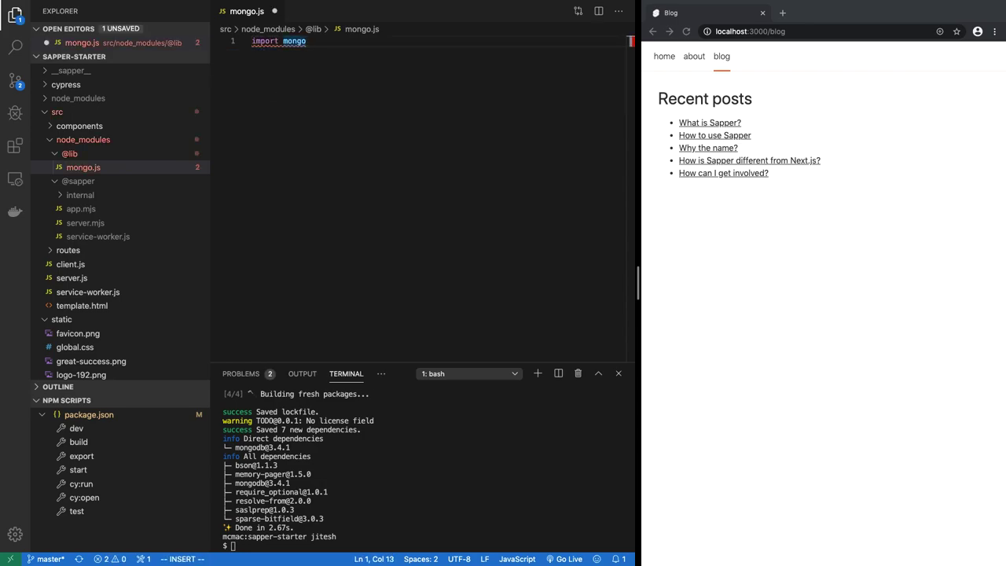
pyautogui.write('from "mongodb')
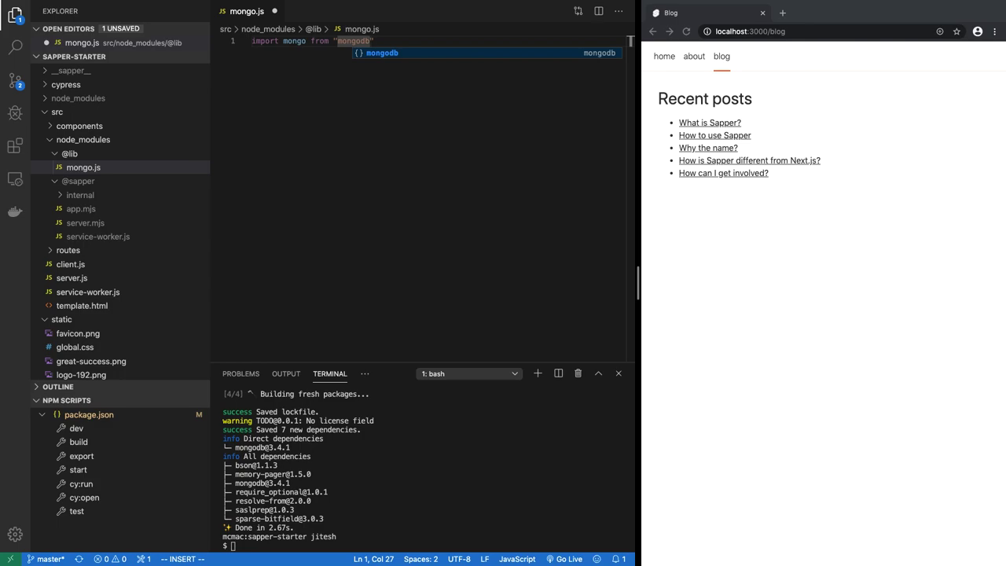
pyautogui.press('Escape')
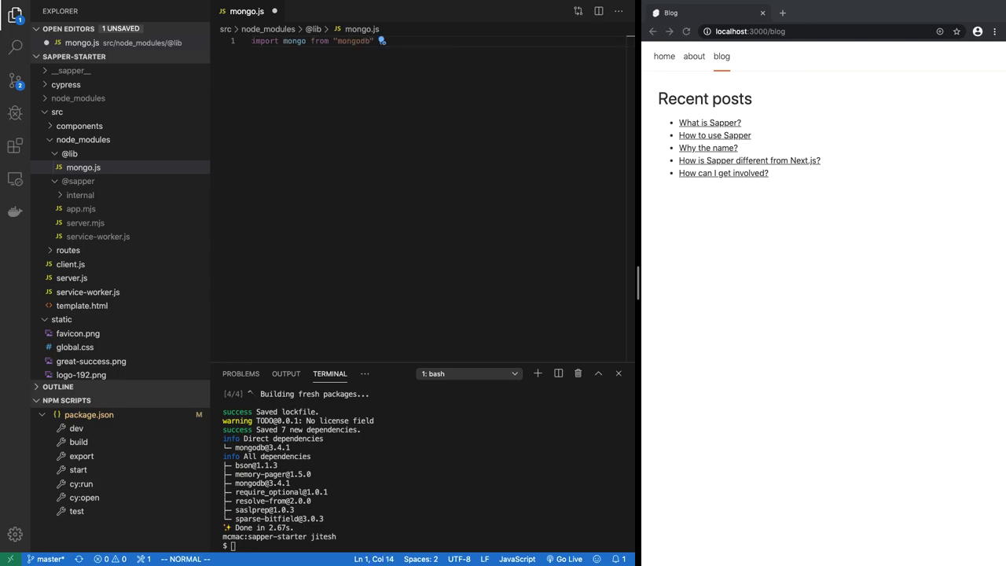
pyautogui.doubleClick(294, 41)
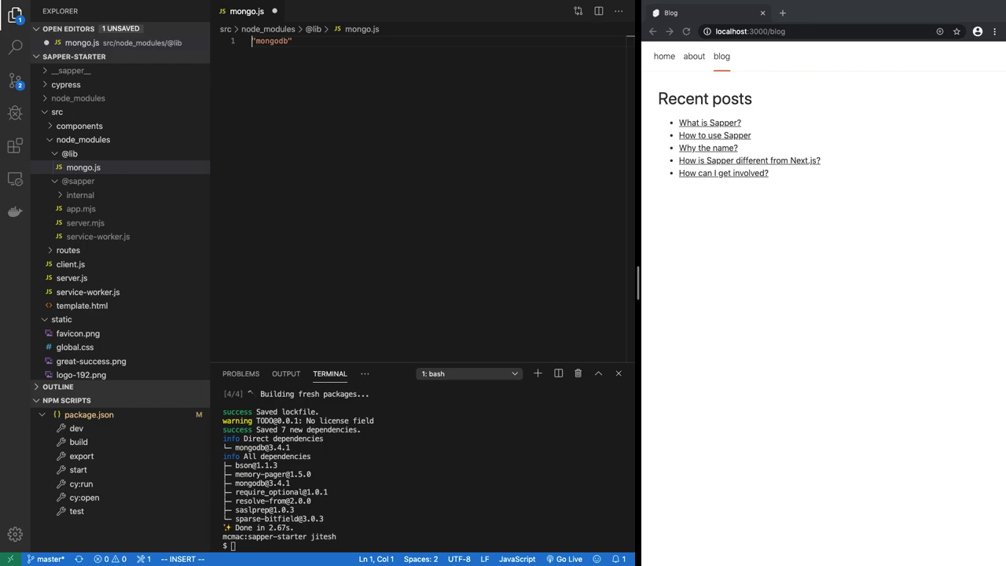
pyautogui.write('const mongo = reuiq')
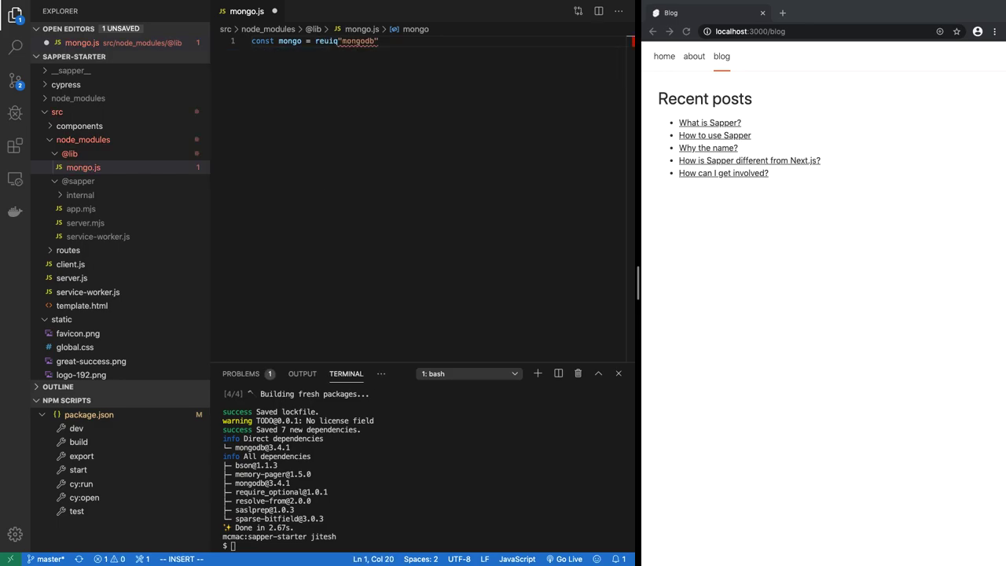
pyautogui.write('require(')
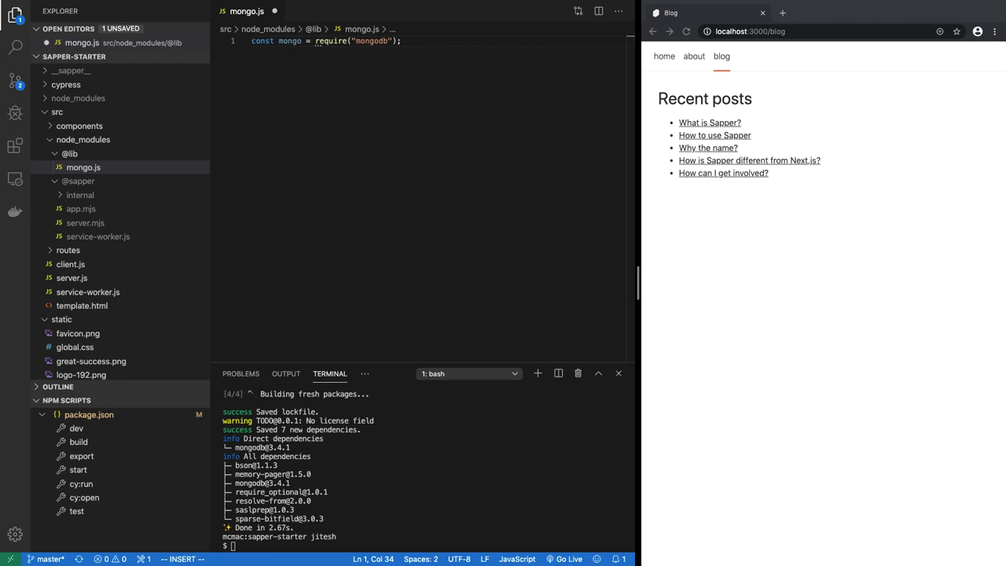
pyautogui.press('Escape')
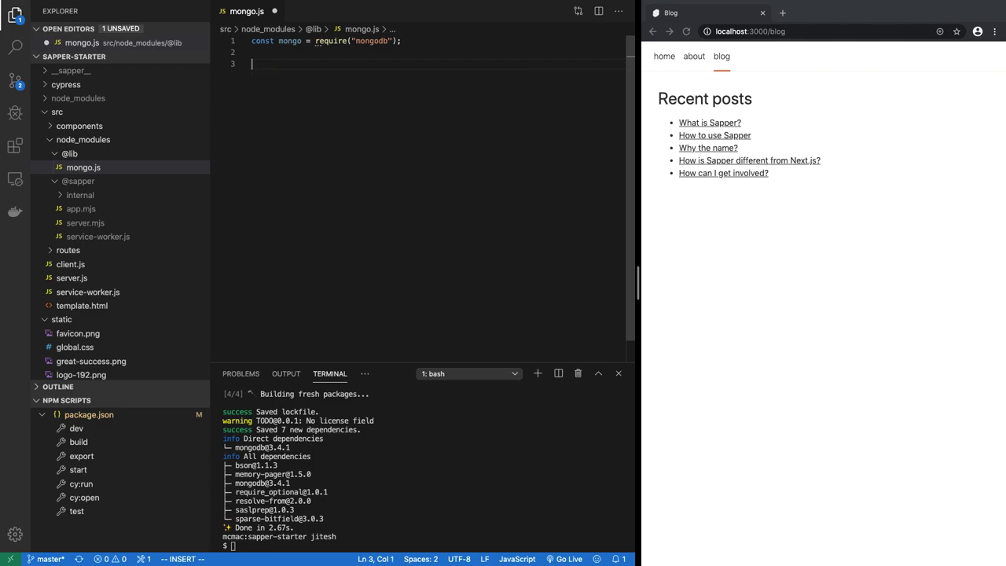
# Add let client = null; and an exported init() function that returns client
pyautogui.write('export f')
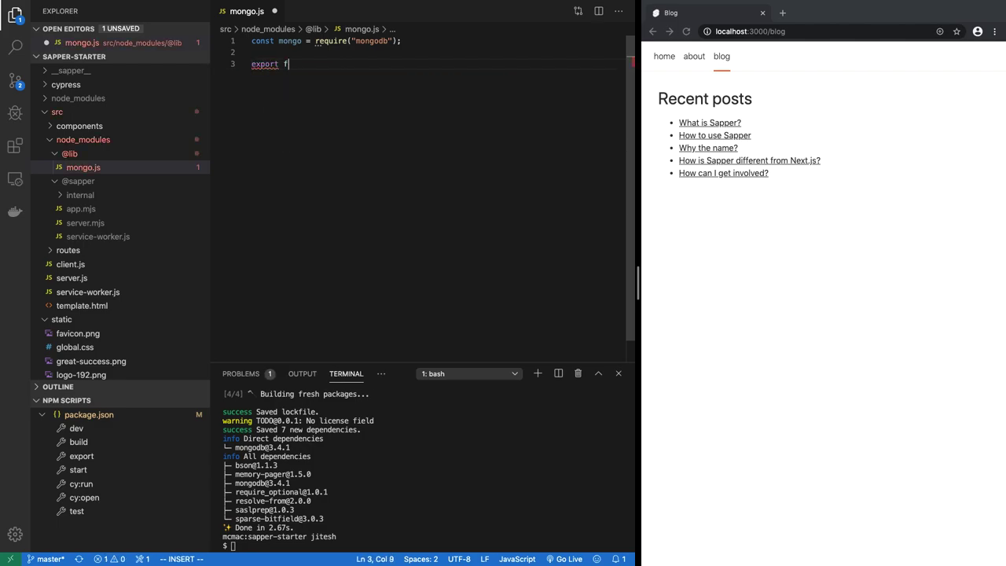
pyautogui.write('unction')
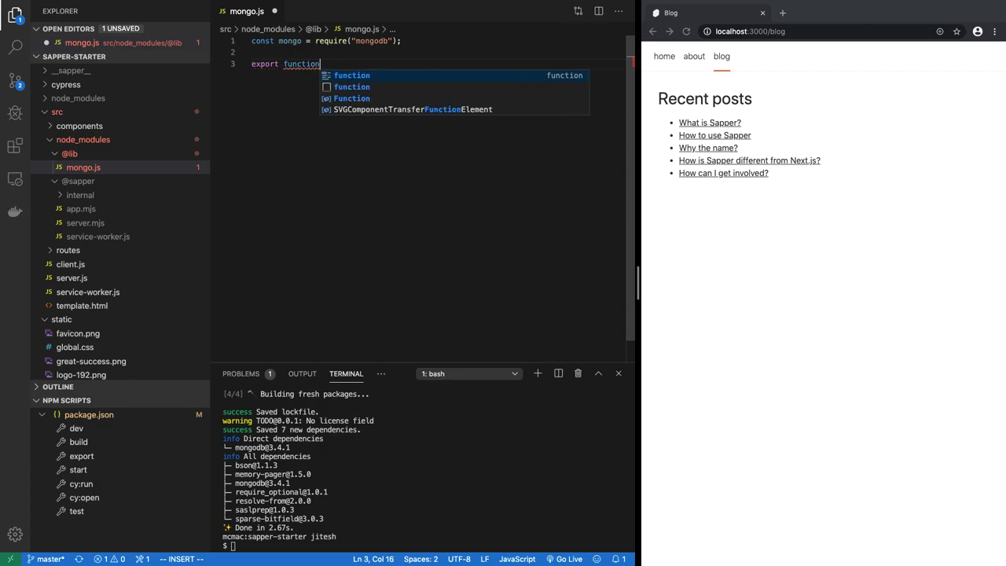
pyautogui.write('init() {')
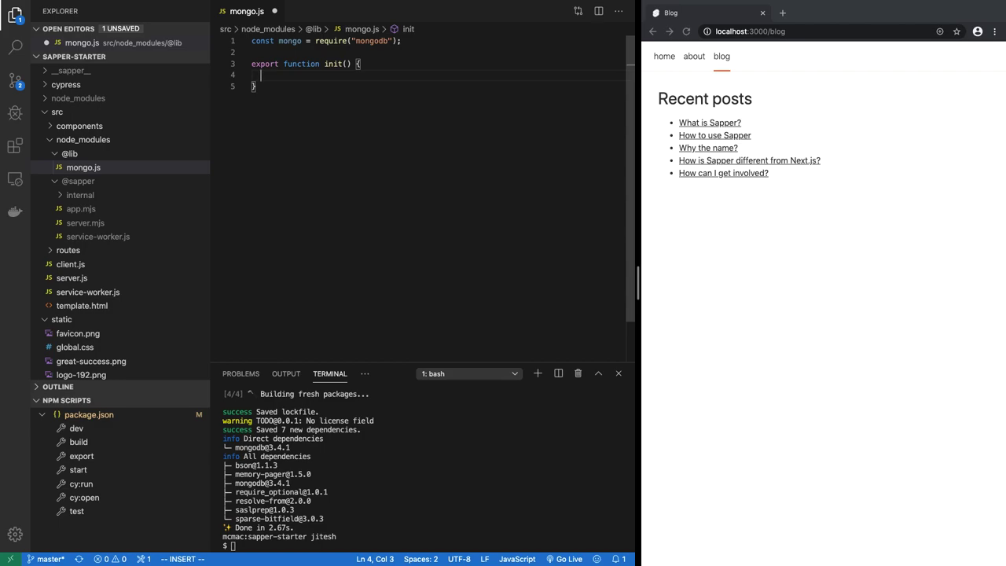
pyautogui.write('re')
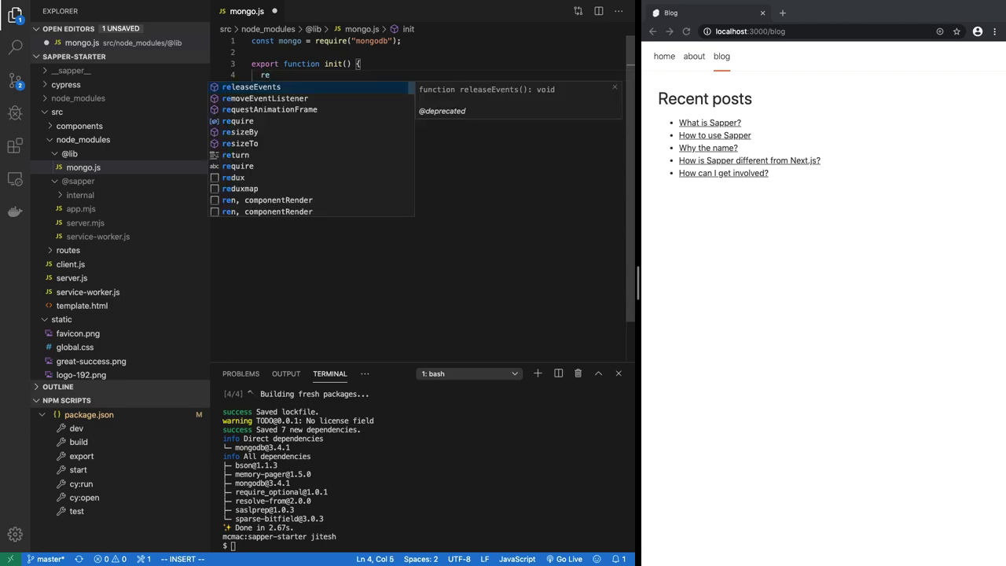
pyautogui.write('return')
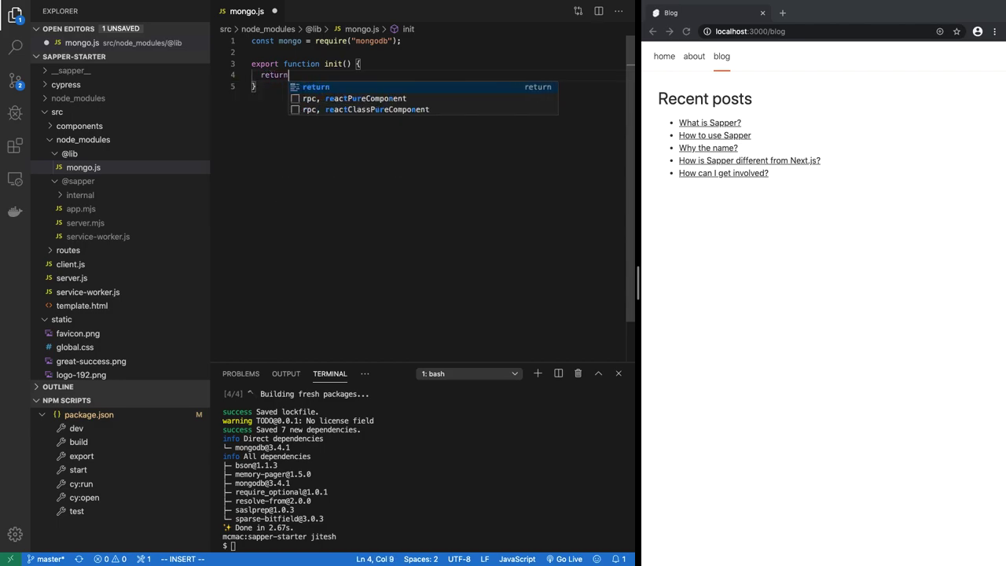
pyautogui.write('{ c')
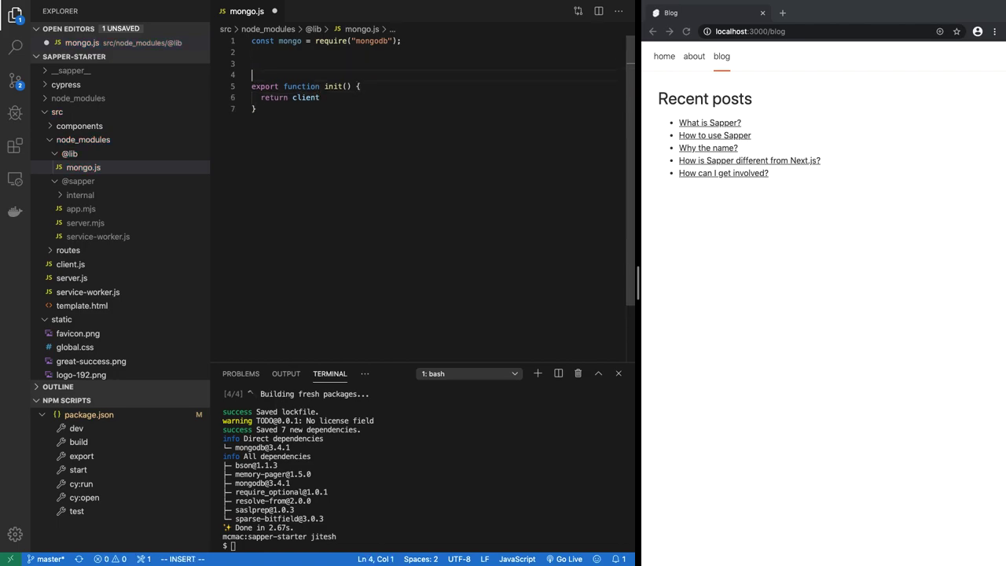
pyautogui.write('let')
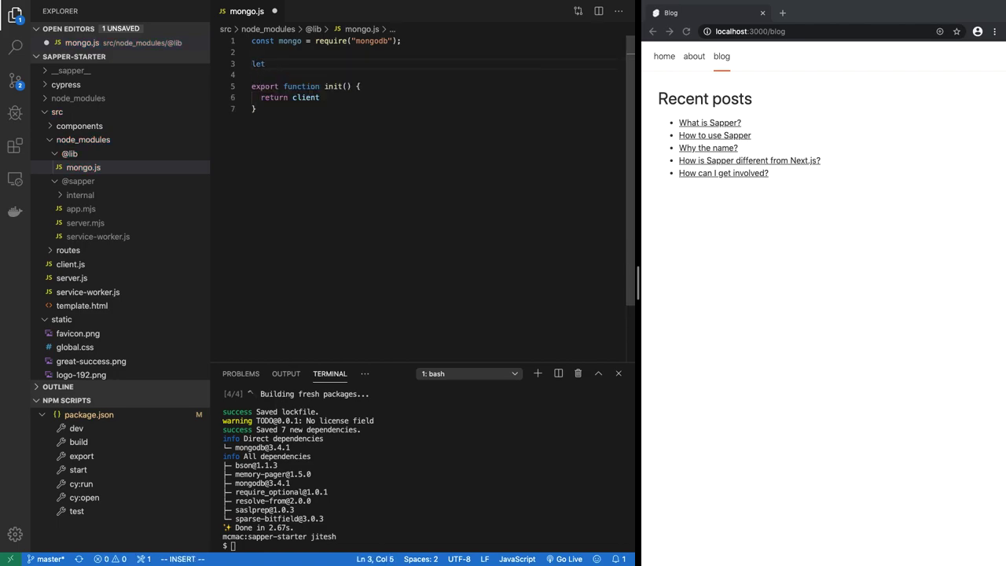
pyautogui.write('cleint')
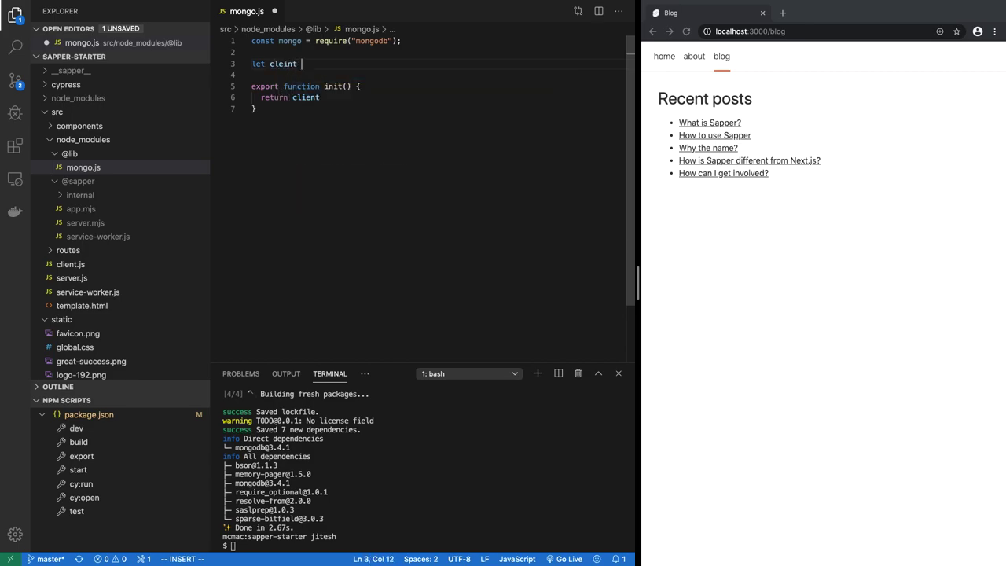
pyautogui.write('= null;')
pyautogui.write('if(!')
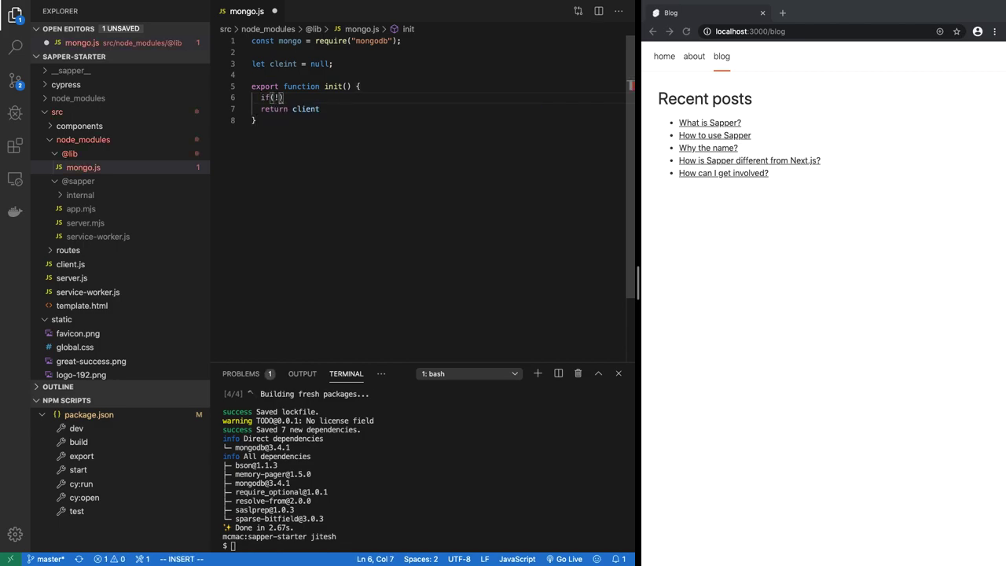
# Inside init, if client is unset assign await mongo.MongoClient.connect("mongodb://localhost"), and mark init async
pyautogui.write('client) {')
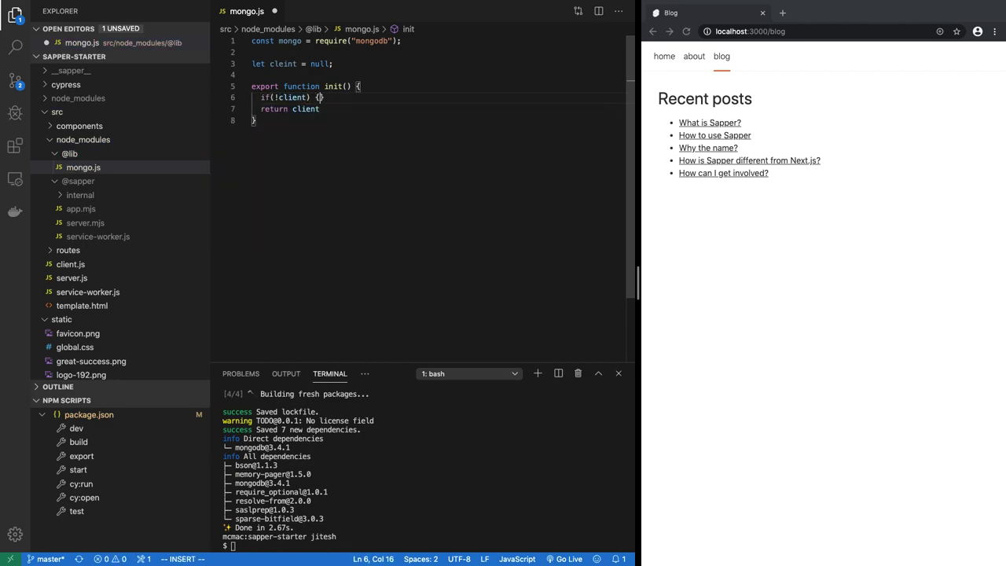
pyautogui.press('Enter')
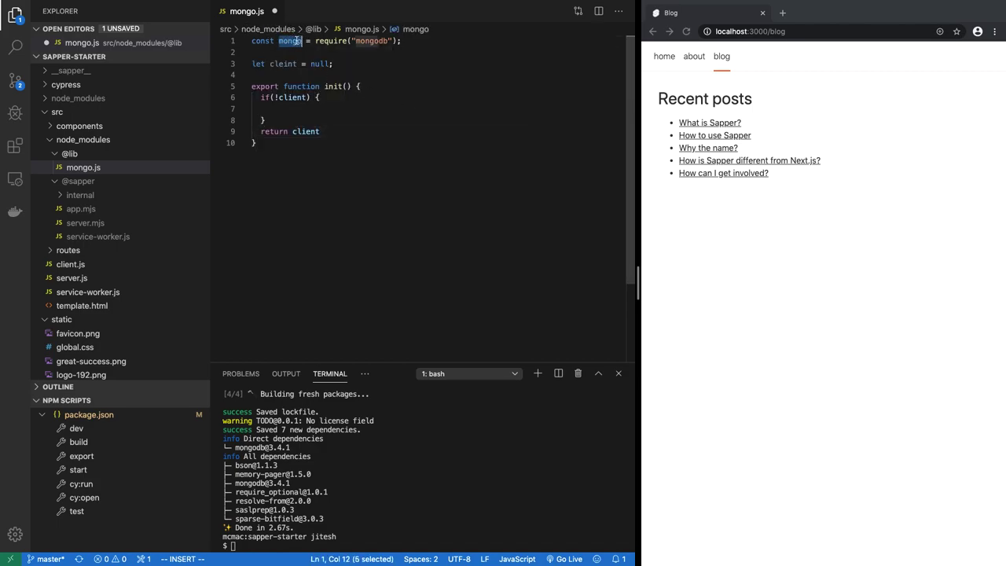
pyautogui.write('mon')
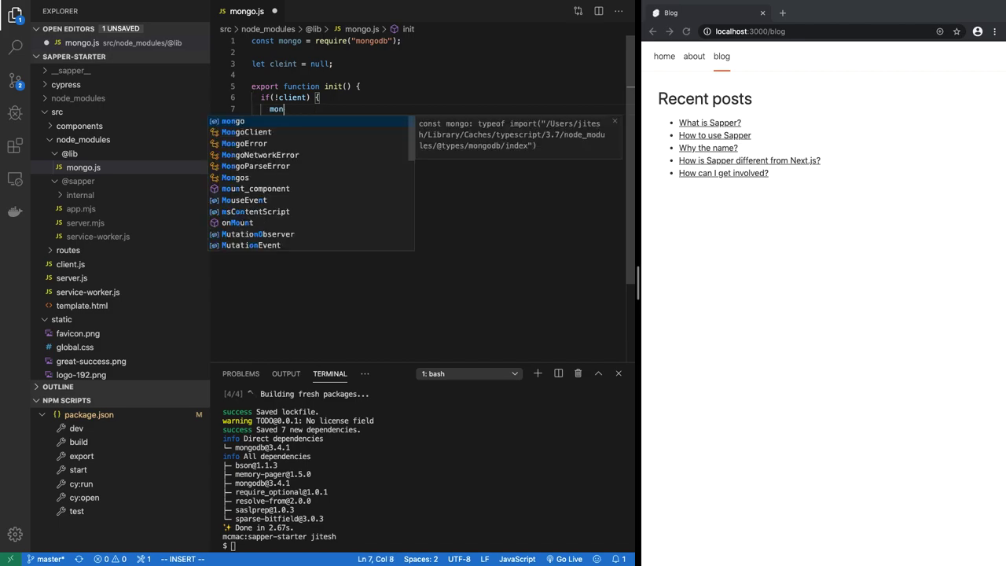
pyautogui.write('go')
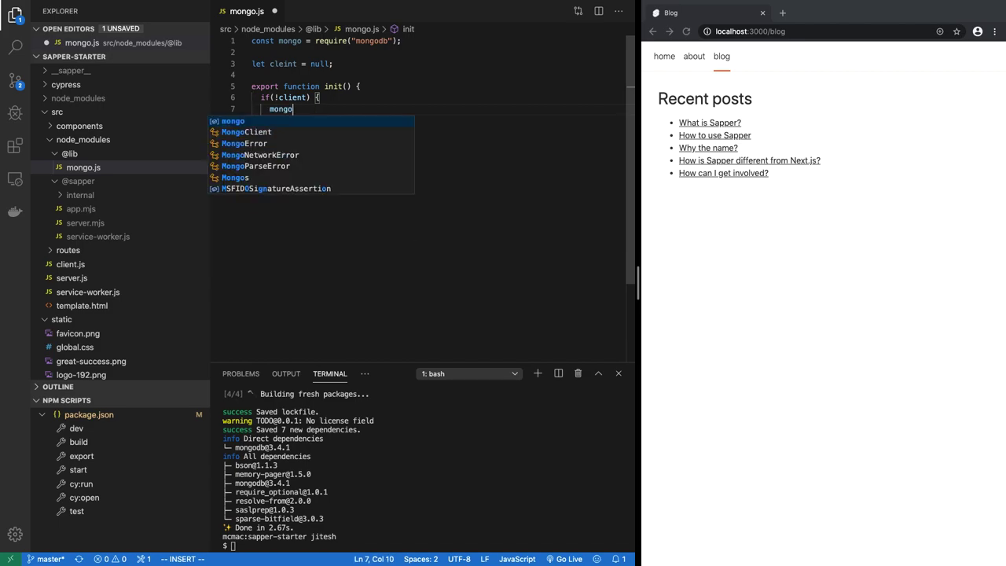
pyautogui.write('.MongoClient.connect(')
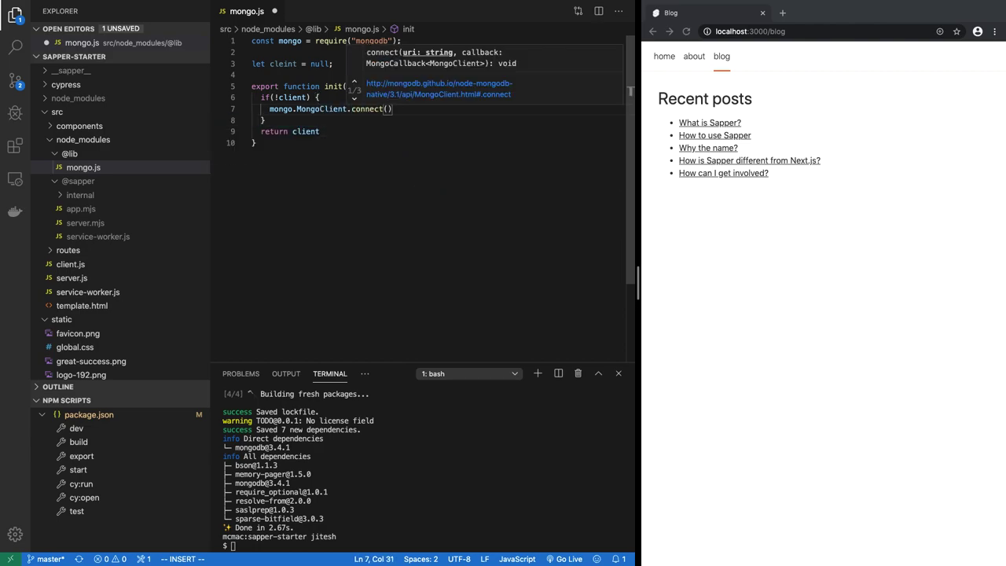
pyautogui.write('"mon')
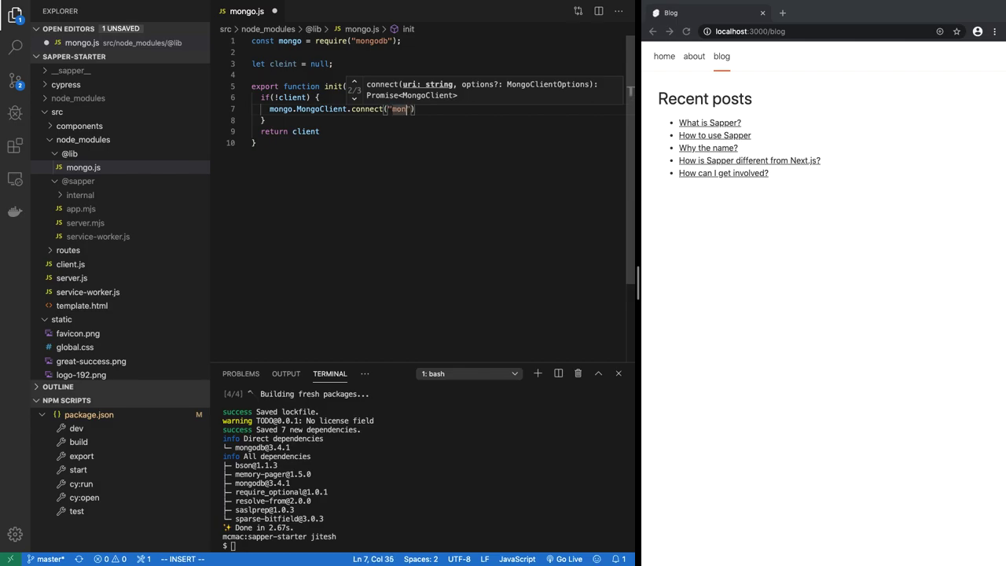
pyautogui.write('godb://localhost')
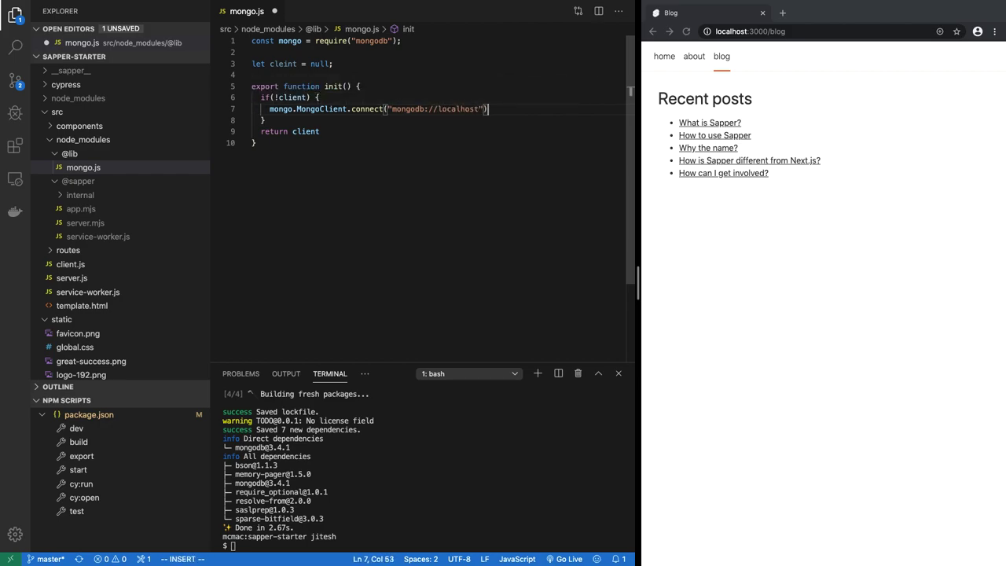
pyautogui.press('Escape')
pyautogui.write(';')
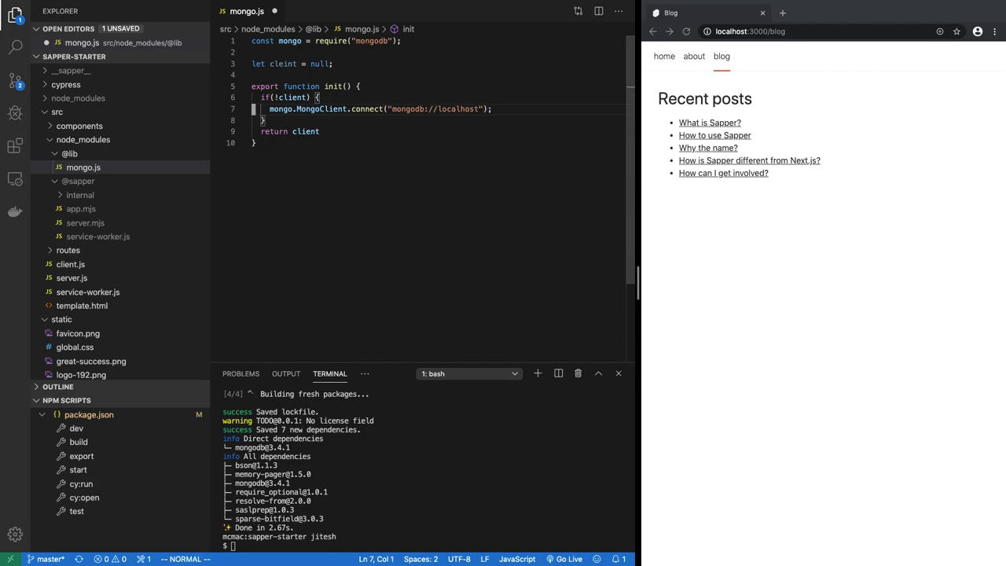
pyautogui.write('client =')
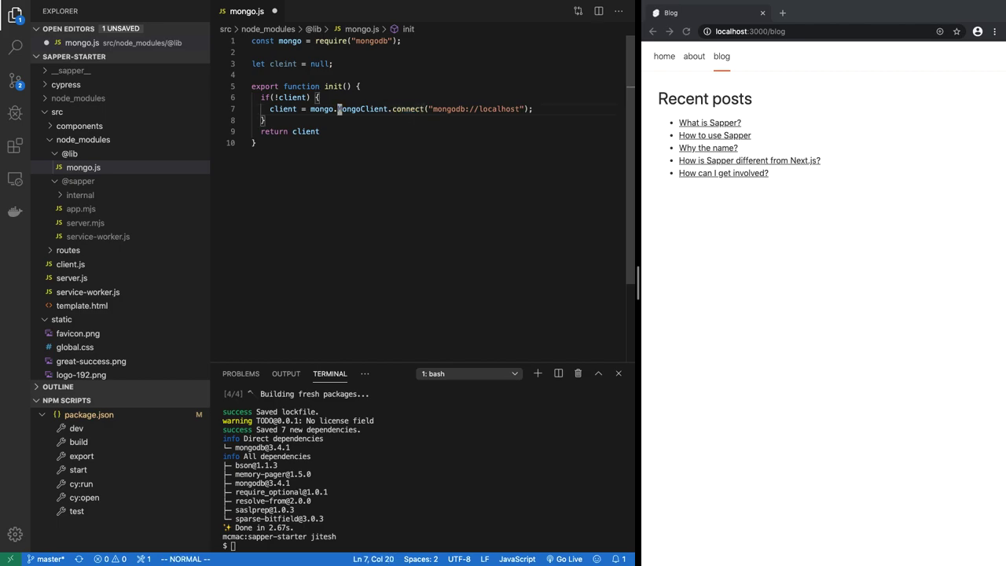
pyautogui.write('await')
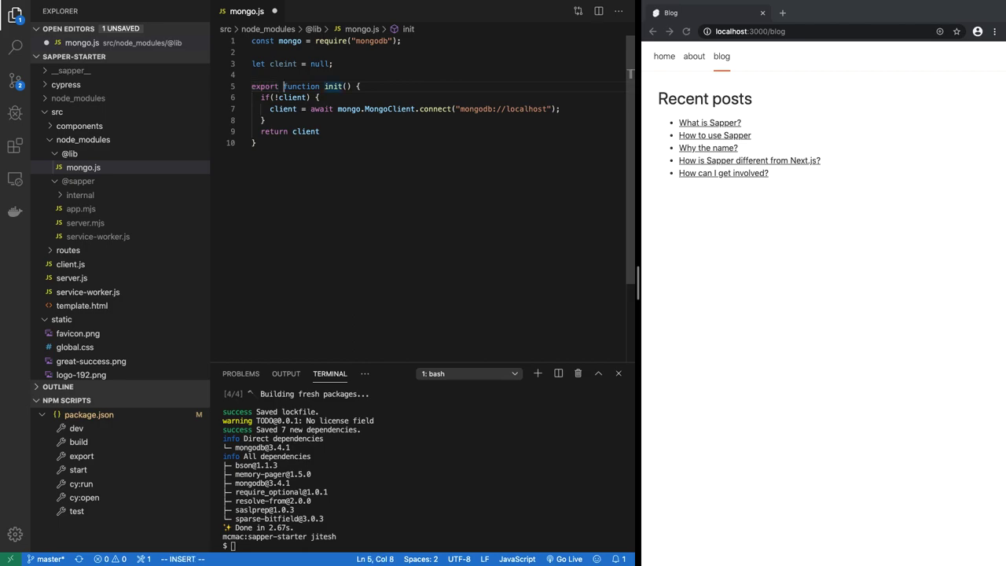
pyautogui.write('async')
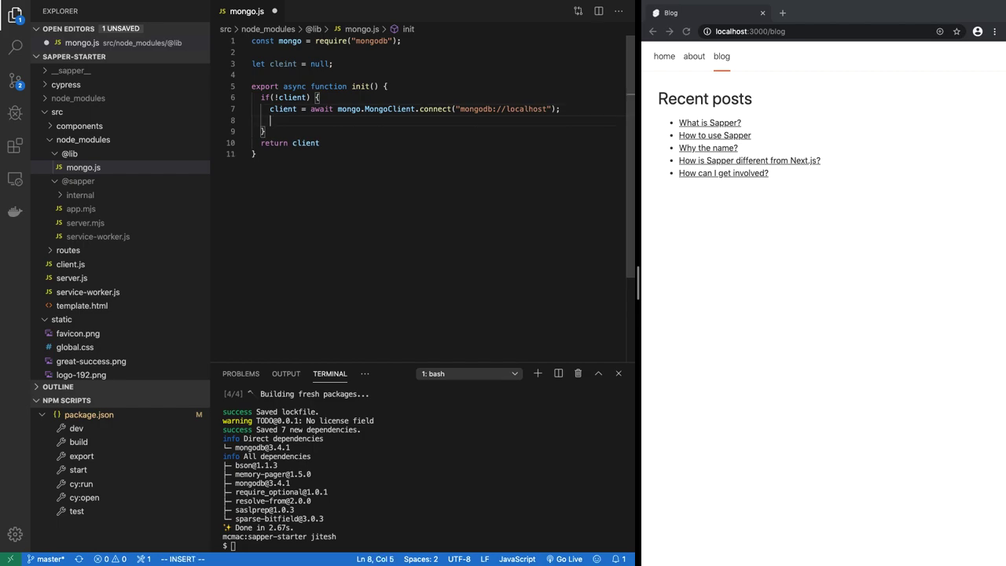
# Assign db from client.db("sapper-starter") inside init and duplicate the client declaration line
pyautogui.write('db = cl')
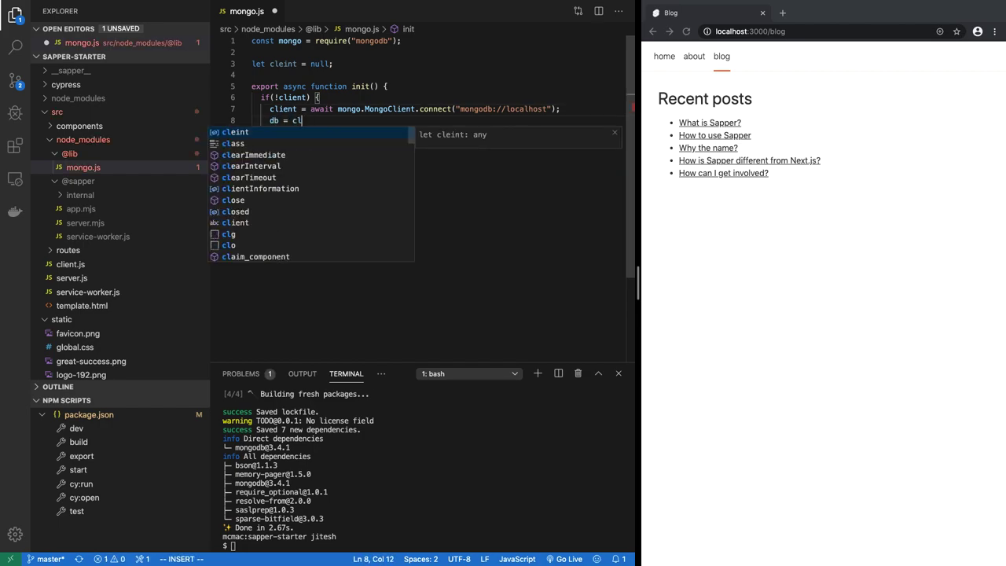
pyautogui.write('ient.db')
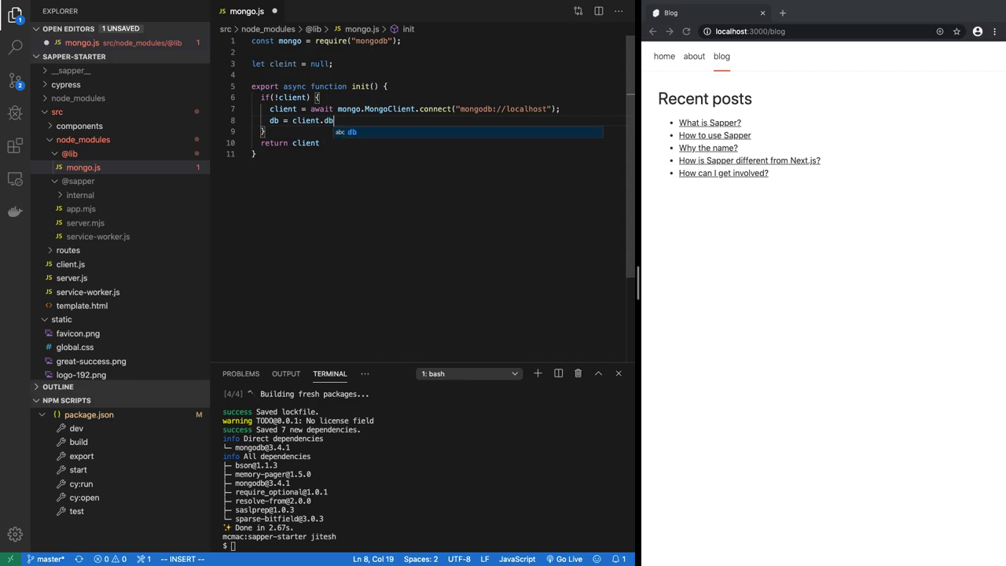
pyautogui.write('("')
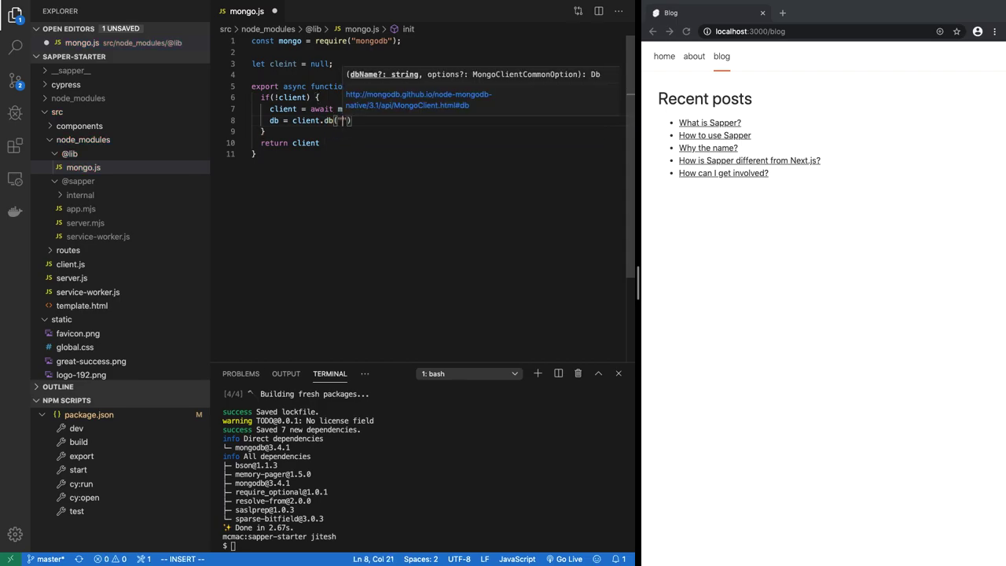
pyautogui.write('mongo')
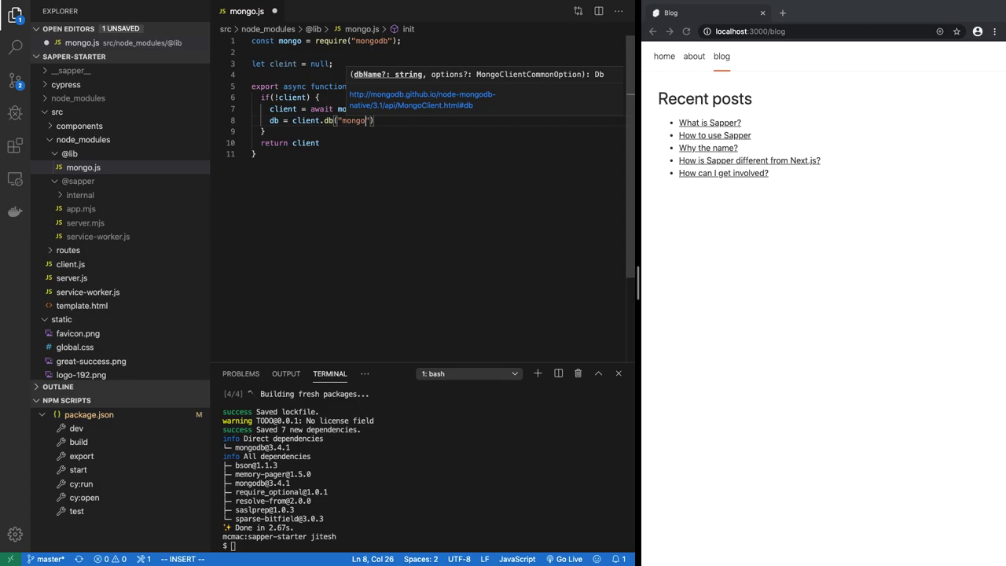
pyautogui.write('sapper-starter')
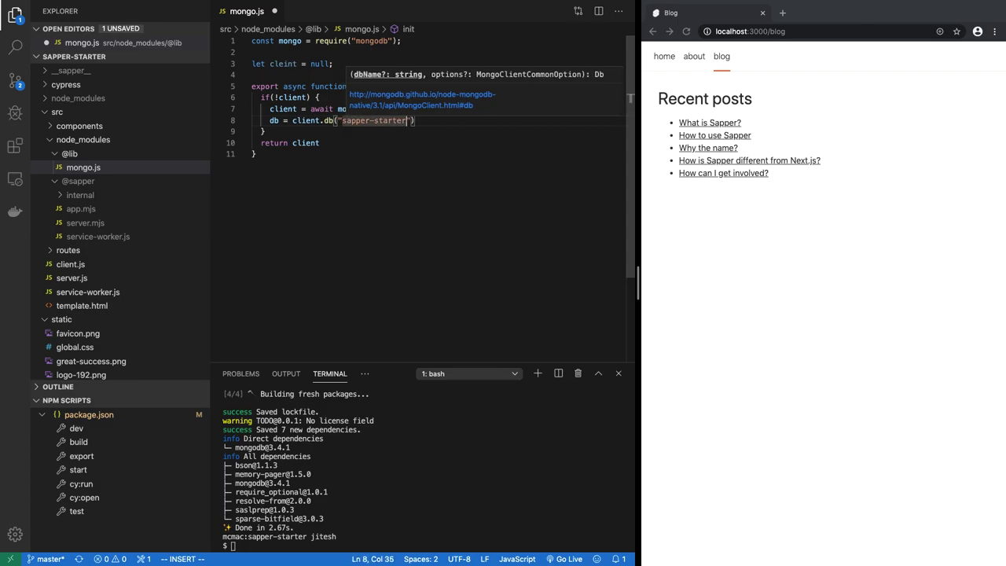
pyautogui.press('Escape')
pyautogui.write(';')
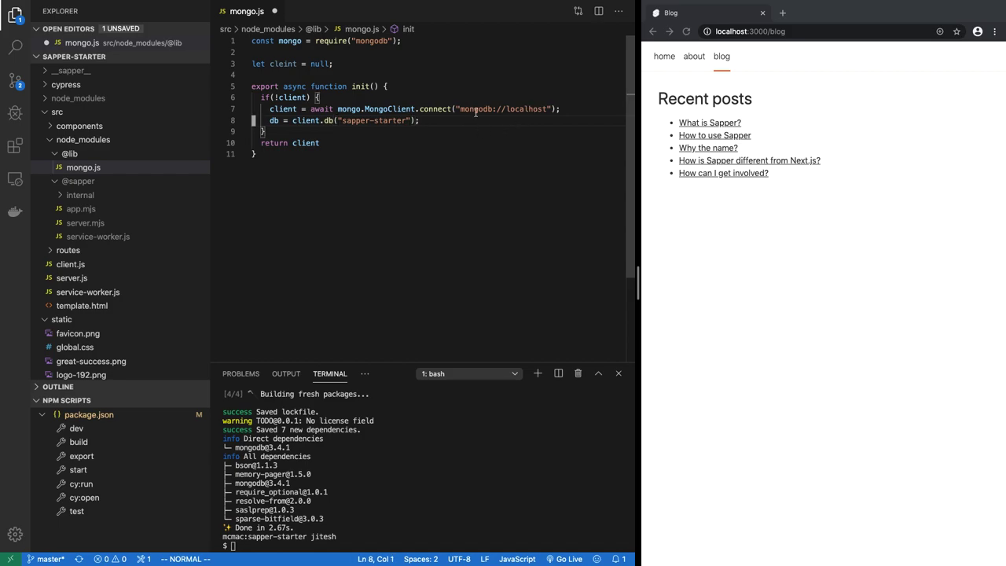
pyautogui.moveTo(460, 109); pyautogui.dragTo(542, 108)
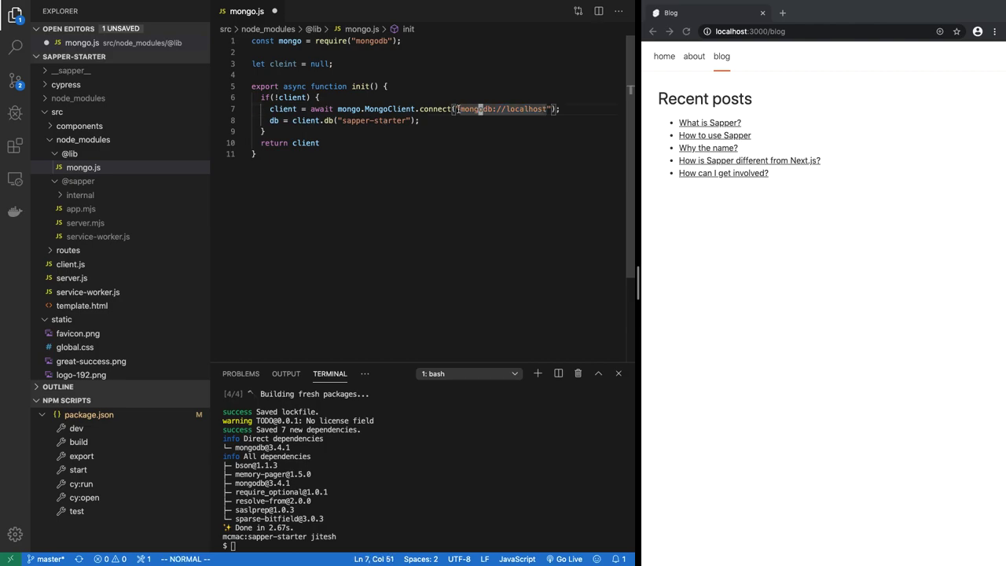
pyautogui.moveTo(460, 108); pyautogui.dragTo(543, 108)
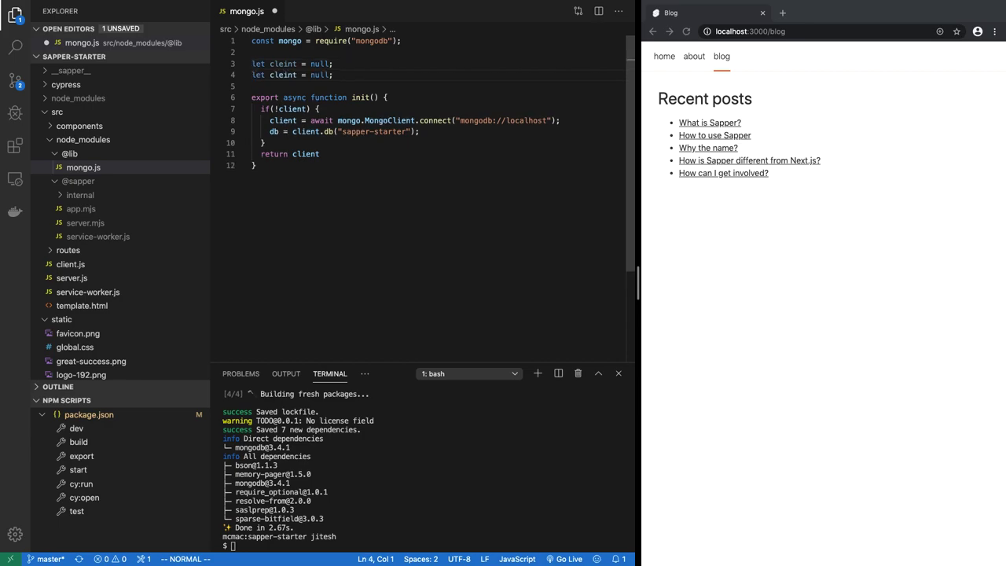
# Rename the duplicated variable to db and make init return { client, db }
pyautogui.click(296, 63)
pyautogui.write('db')
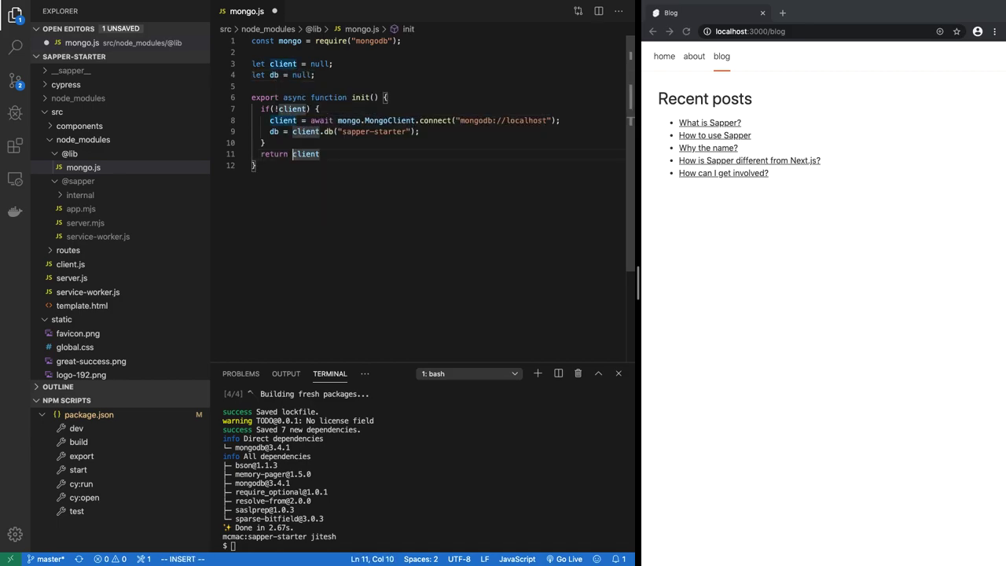
pyautogui.write('{ client, db')
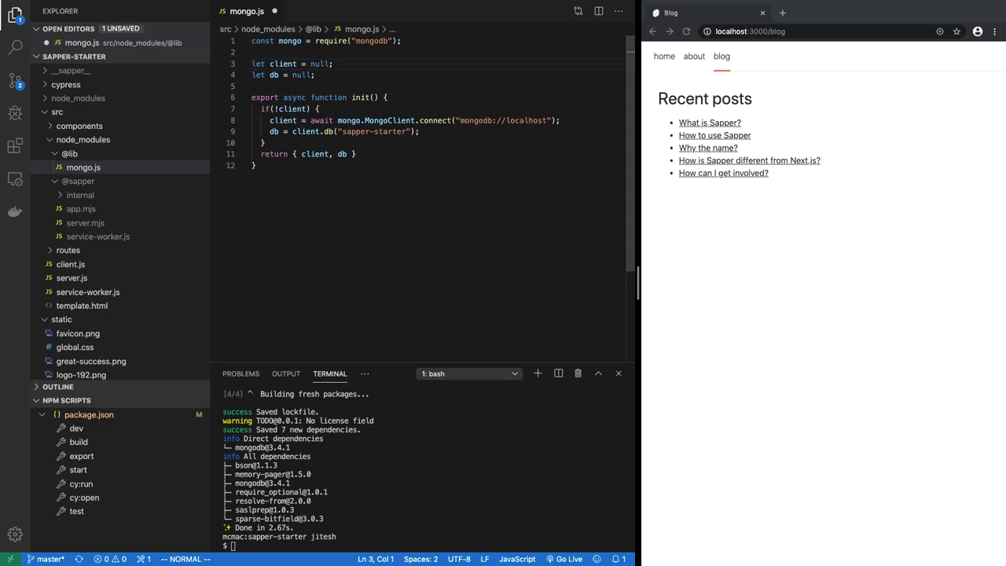
pyautogui.moveTo(261, 108); pyautogui.dragTo(317, 108)
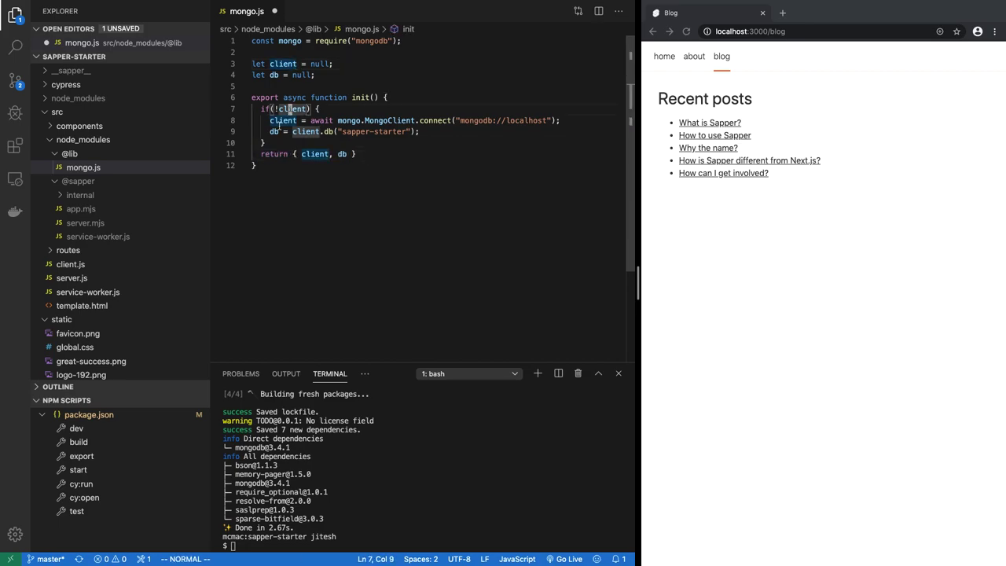
pyautogui.moveTo(270, 119); pyautogui.dragTo(553, 119)
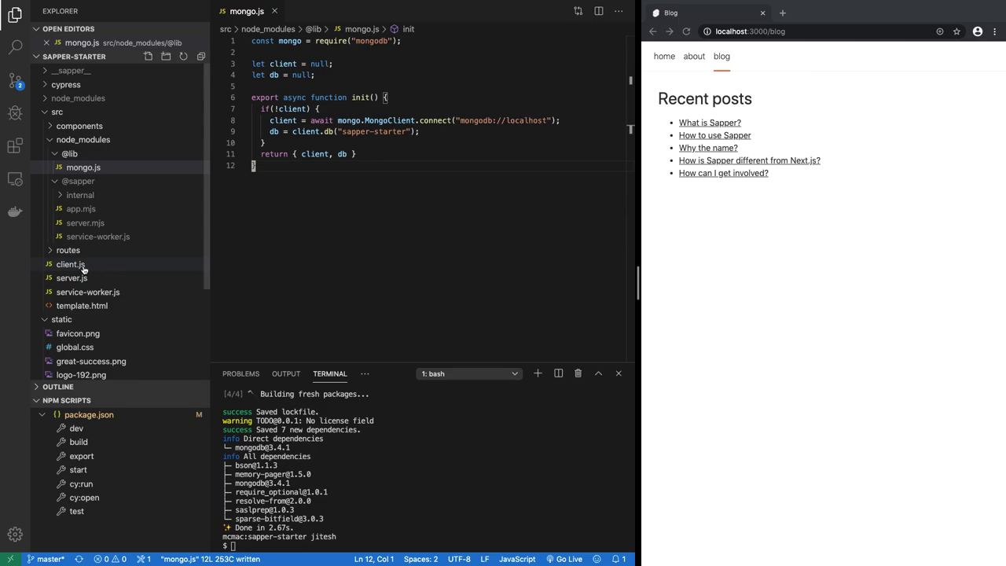
# Look over src/routes/blog/_posts.js, then open the [slug].json.js route file
pyautogui.click(78, 181)
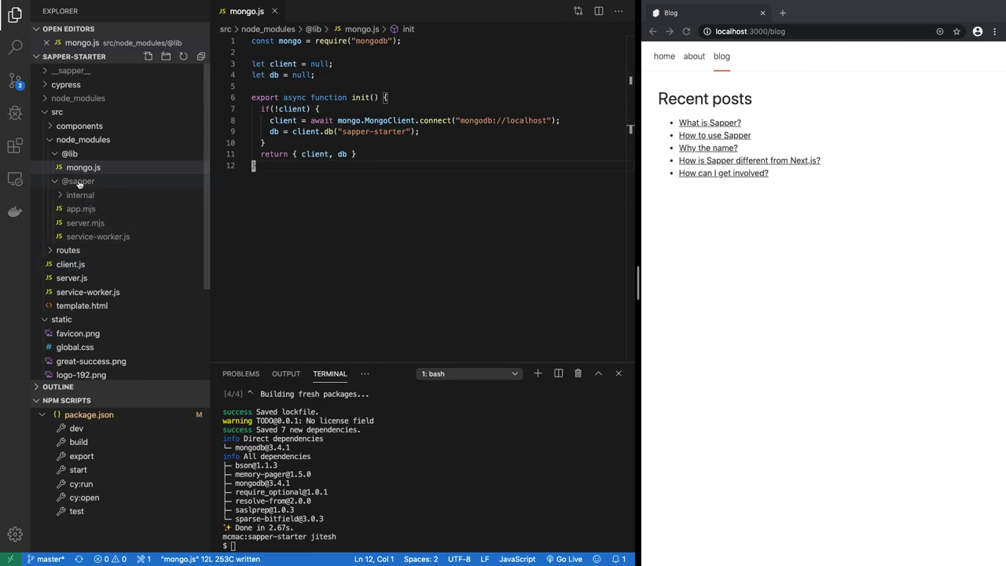
pyautogui.click(69, 264)
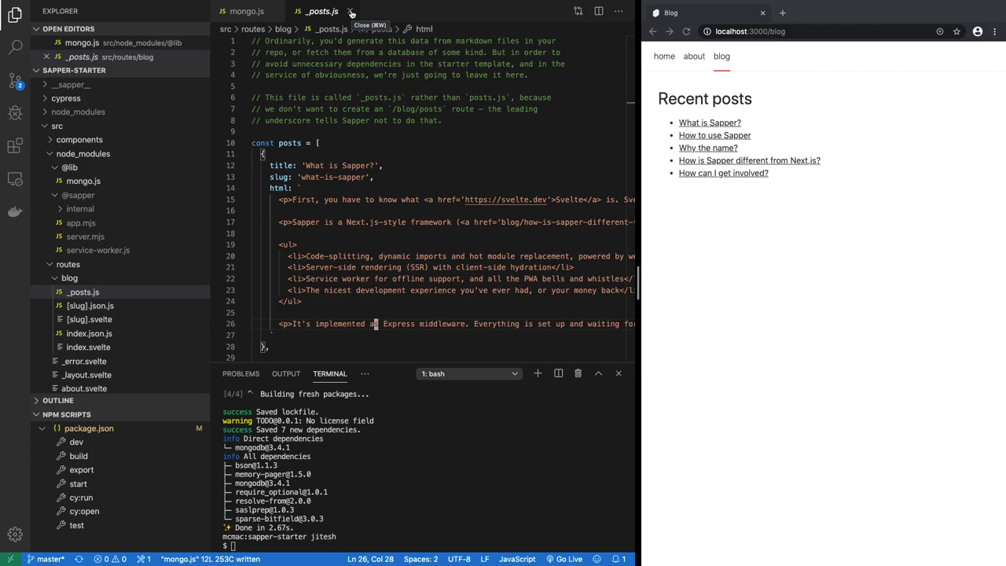
pyautogui.scroll(-3)
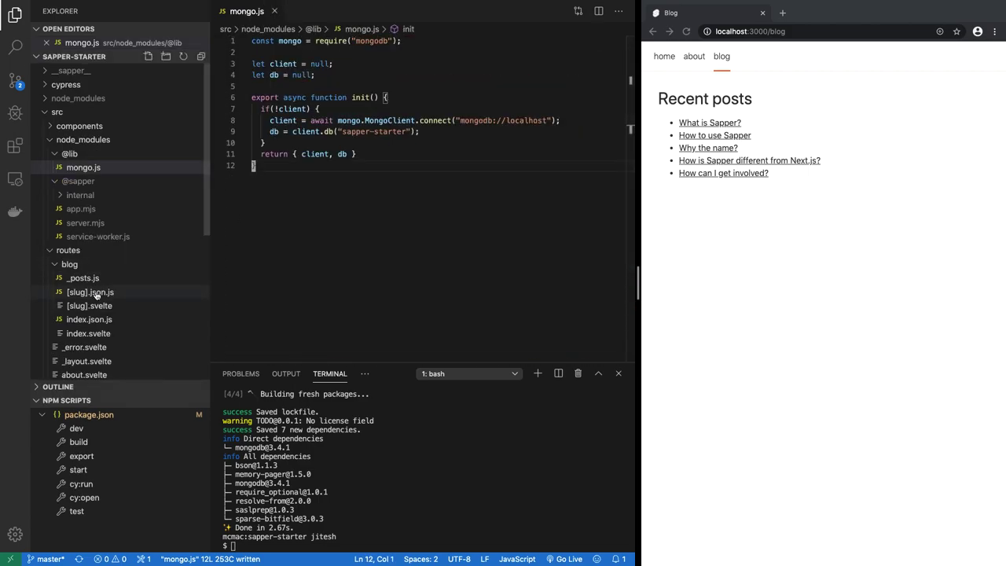
pyautogui.moveTo(88, 305)
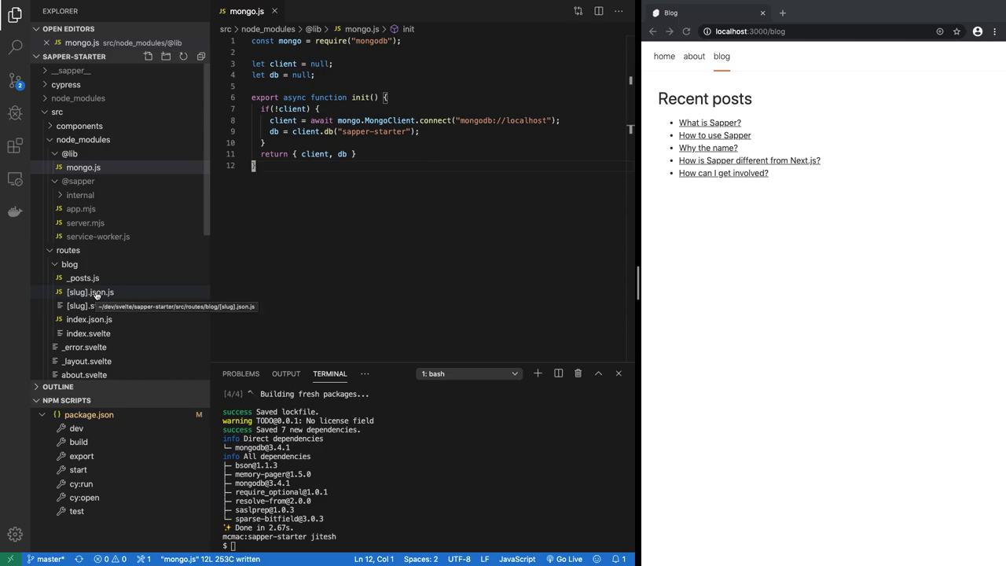
pyautogui.moveTo(91, 305)
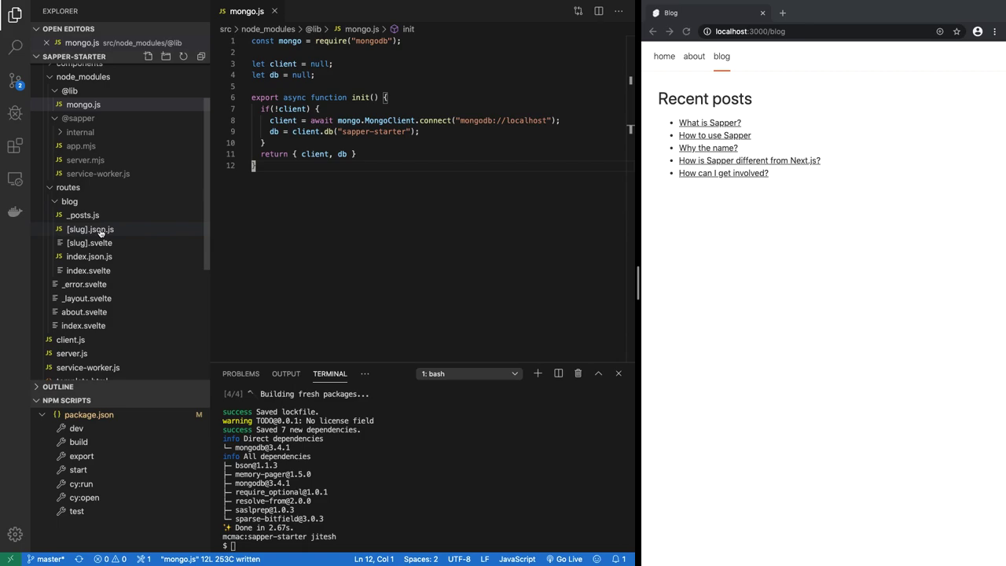
pyautogui.click(89, 230)
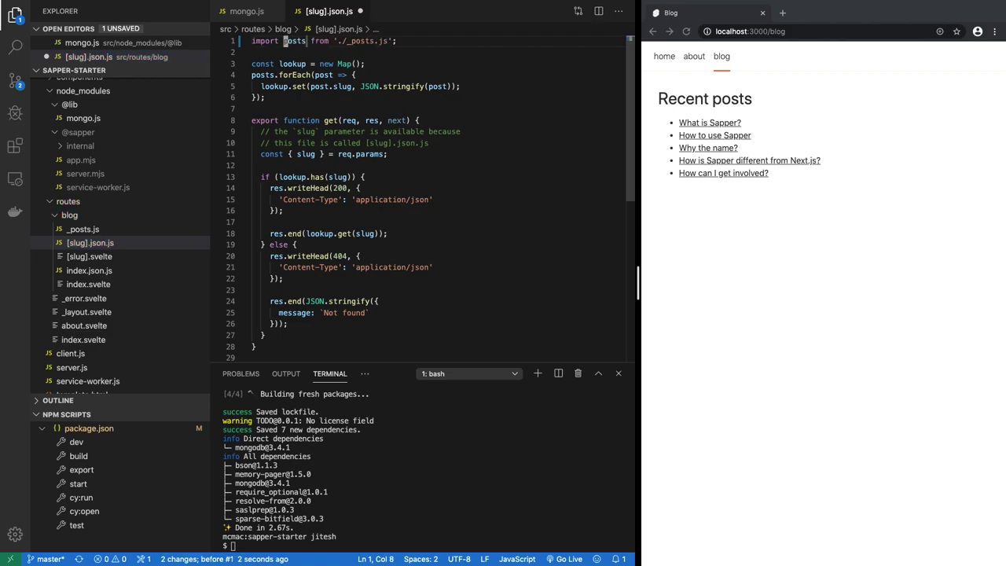
pyautogui.write('import')
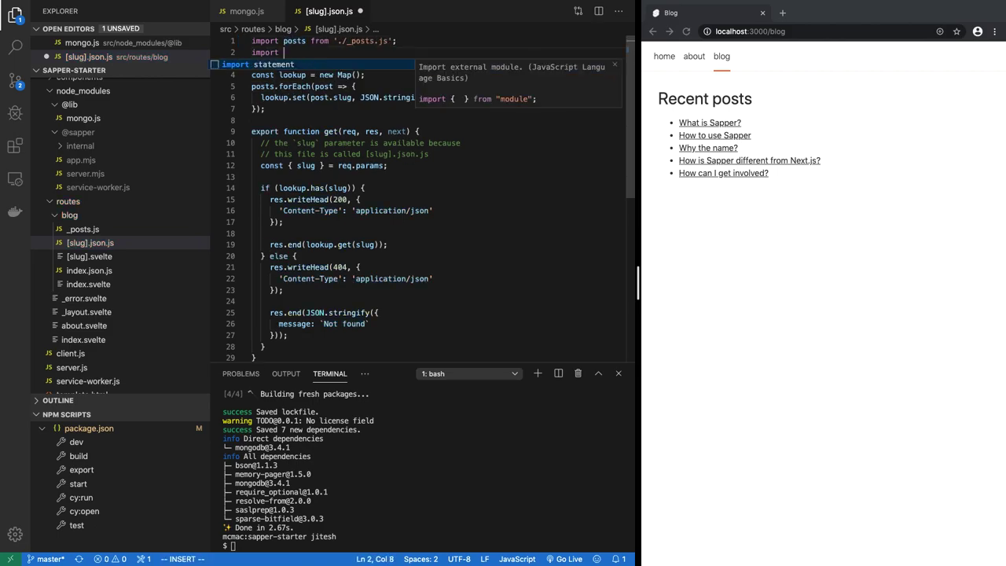
pyautogui.write('{ init }')
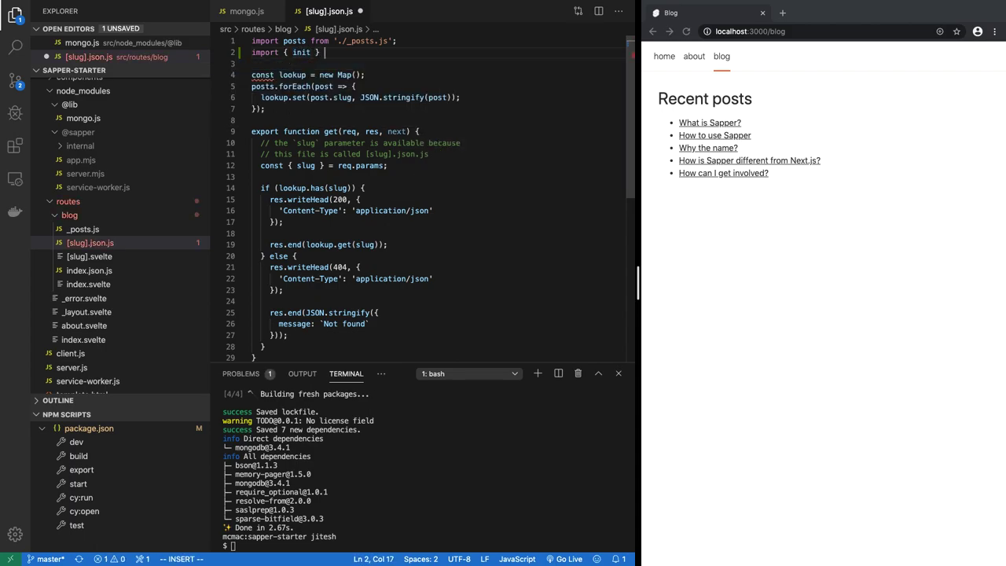
pyautogui.write('from "@lib/mongo')
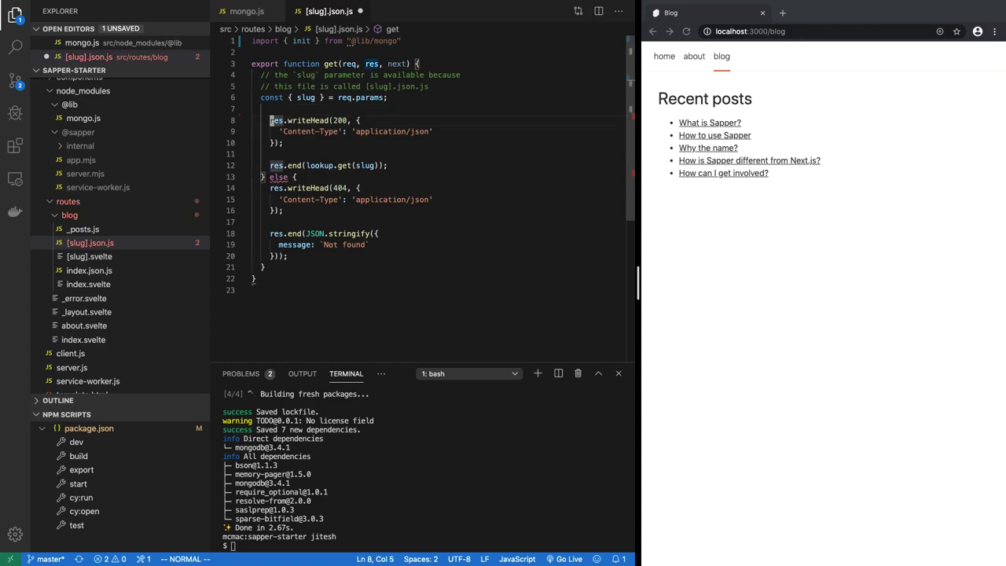
pyautogui.write('if (lookup.has(slug)) {')
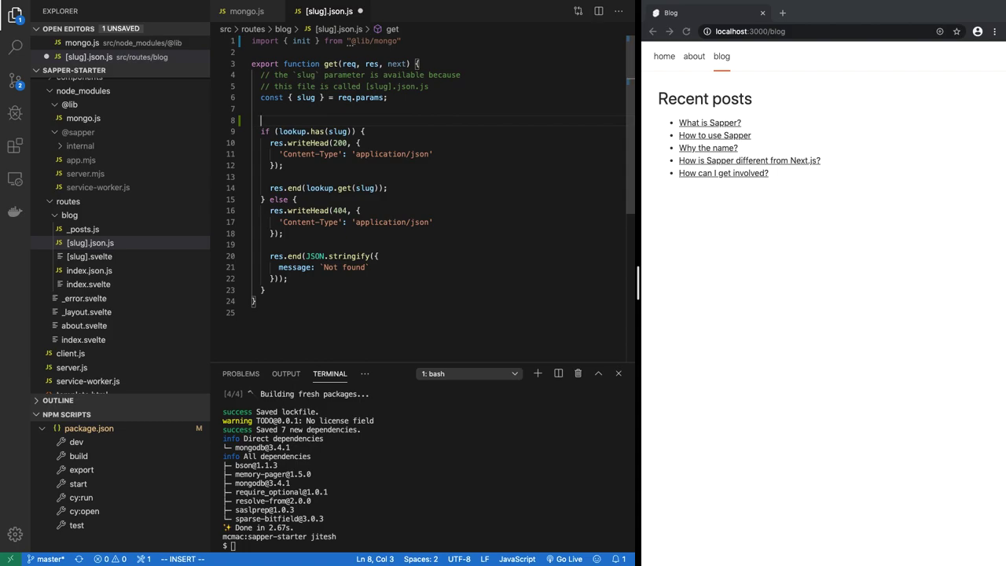
# In the get handler add const { db } = await init(); and make the handler async
pyautogui.write('const')
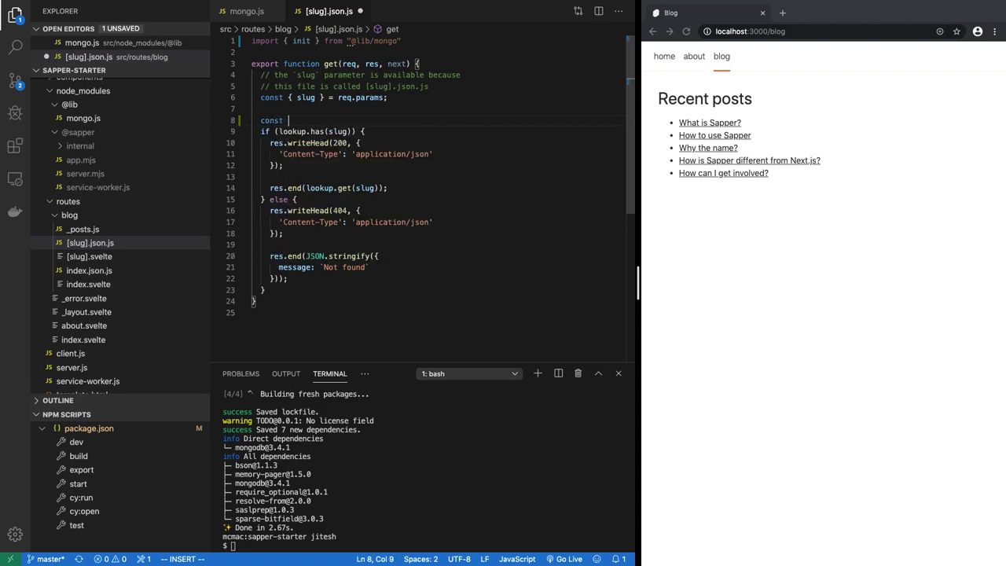
pyautogui.write('{ db }')
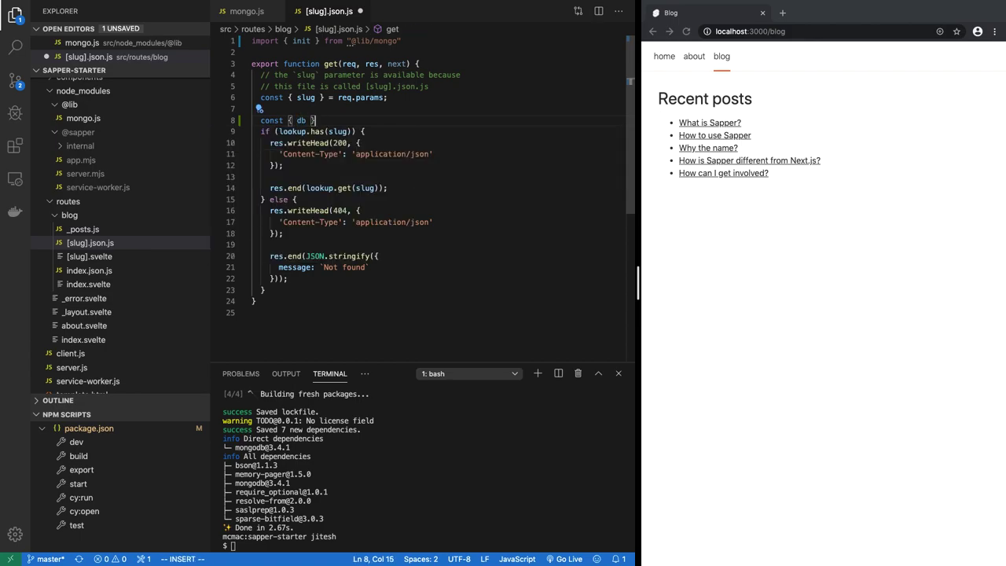
pyautogui.write('=')
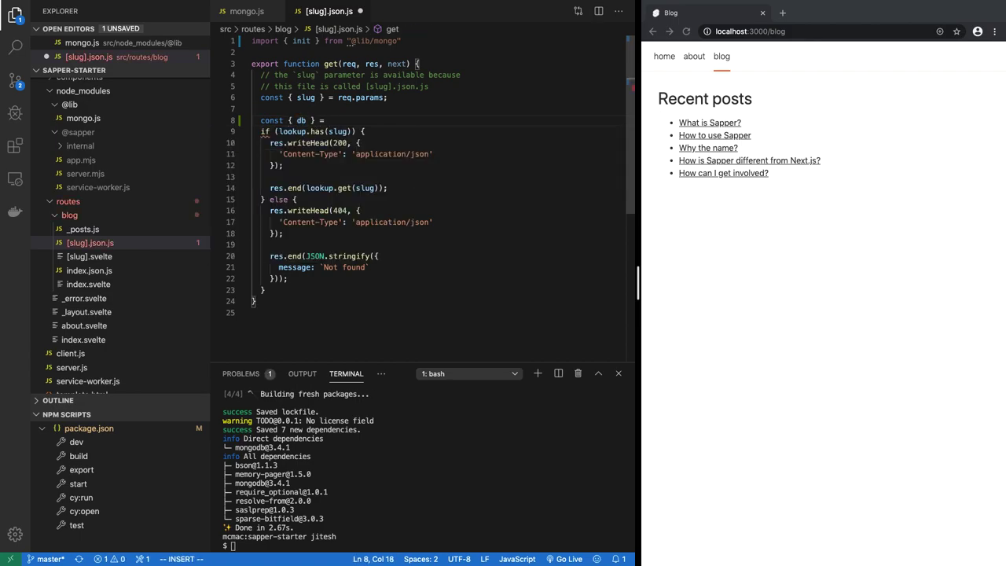
pyautogui.write('await mo')
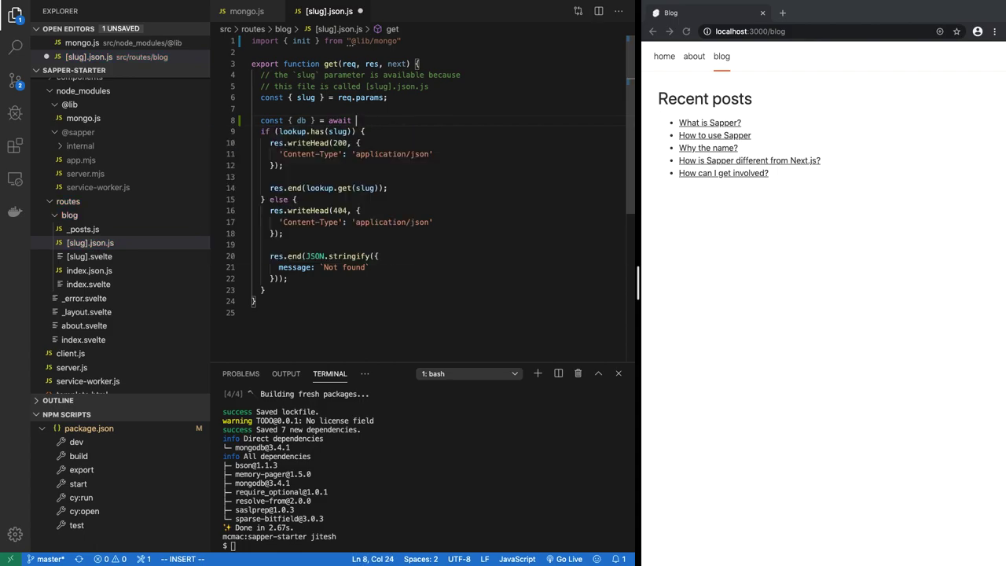
pyautogui.write('init')
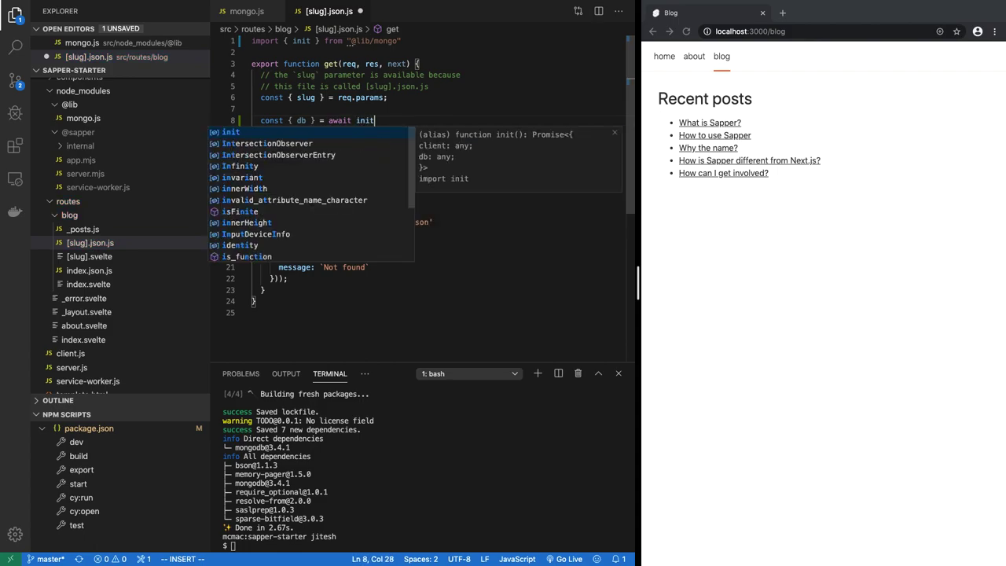
pyautogui.press('Escape')
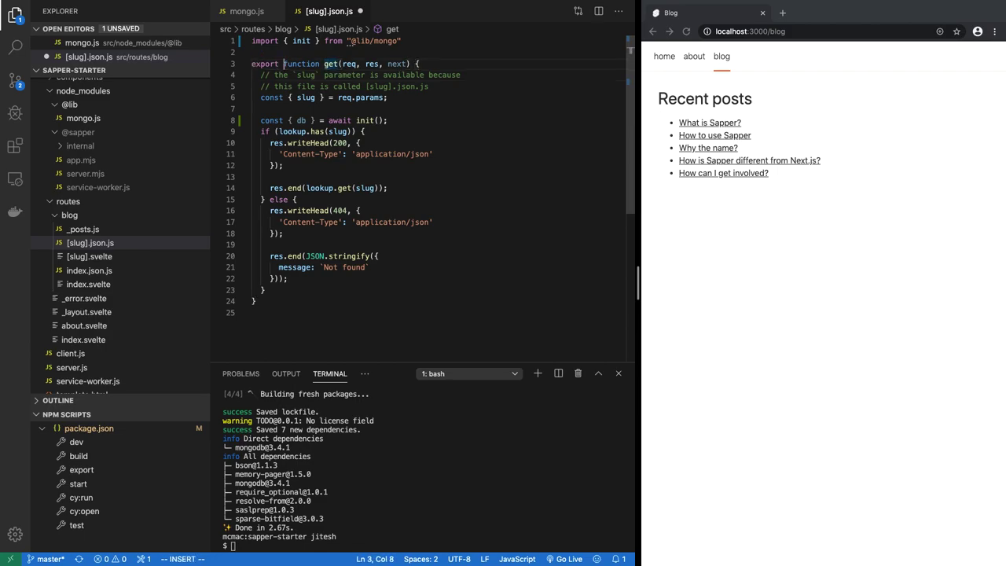
pyautogui.write('async')
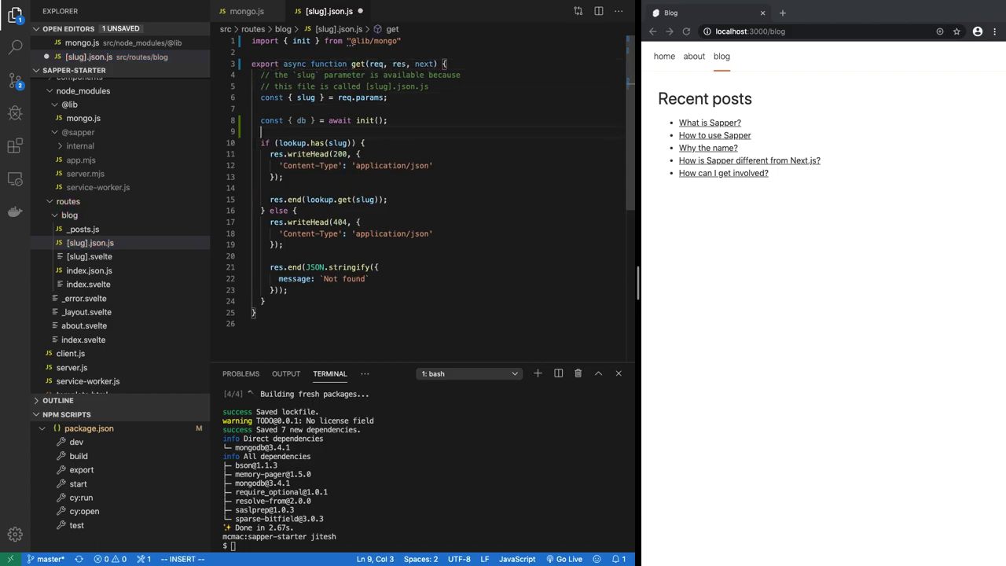
# Query db.collection("posts").findOne({ slug }) for the requested post
pyautogui.write('db.collection("')
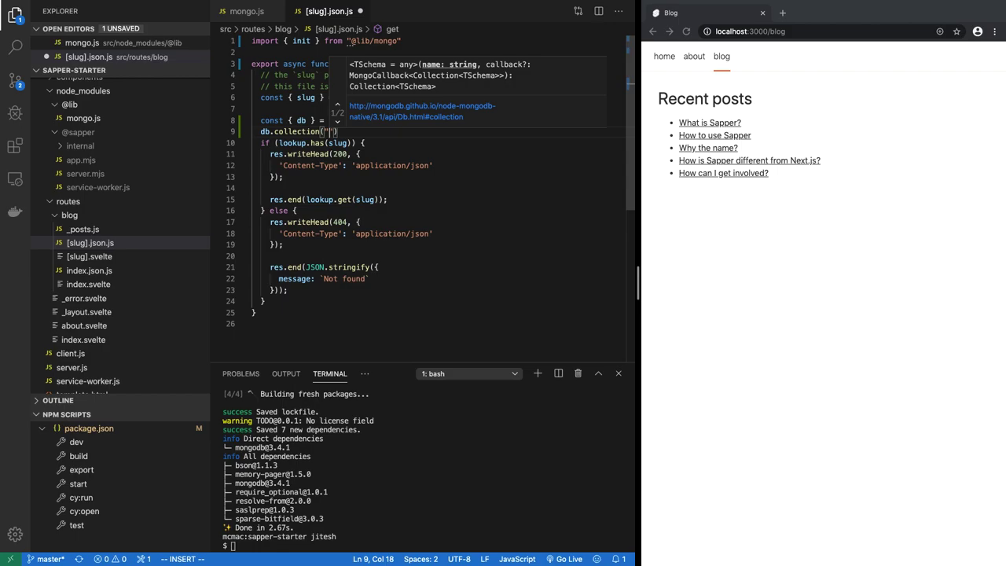
pyautogui.write('posts')
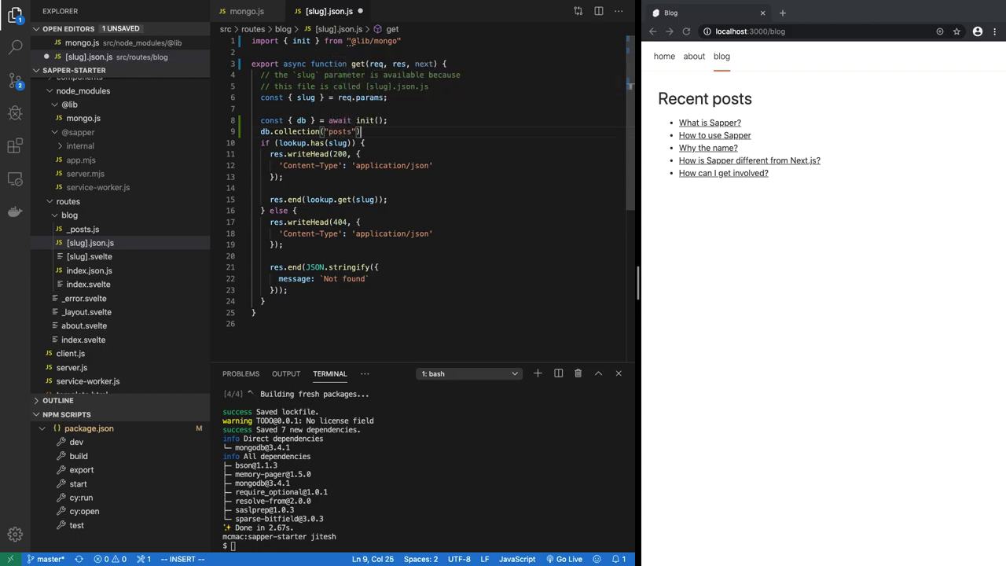
pyautogui.write('.find')
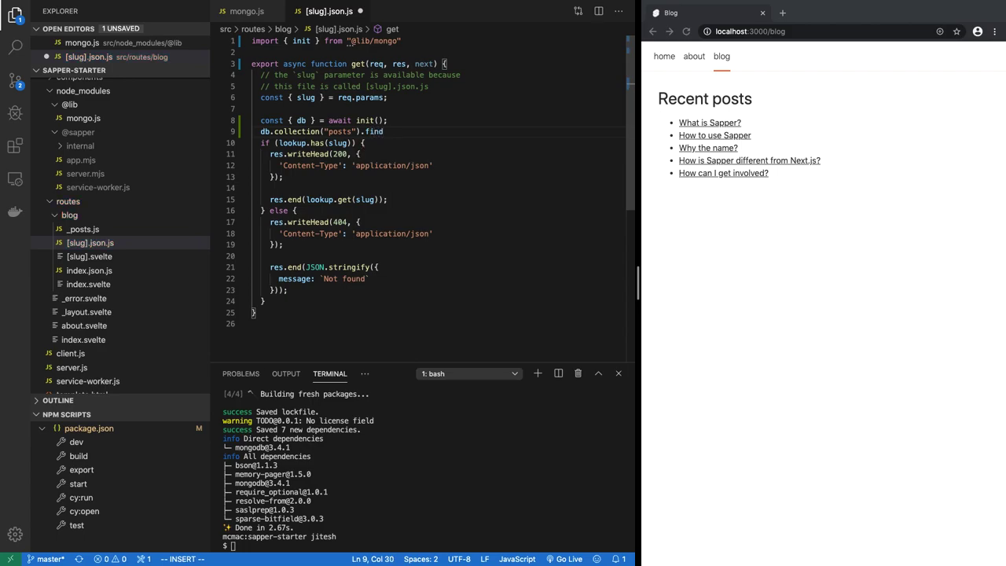
pyautogui.write('()')
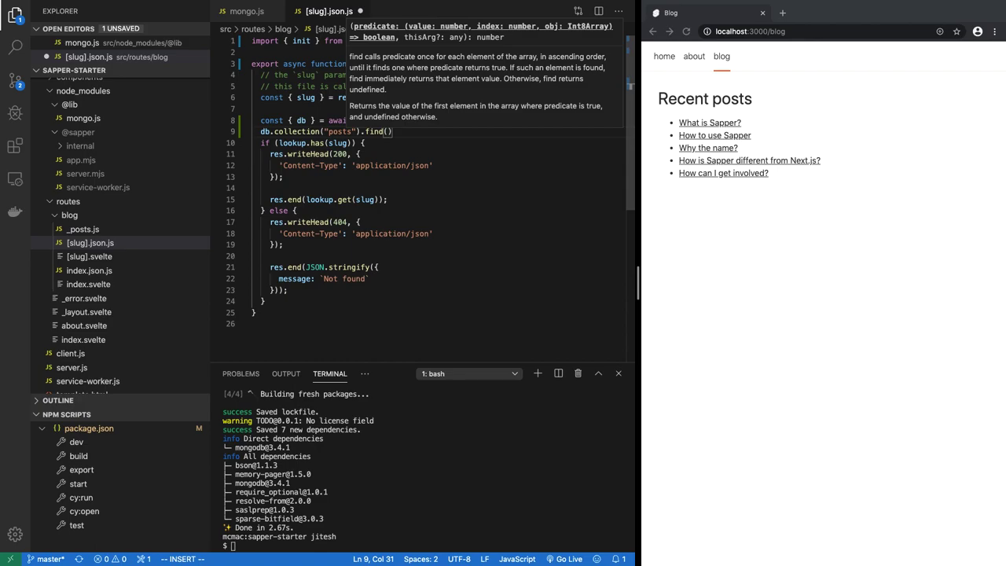
pyautogui.write('One')
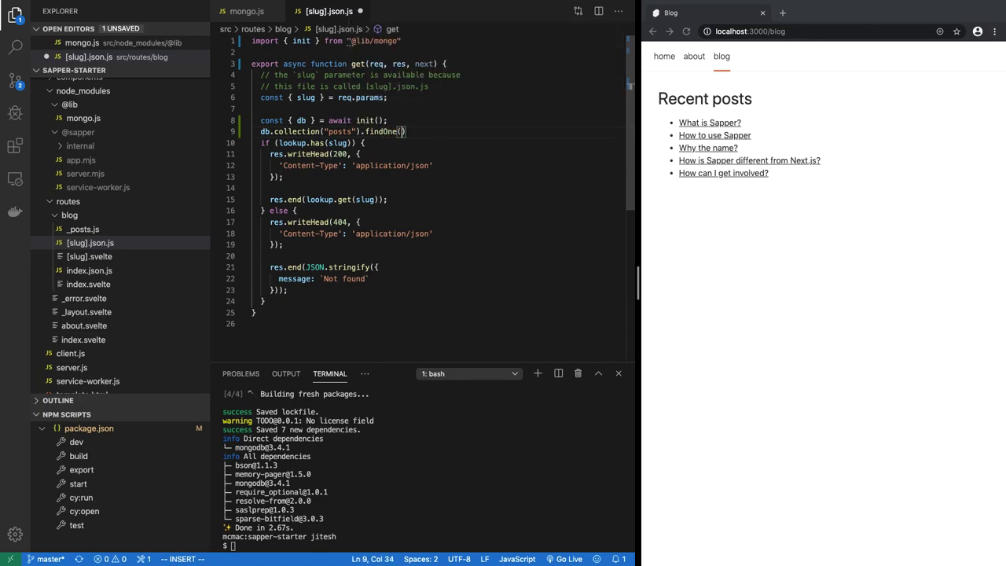
pyautogui.write('{')
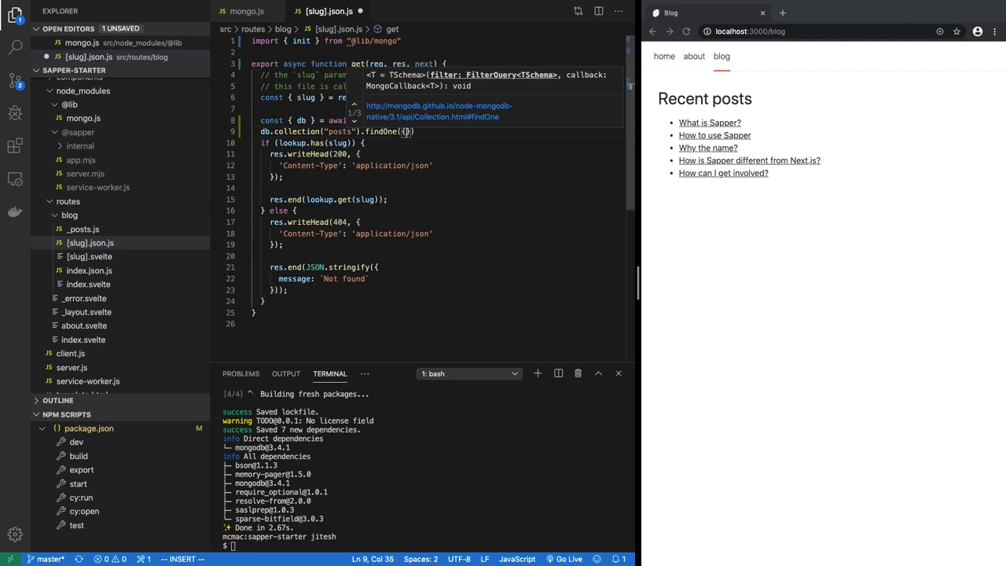
pyautogui.write('slug')
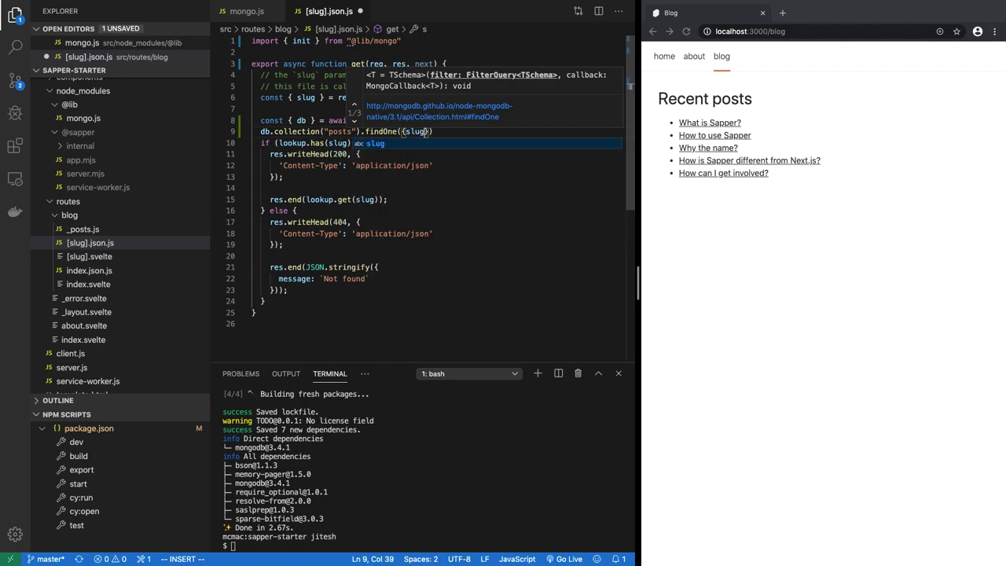
pyautogui.write(': slug')
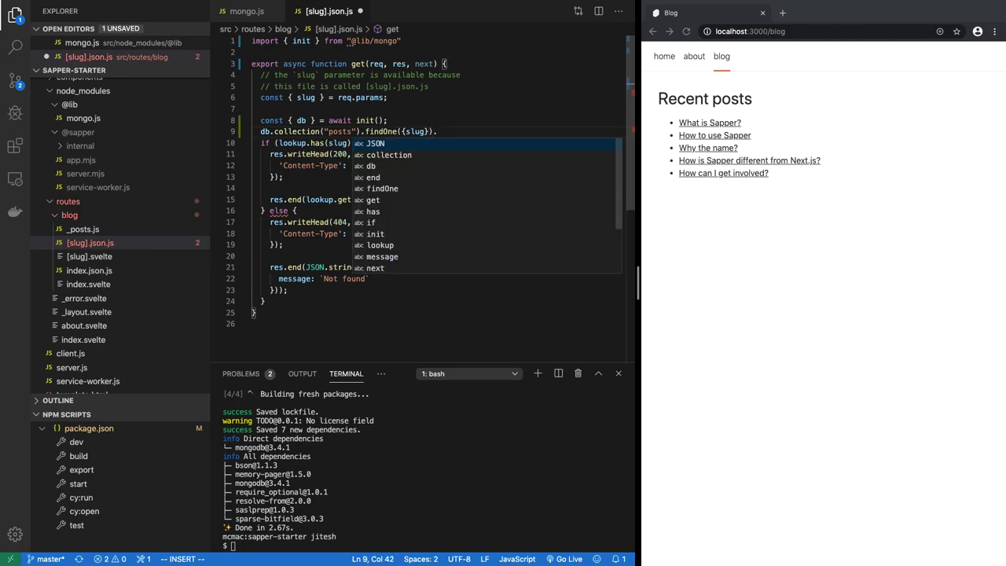
pyautogui.press('Escape')
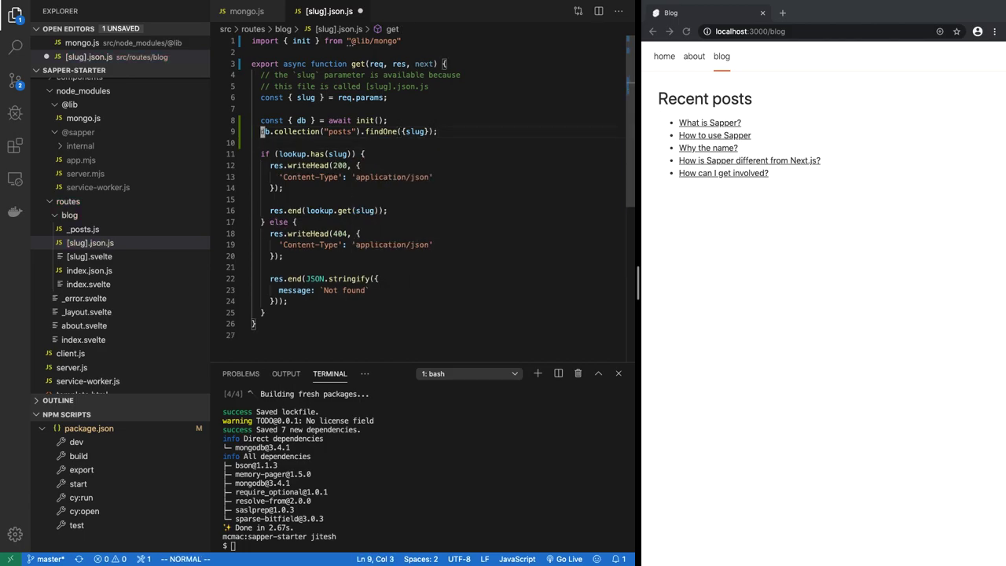
# Store the query result in const post, check if (post), and respond with JSON.stringify(post)
pyautogui.write('const post = await')
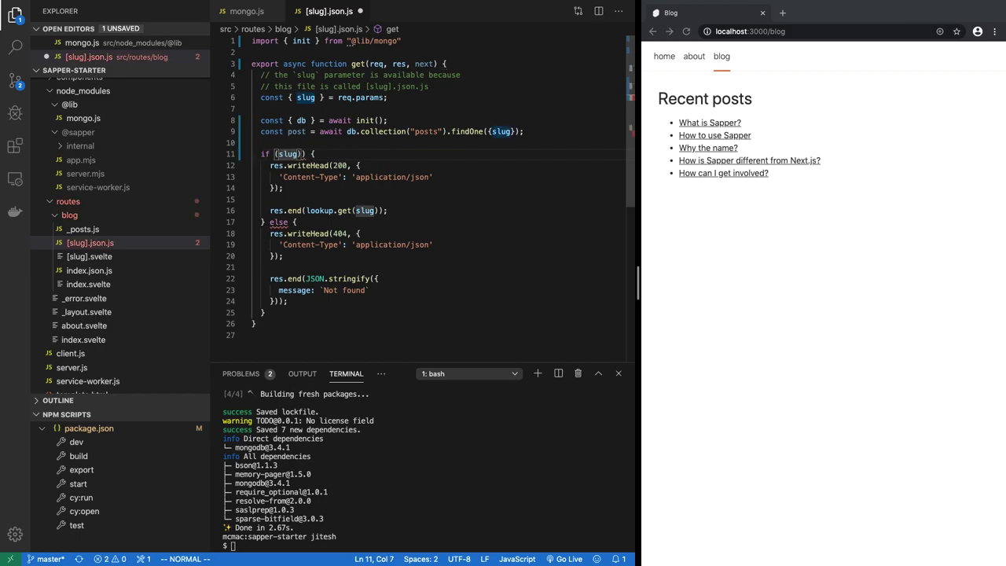
pyautogui.write('post')
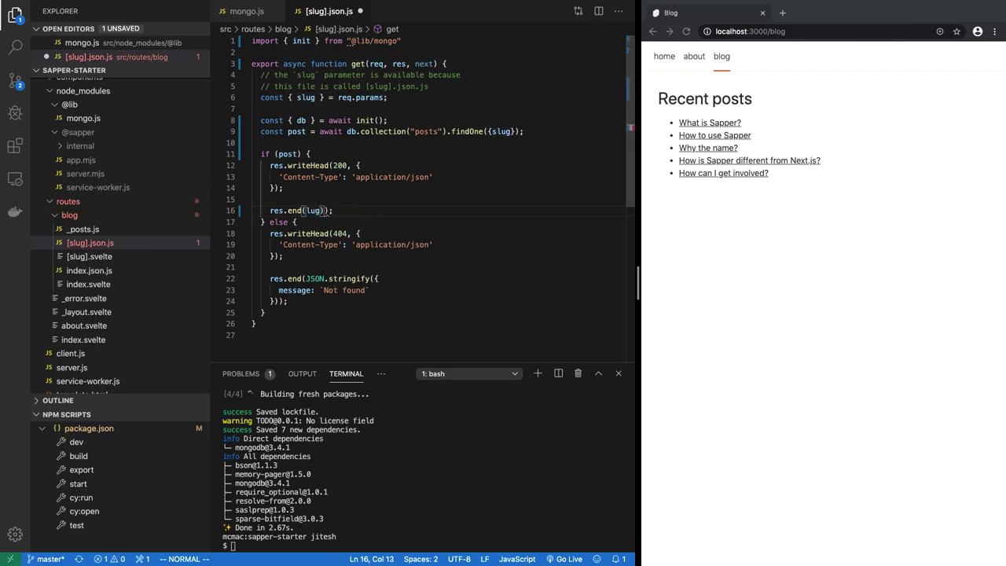
pyautogui.write('JSON.st')
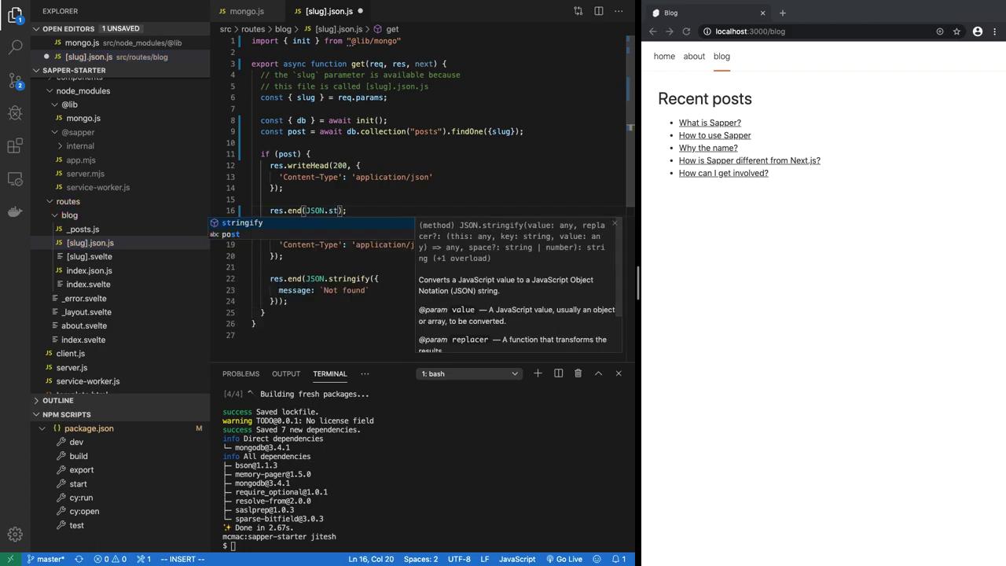
pyautogui.write('post)')
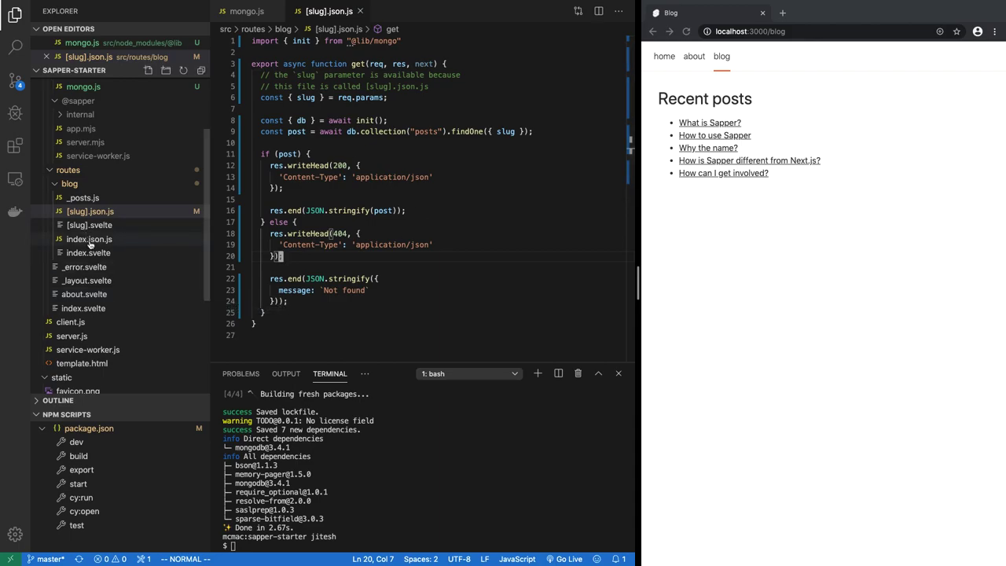
pyautogui.click(88, 252)
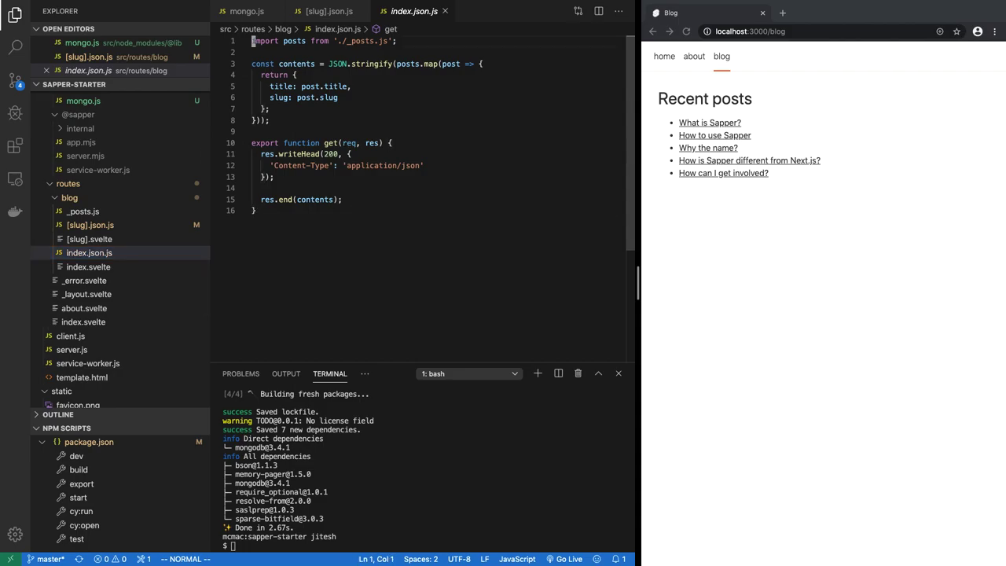
pyautogui.click(324, 11)
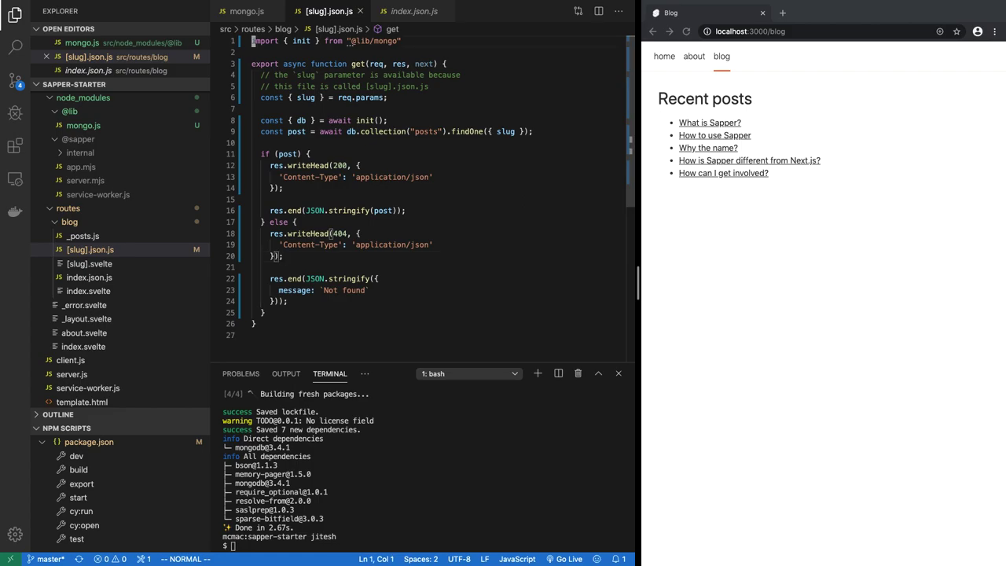
pyautogui.click(415, 11)
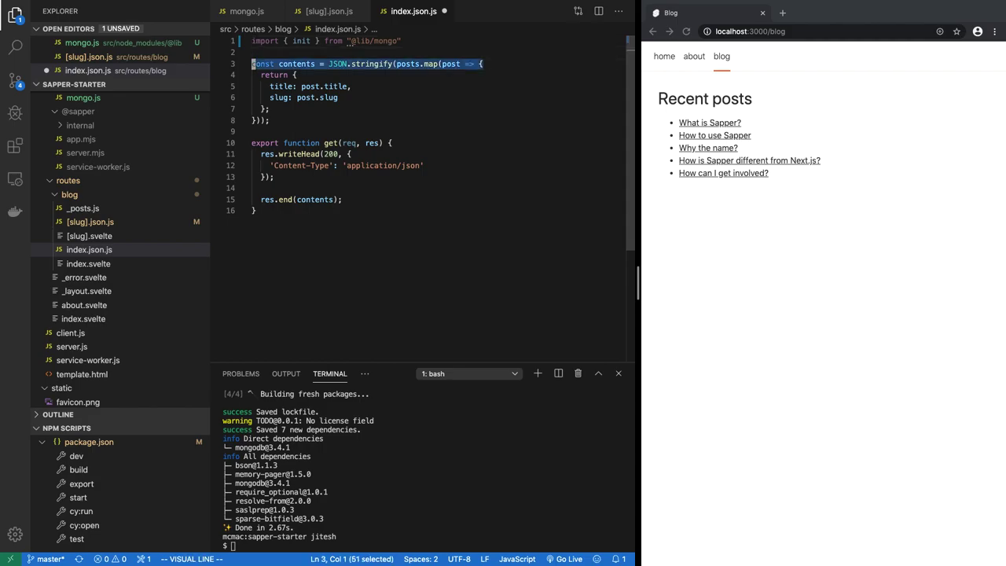
# Make get async and fetch all posts via db.collection("posts").find({}).toArray()
pyautogui.press('d')
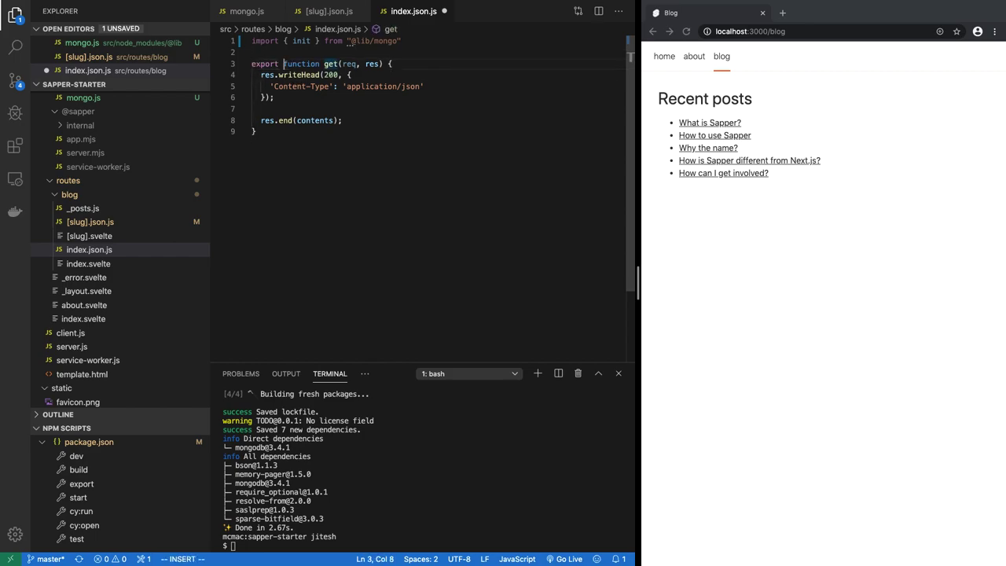
pyautogui.write('async')
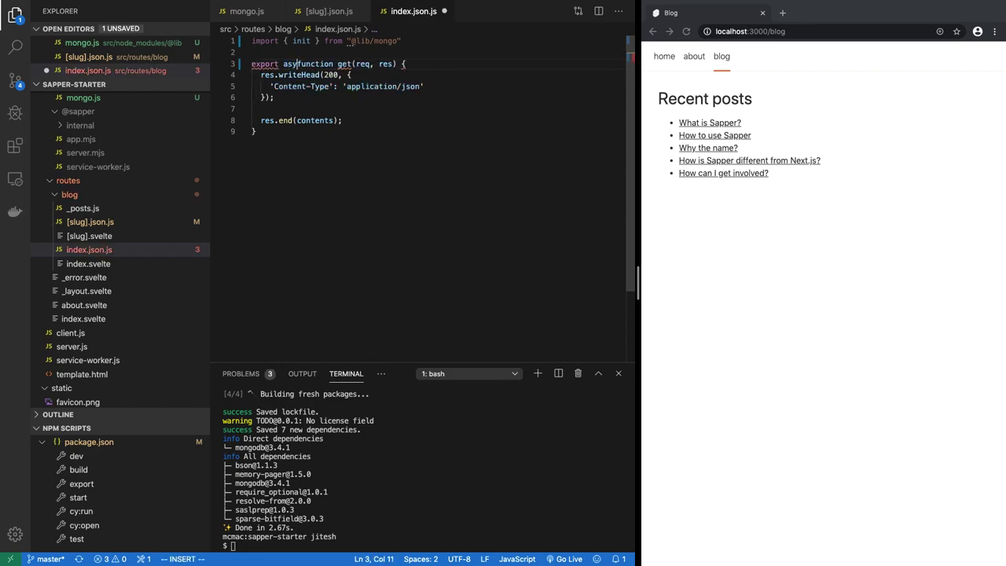
pyautogui.click(322, 11)
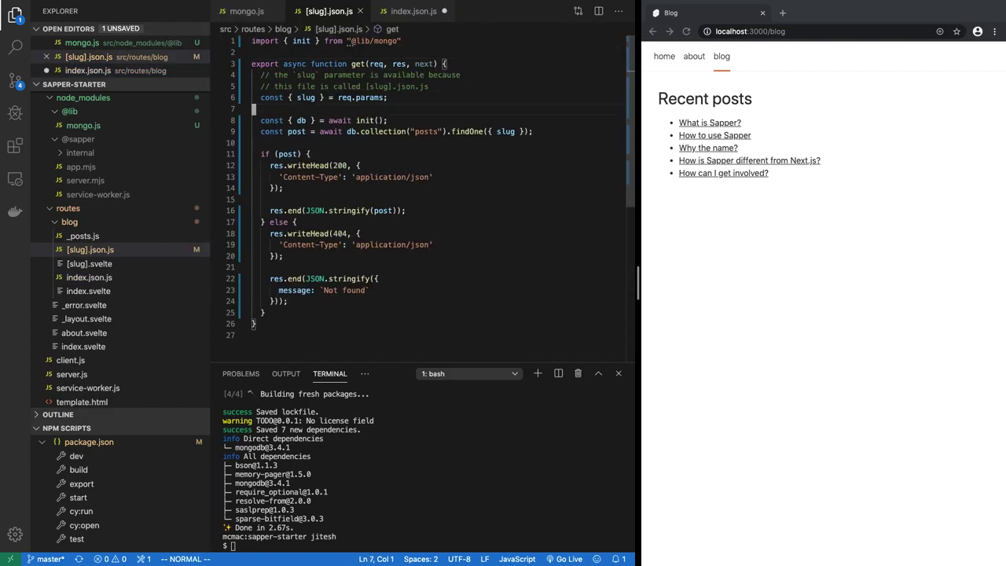
pyautogui.click(413, 11)
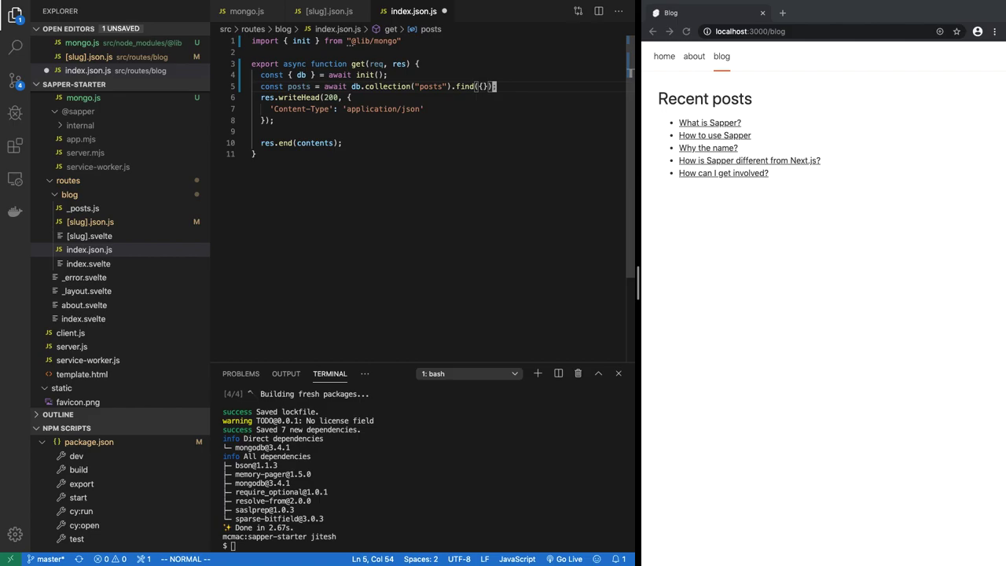
pyautogui.write('.toArray(')
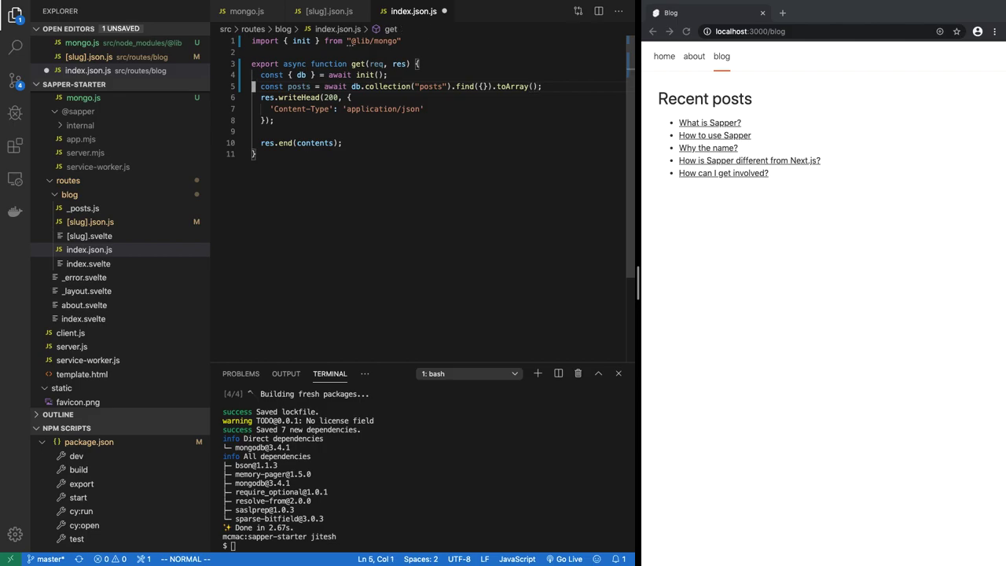
# End the response with res.end(JSON.stringify(posts))
pyautogui.click(289, 86)
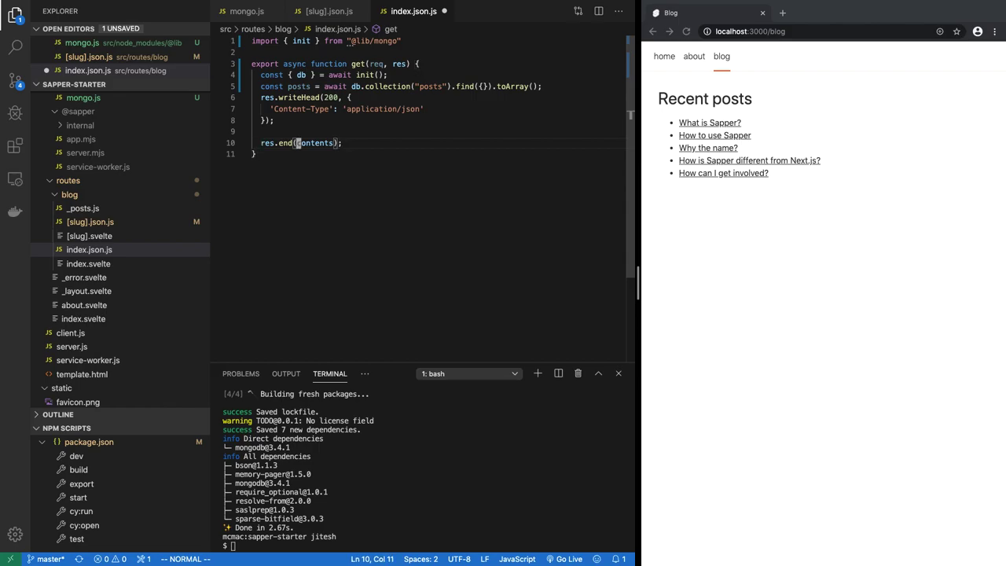
pyautogui.write('JSON.stringify')
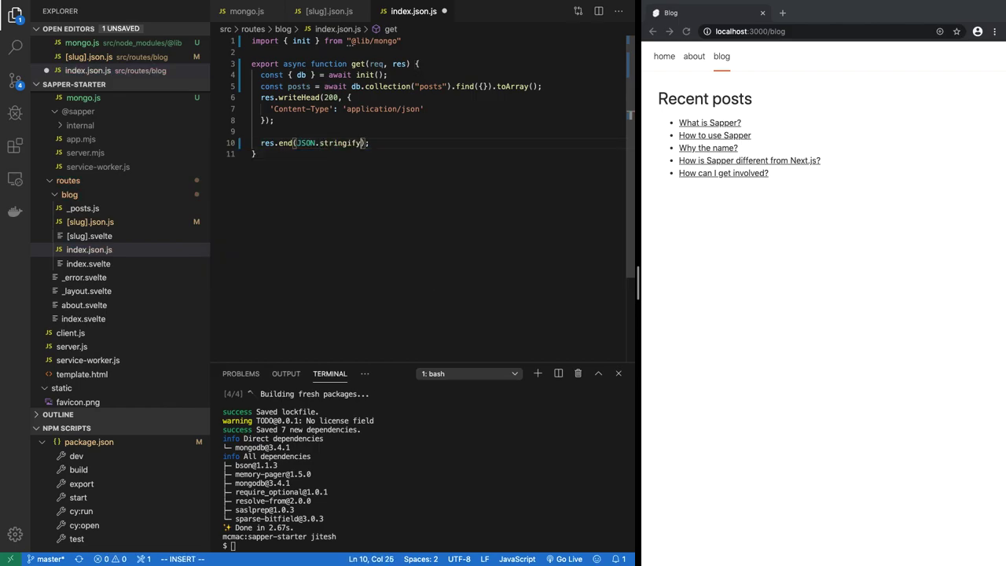
pyautogui.write('posts')
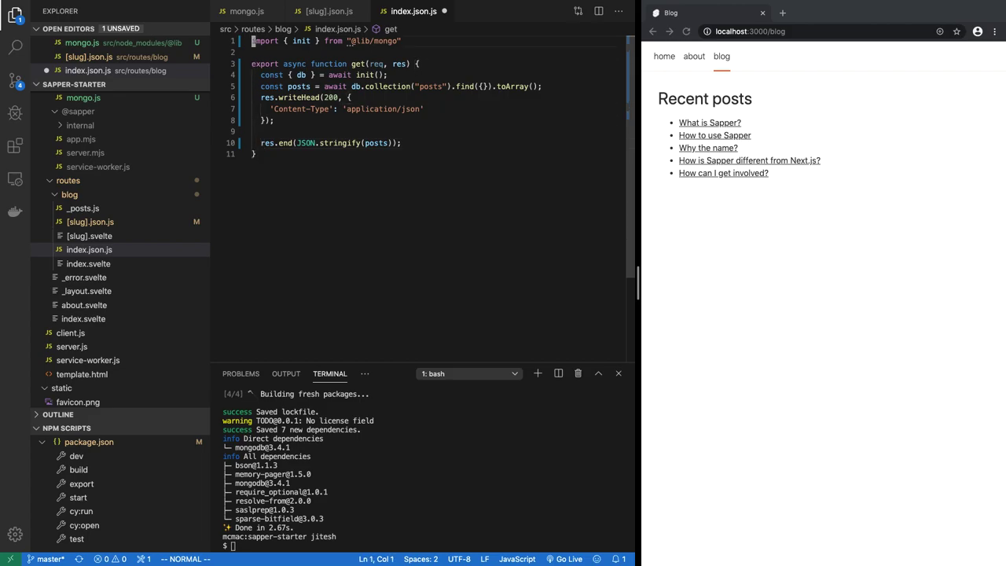
# Run the npm dev task and restart it so Sapper listens on localhost:3000 again
pyautogui.click(326, 11)
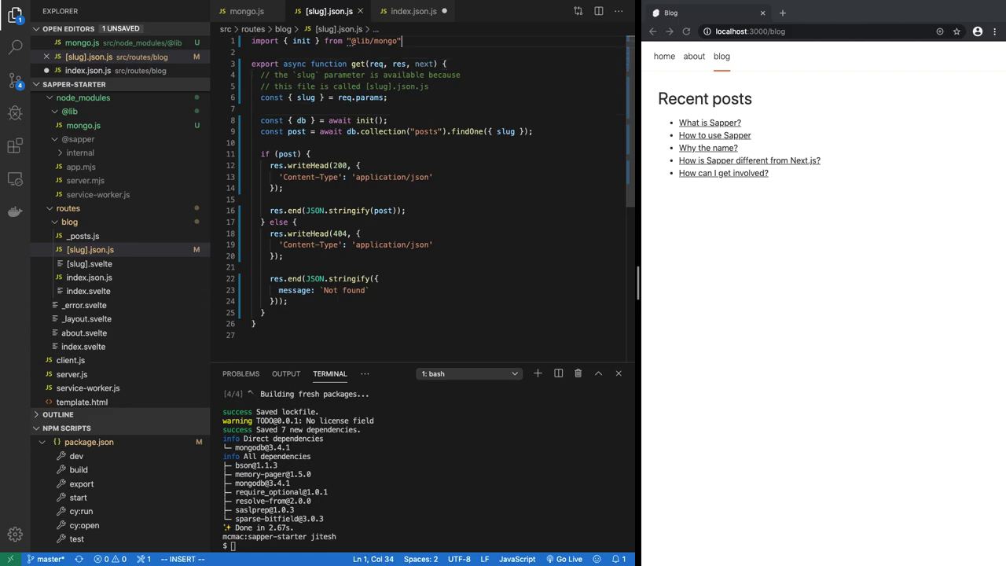
pyautogui.press('Escape')
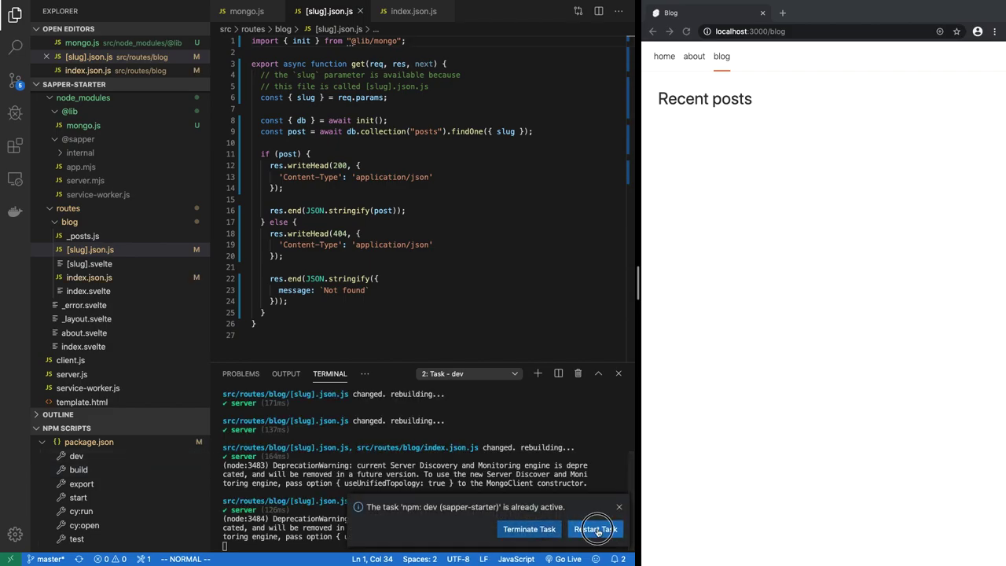
pyautogui.click(594, 528)
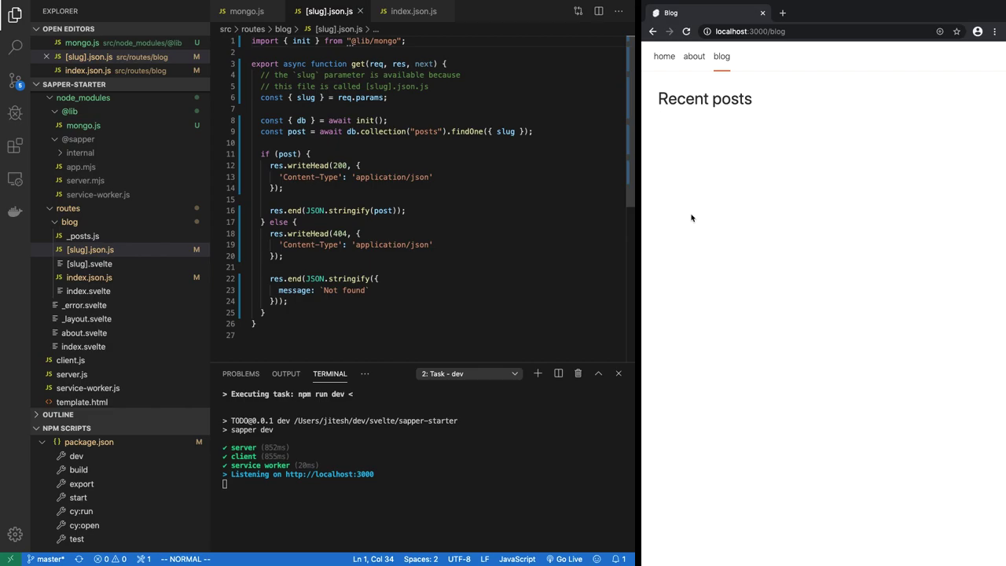
pyautogui.moveTo(113, 236)
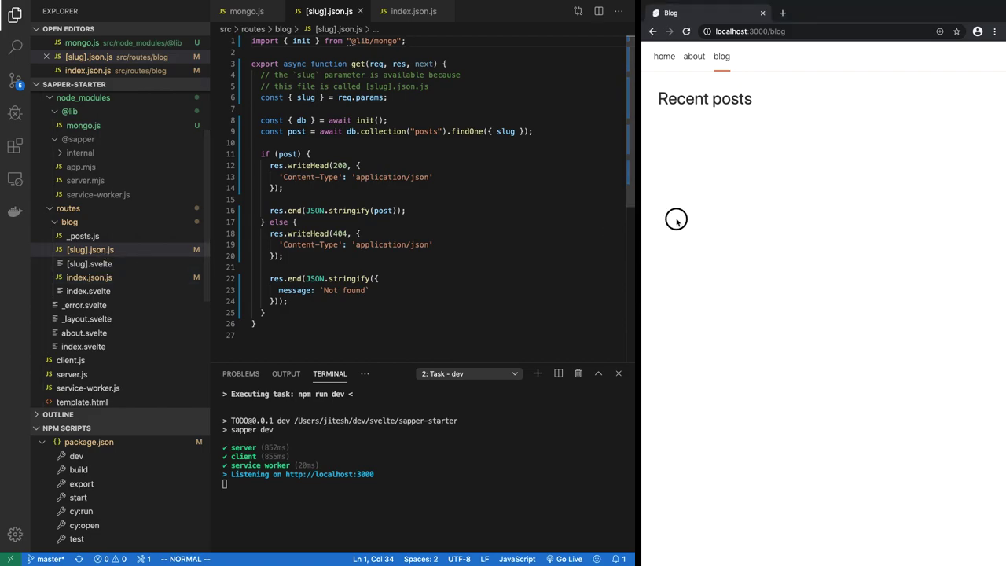
pyautogui.moveTo(698, 183)
pyautogui.write('.json')
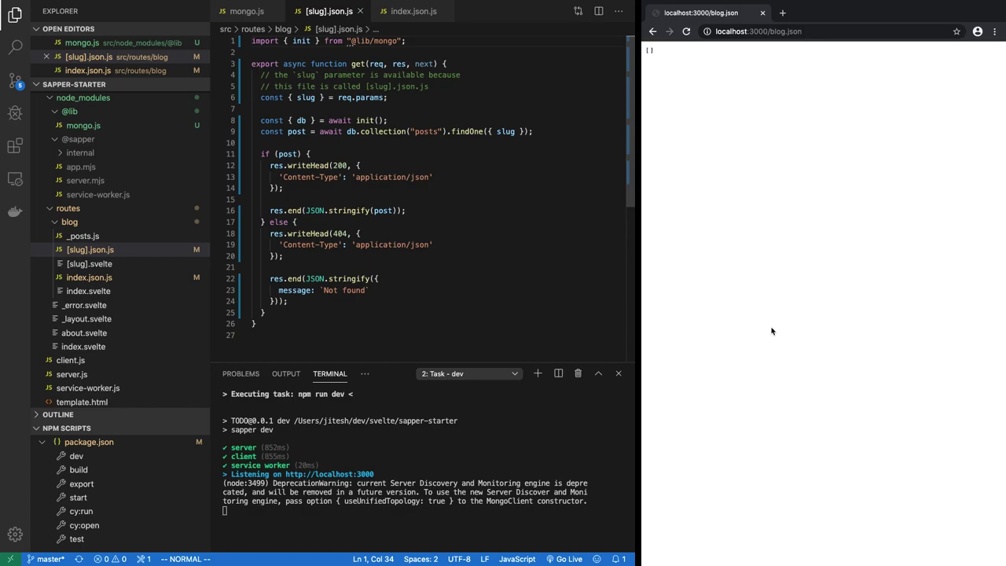
pyautogui.moveTo(783, 317)
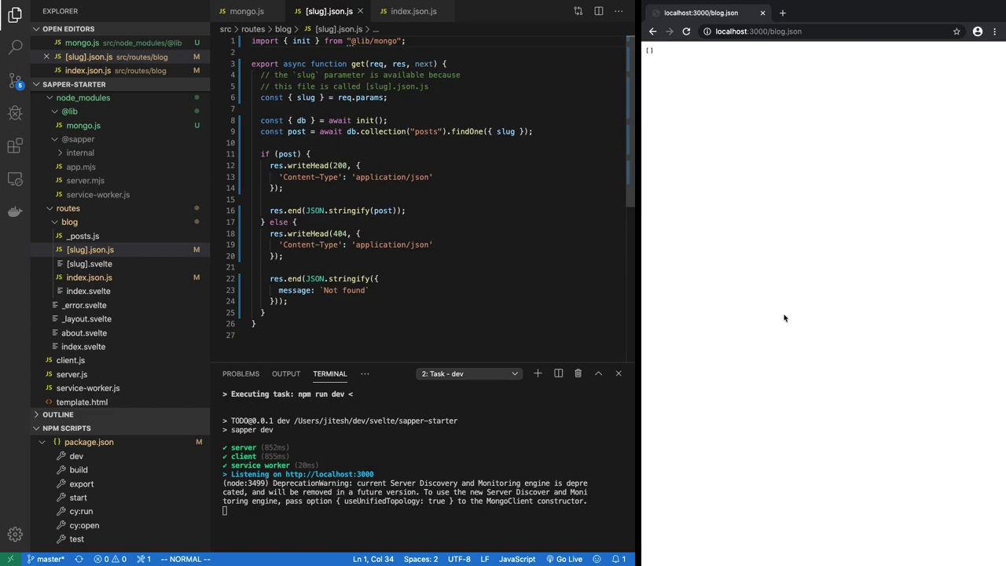
pyautogui.moveTo(651, 59)
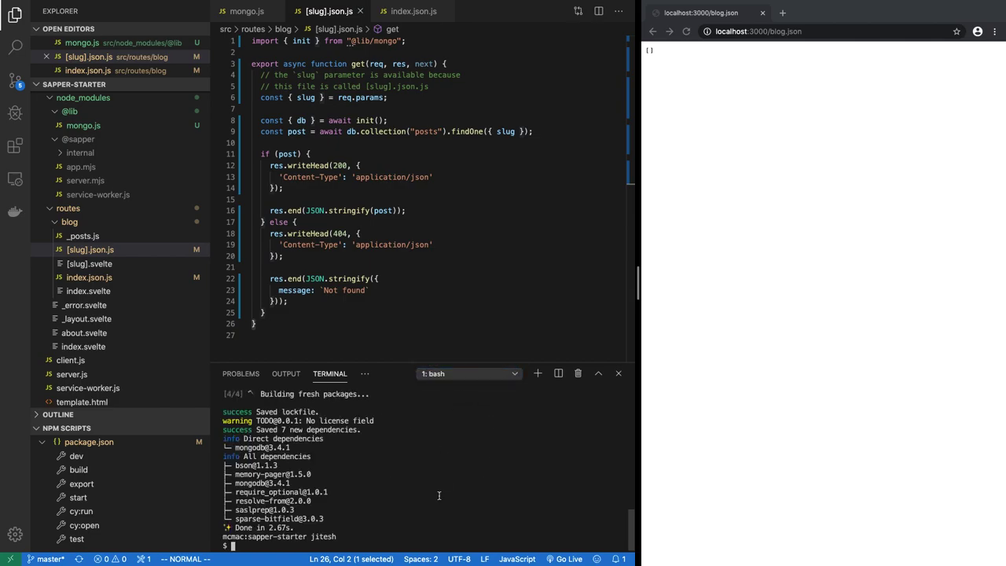
# Start a mongo shell on the sapper database and run show collections
pyautogui.write('mongo')
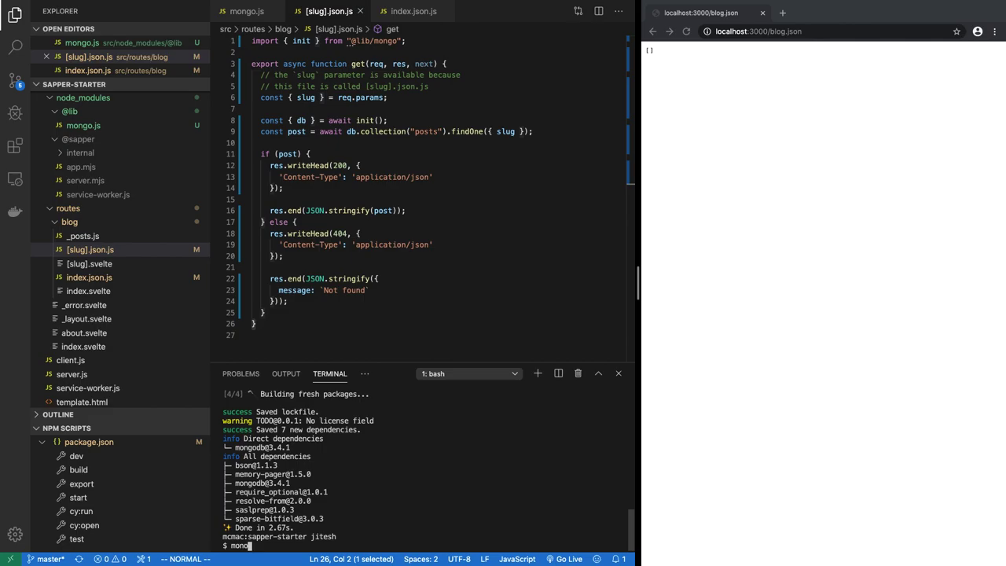
pyautogui.write('g')
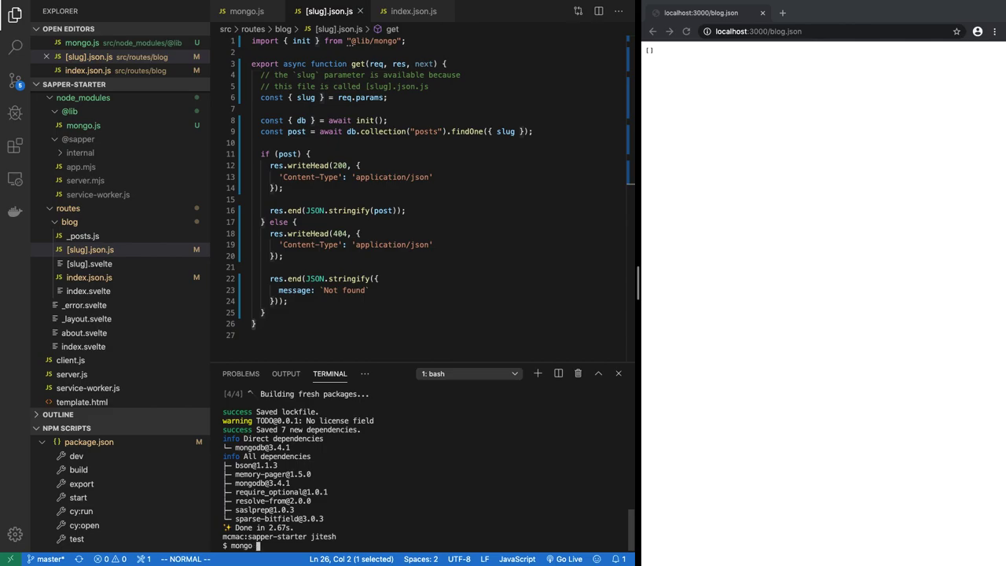
pyautogui.write('sapp')
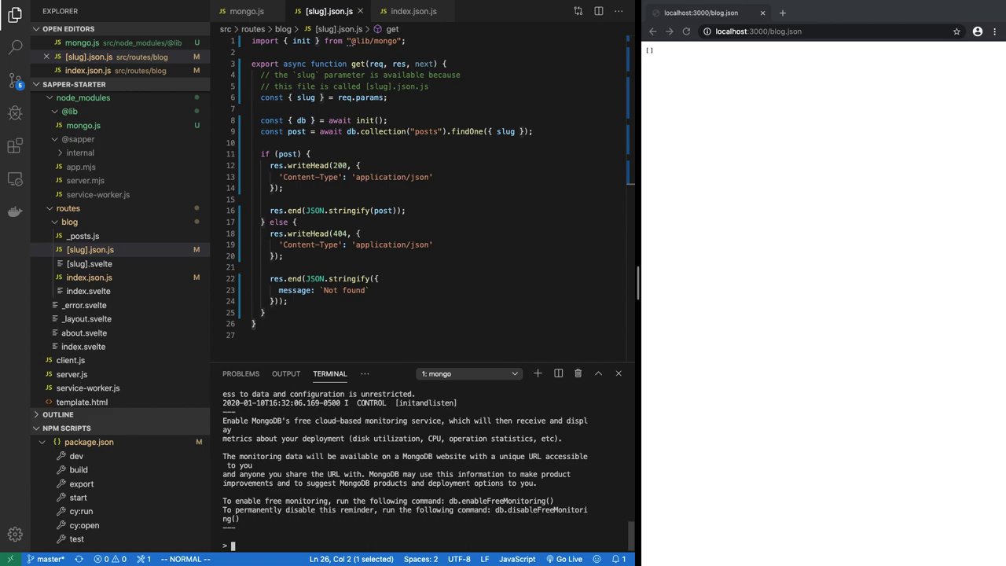
pyautogui.write('show')
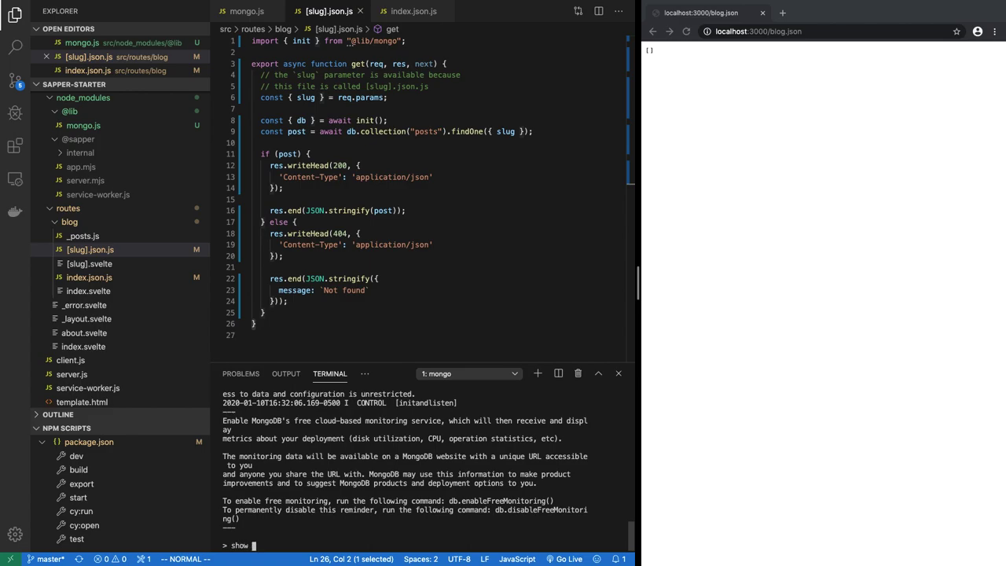
pyautogui.write('collections')
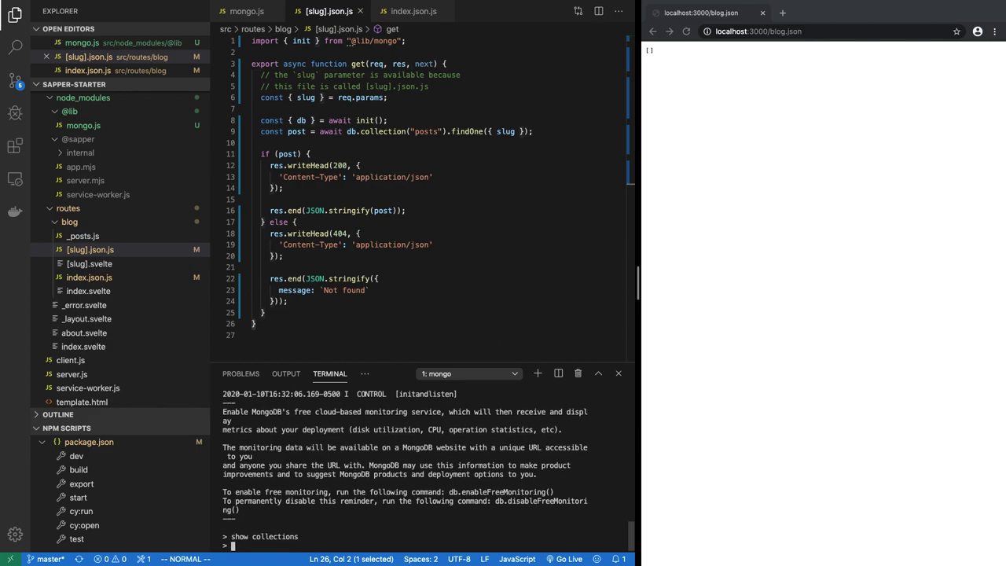
# Insert post Test 1, slug test-1, html <p>this is body</p>, and confirm the posts collection exists
pyautogui.write('db.posts.inser')
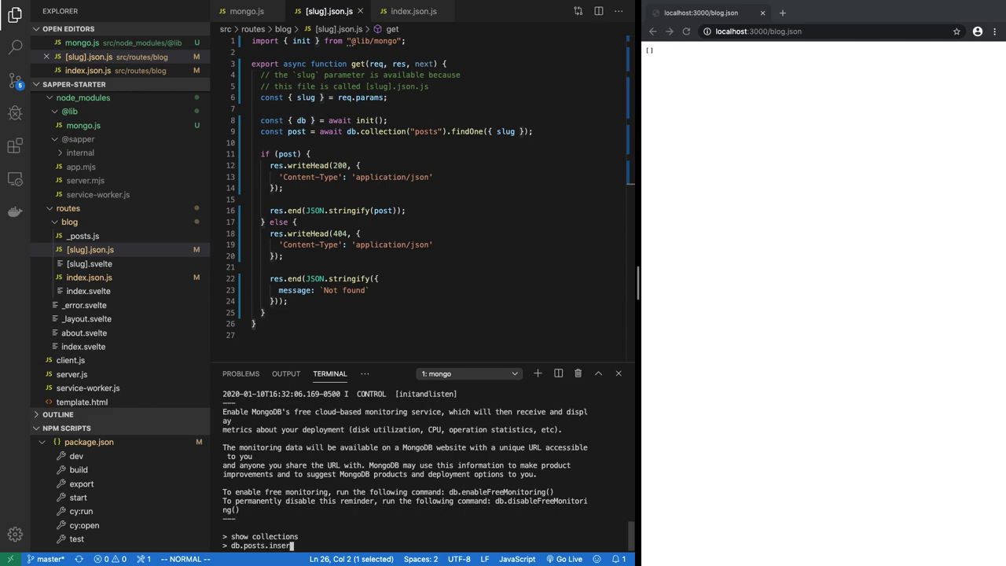
pyautogui.write('({')
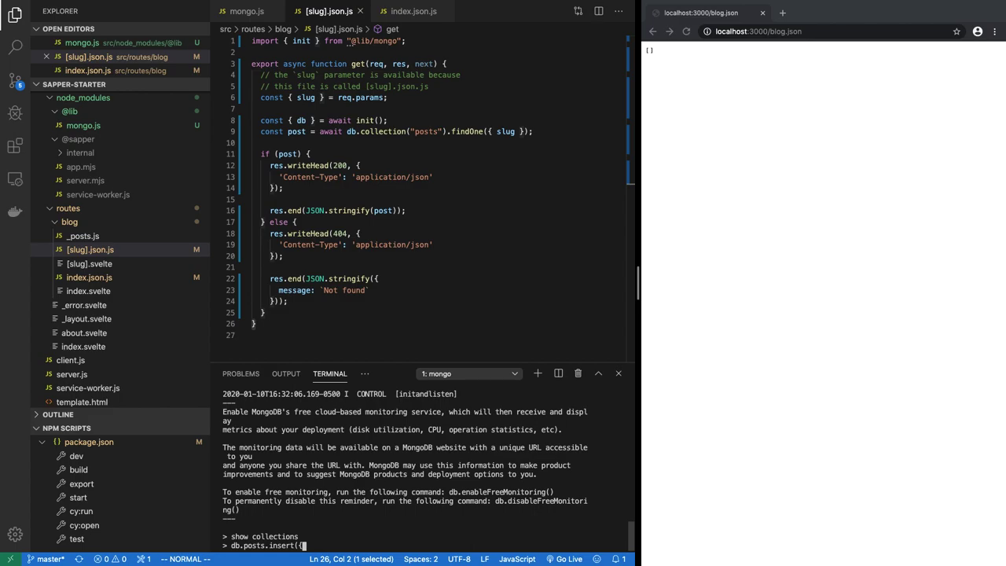
pyautogui.write('title:')
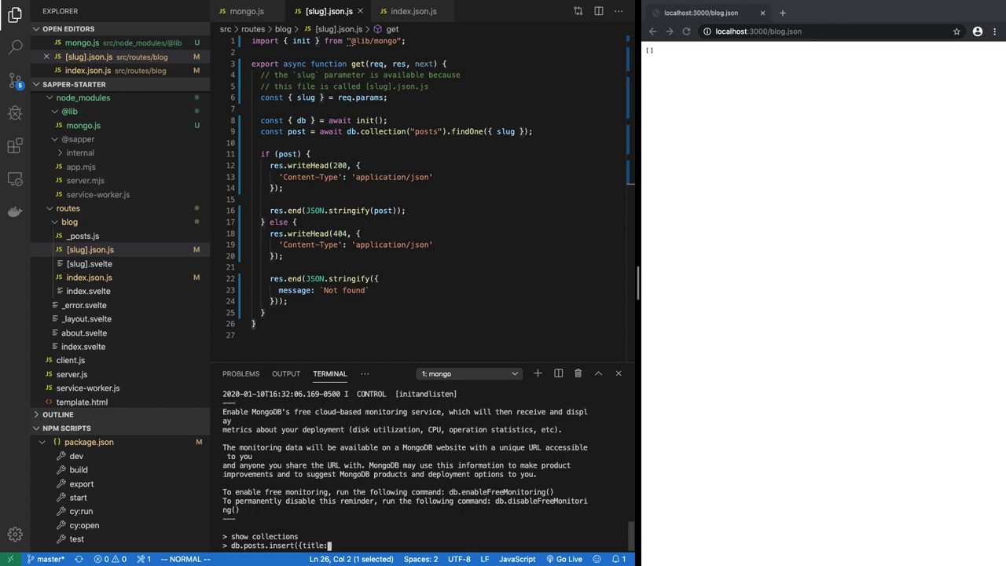
pyautogui.write('"Test 1')
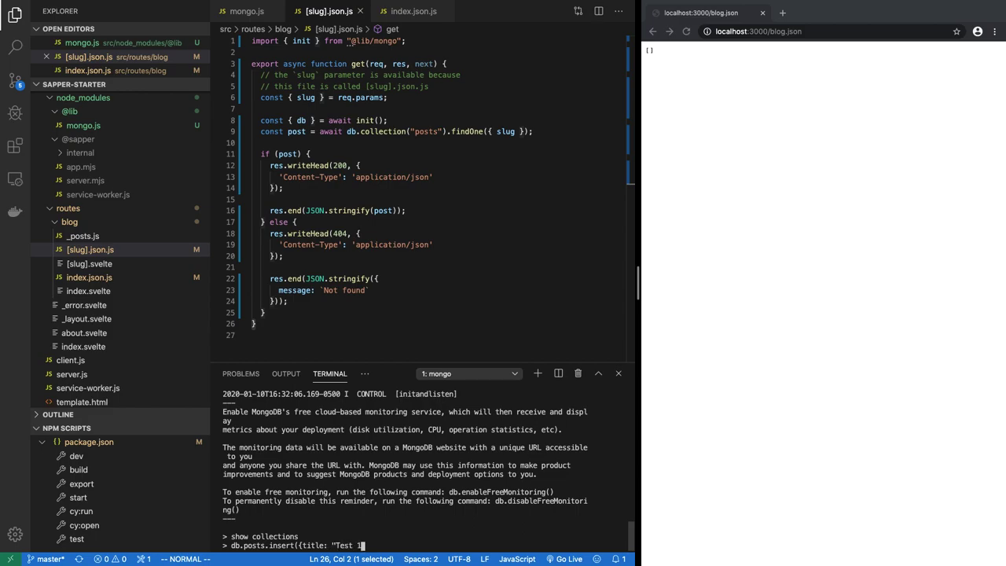
pyautogui.write(', slu')
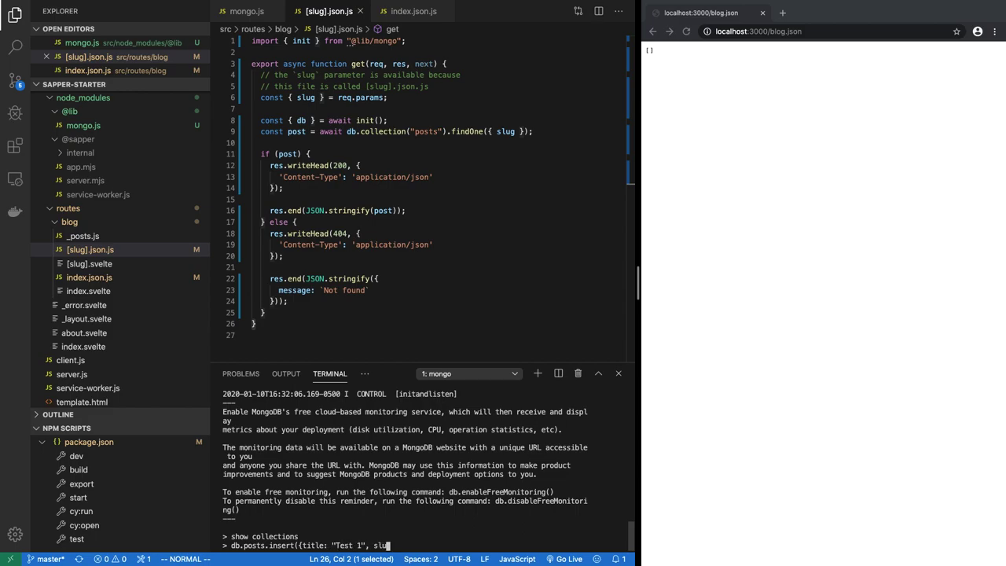
pyautogui.write(':')
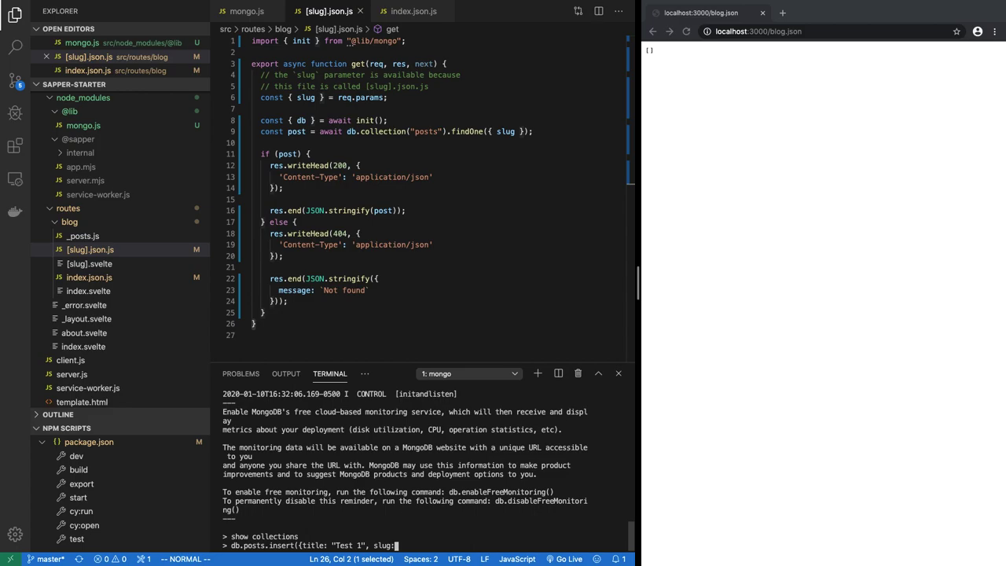
pyautogui.write('"test-1"')
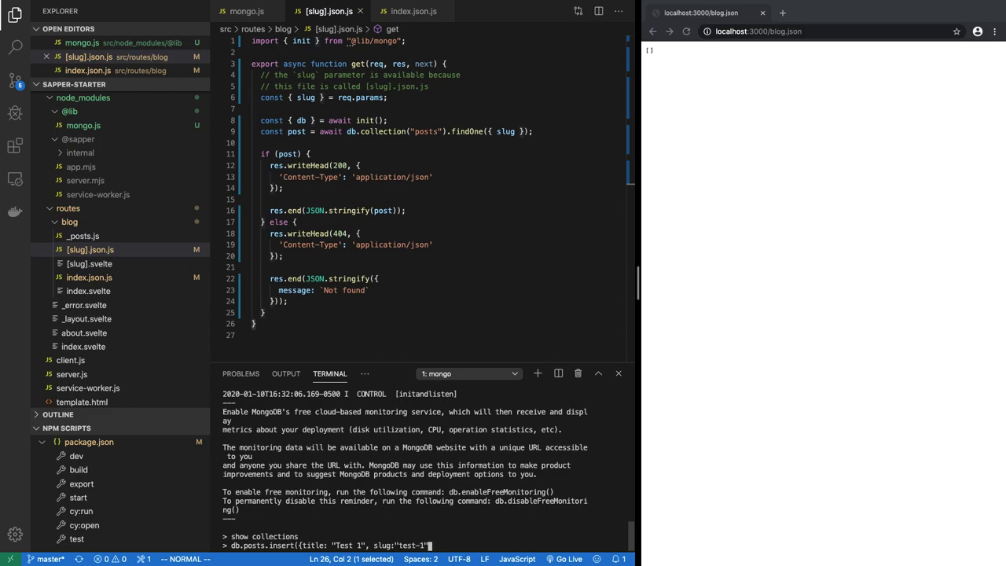
pyautogui.write(',')
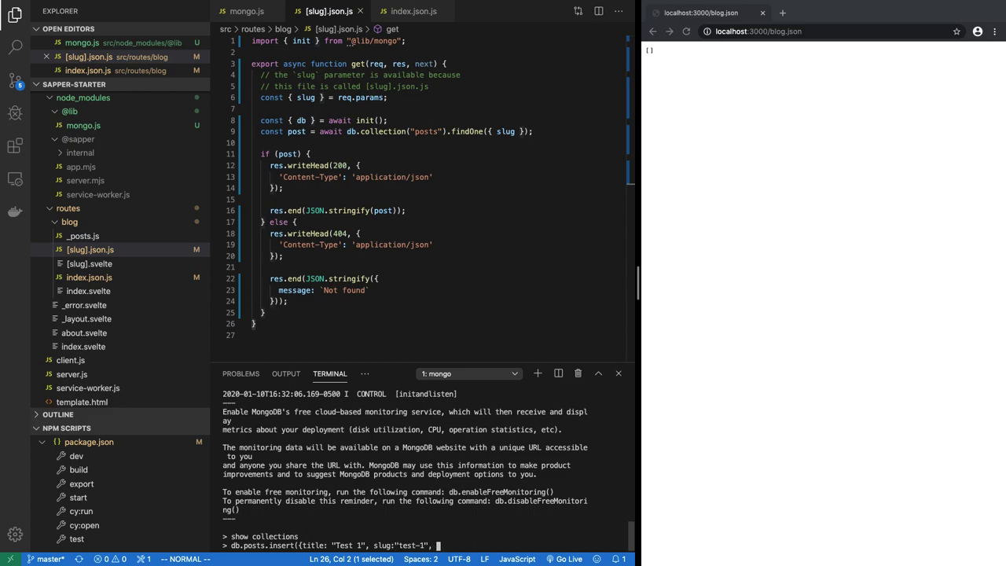
pyautogui.write('html:')
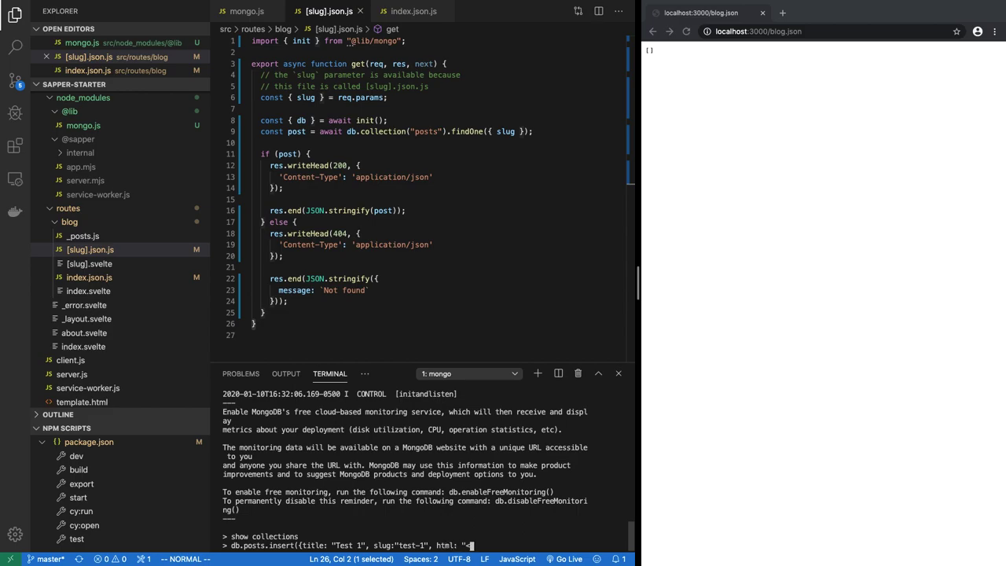
pyautogui.write('<p>this is')
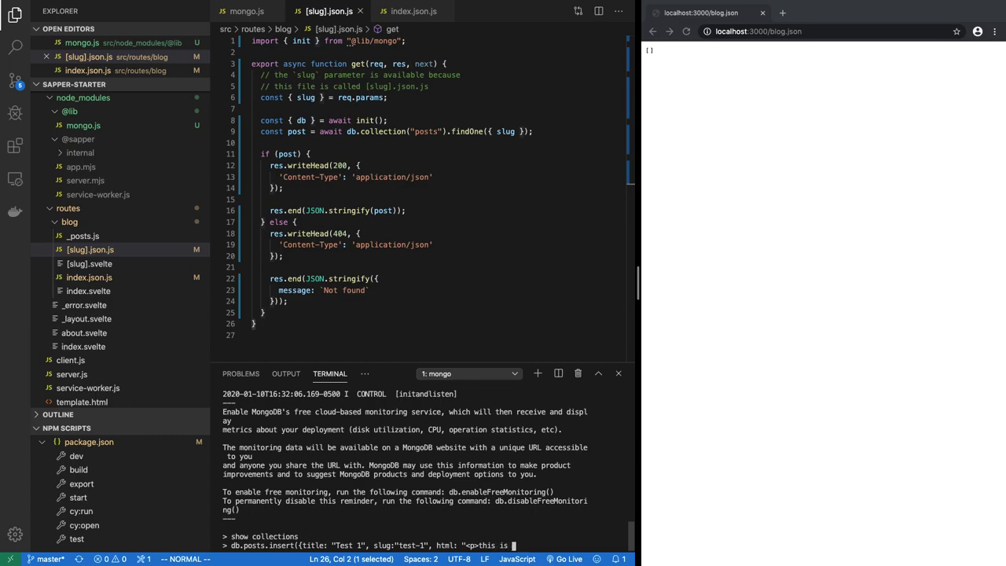
pyautogui.write('body')
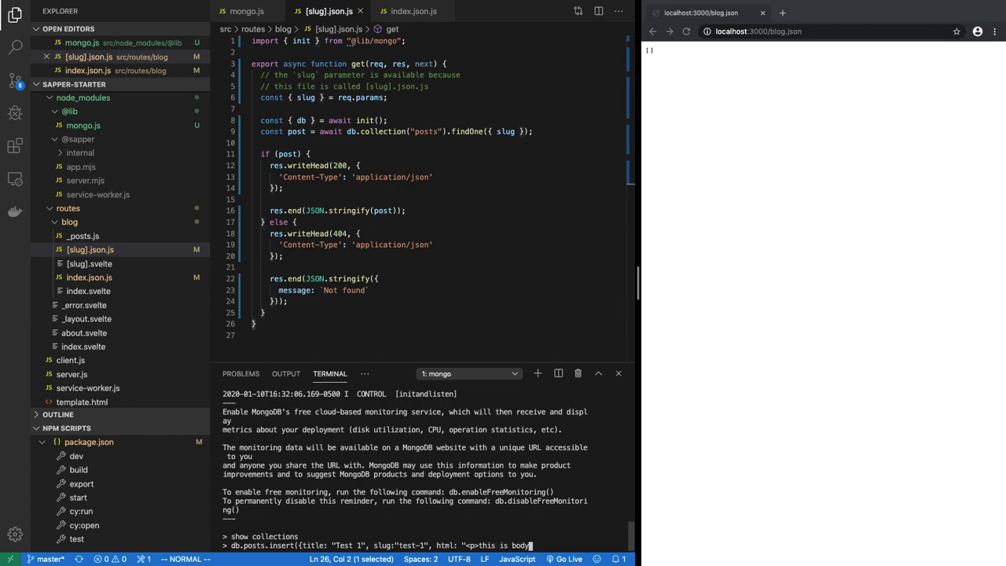
pyautogui.write('</strong></p>"});')
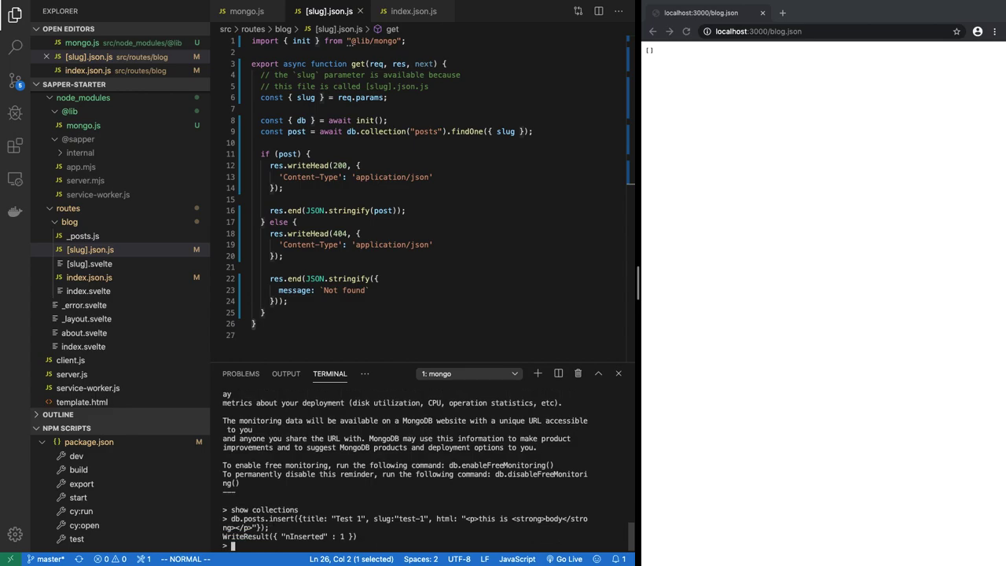
pyautogui.write('show collections')
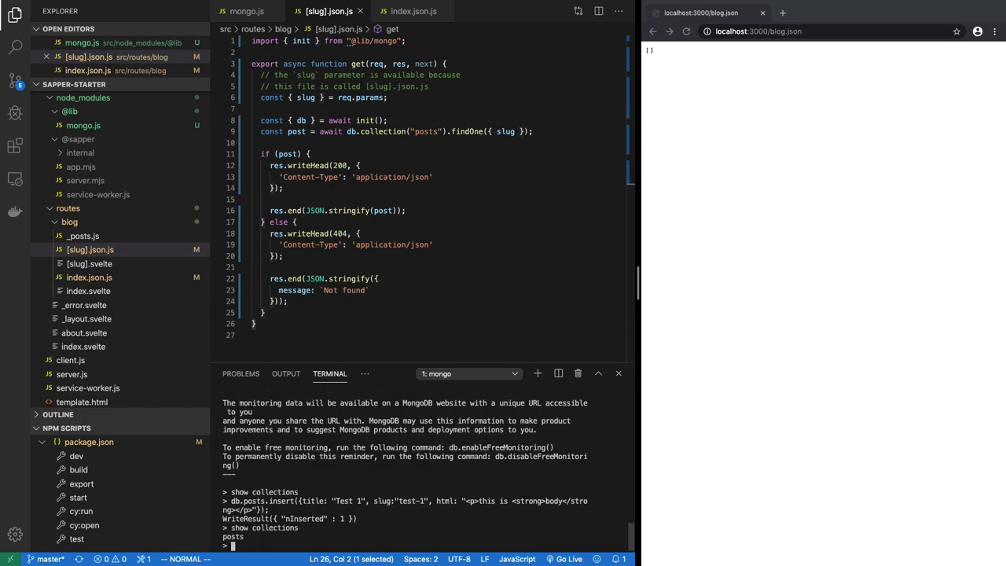
# Reload localhost:3000/blog to list Test 1 and view its page reading this is body
pyautogui.click(685, 31)
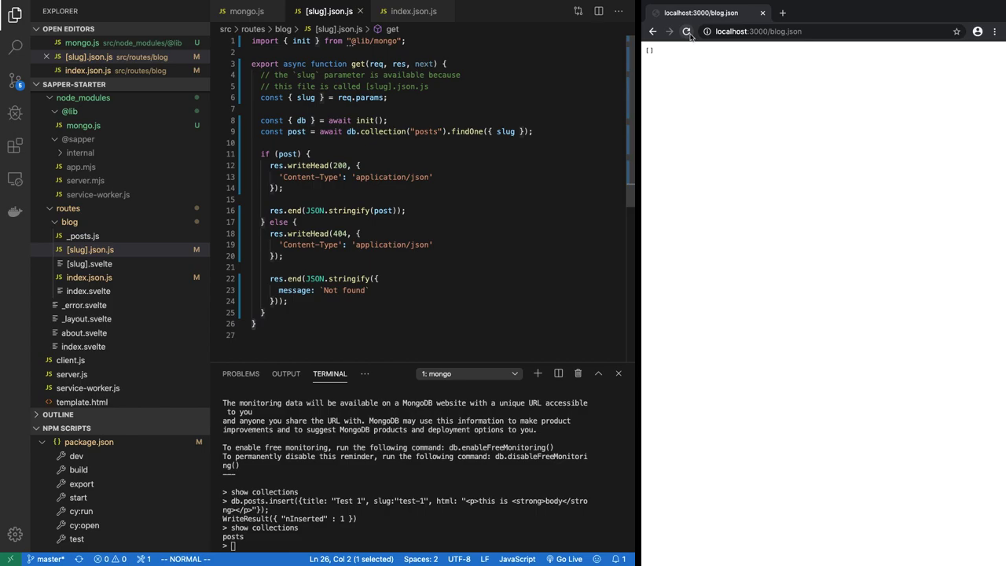
pyautogui.click(685, 32)
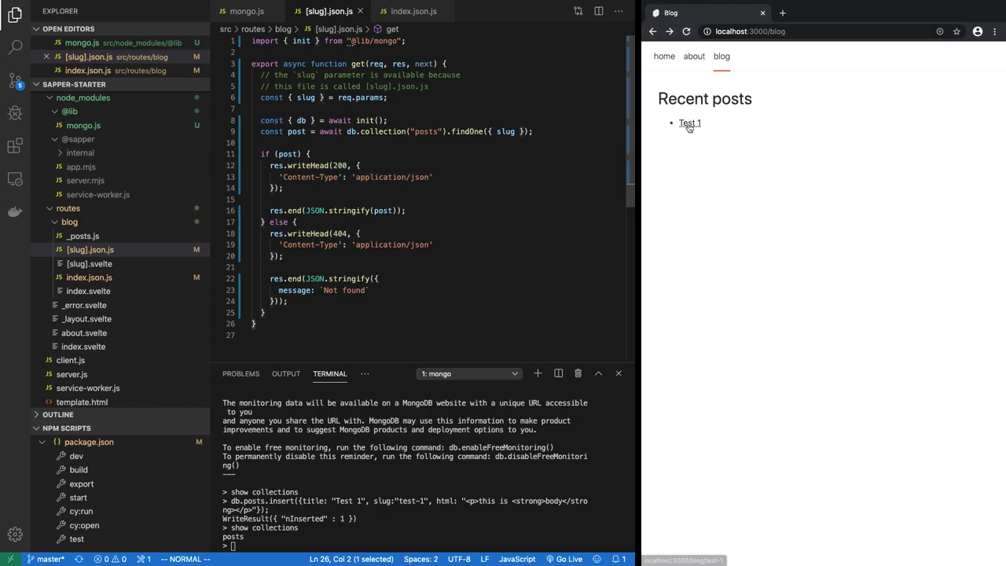
pyautogui.click(689, 123)
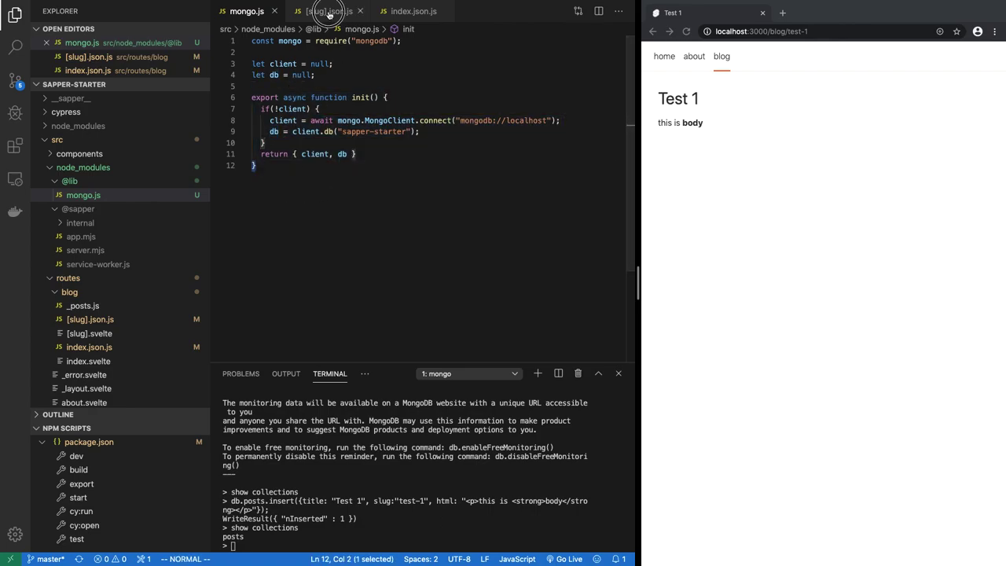
# Highlight the findOne-by-slug query in [slug].json.js
pyautogui.click(328, 11)
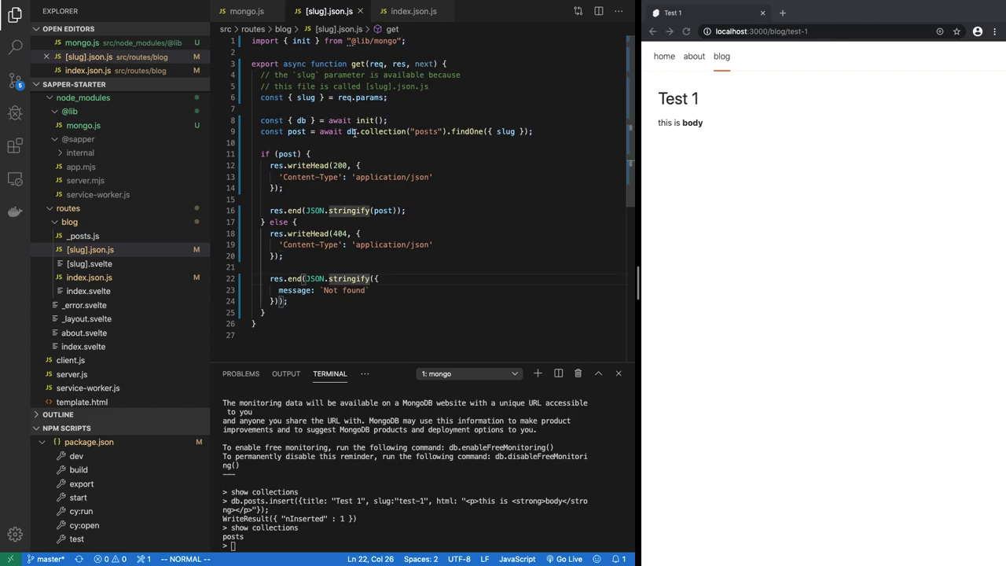
pyautogui.moveTo(346, 132); pyautogui.dragTo(528, 132)
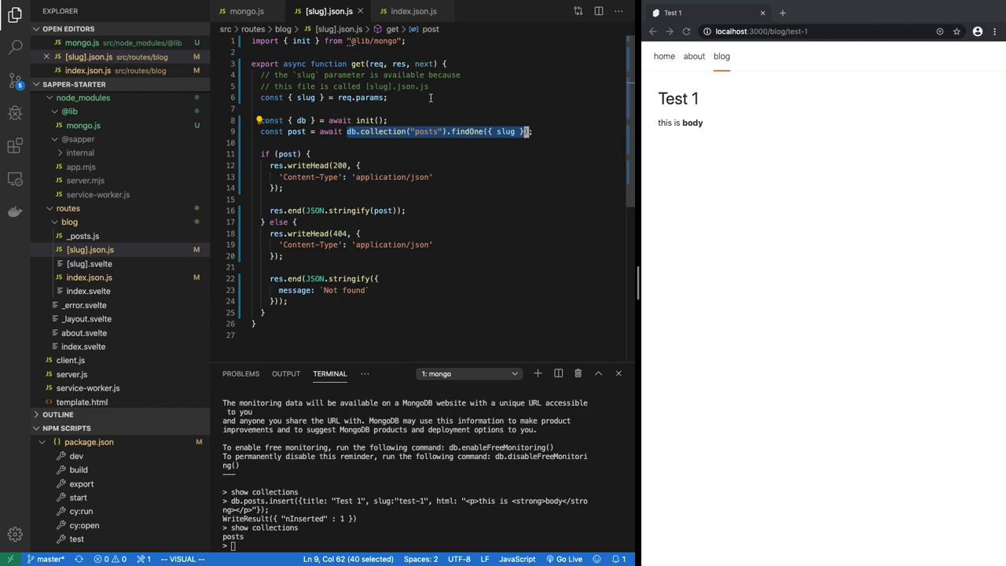
# Insert post Test 2, slug test-2, with a two-item <ul> list as its html
pyautogui.click(411, 11)
pyautogui.write('db.posts.insert({title: "Test 2", slug:"test-2", html: "<ul>"});')
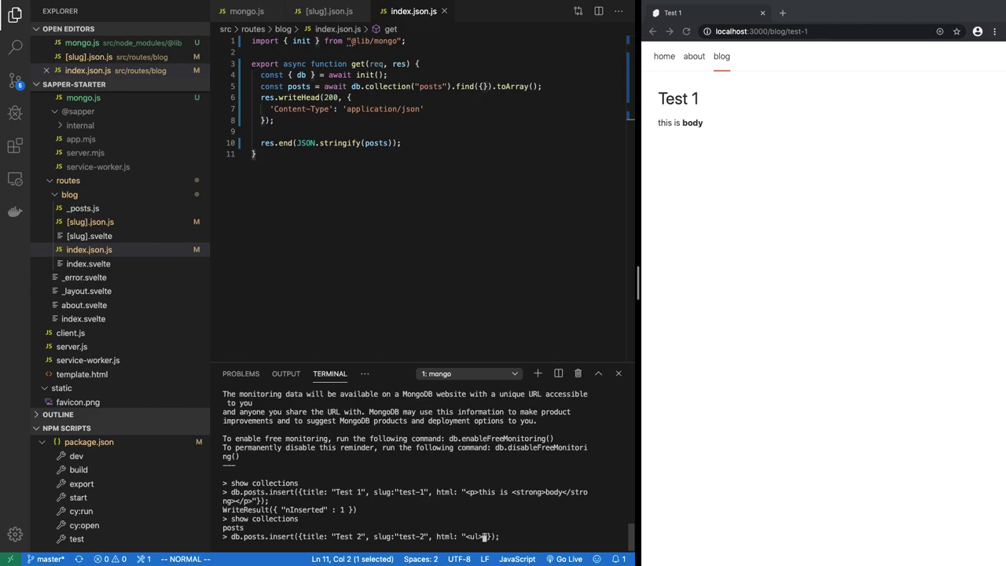
pyautogui.write('<li>one</li><li>two</li></ul>')
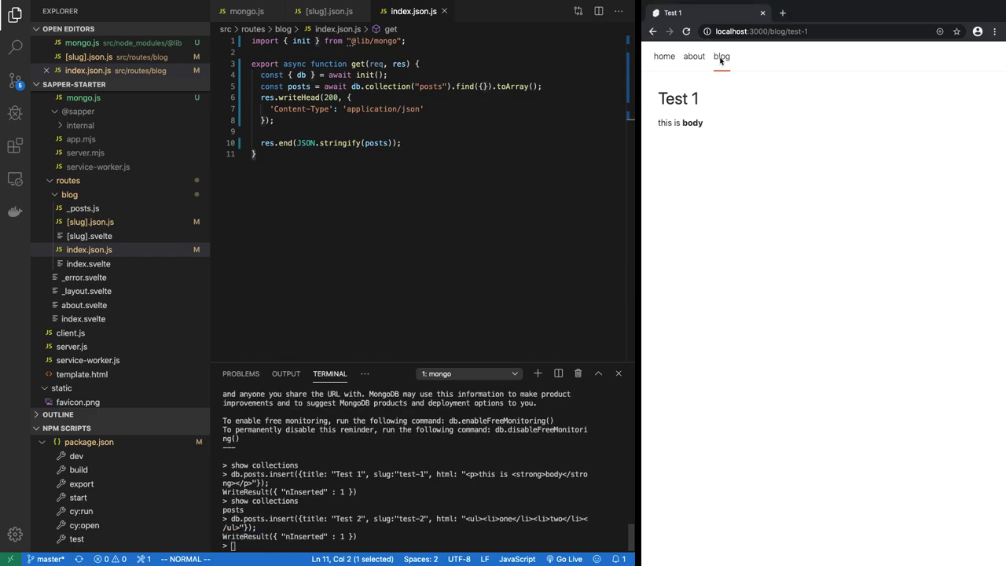
# View the blog listing Test 1 and Test 2, then the Test 1 post page
pyautogui.click(722, 57)
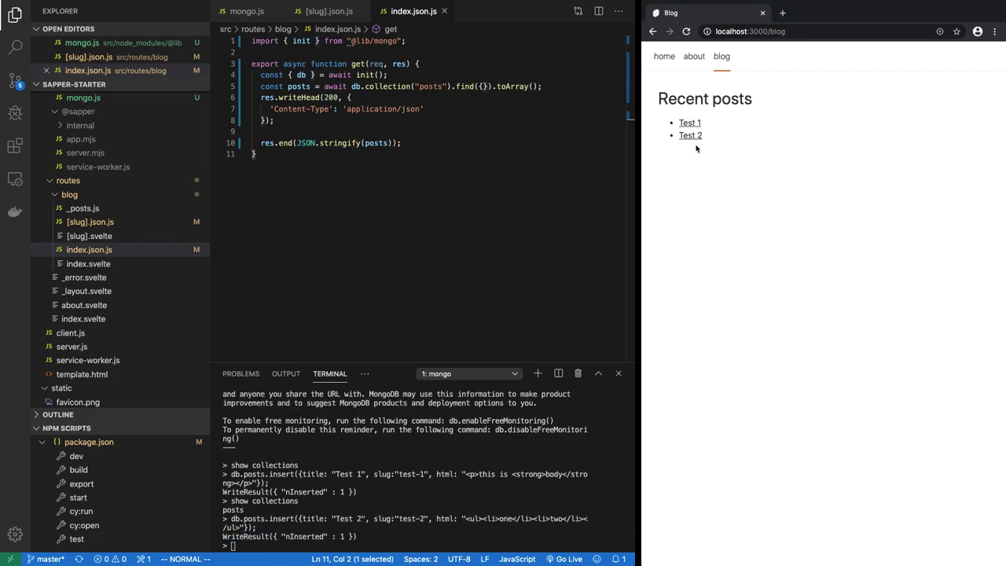
pyautogui.click(688, 135)
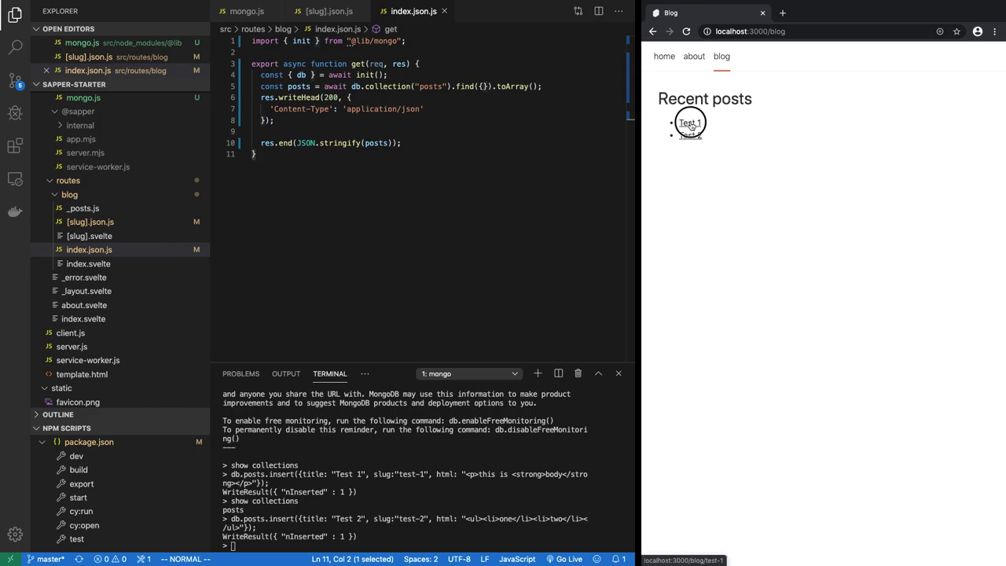
pyautogui.click(688, 122)
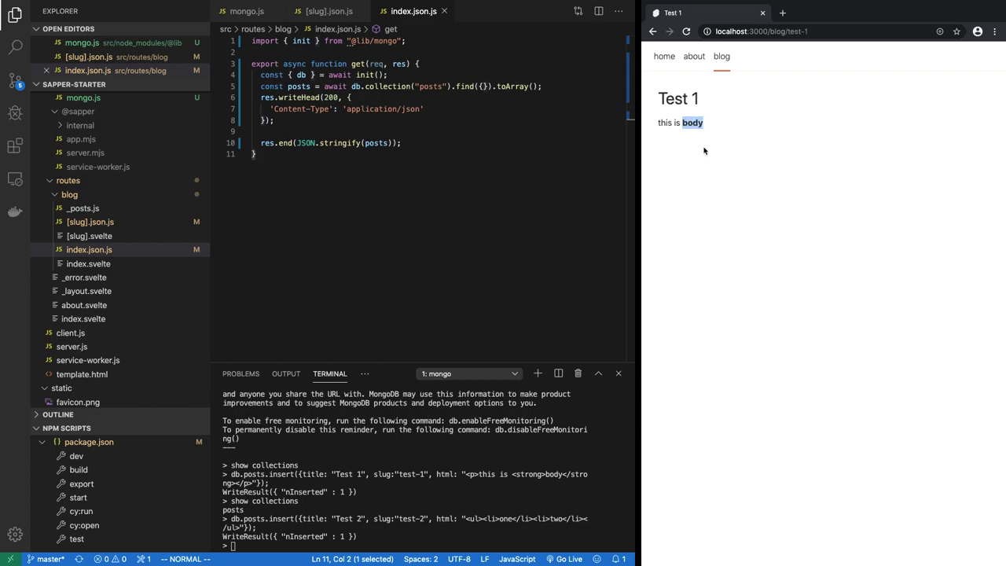